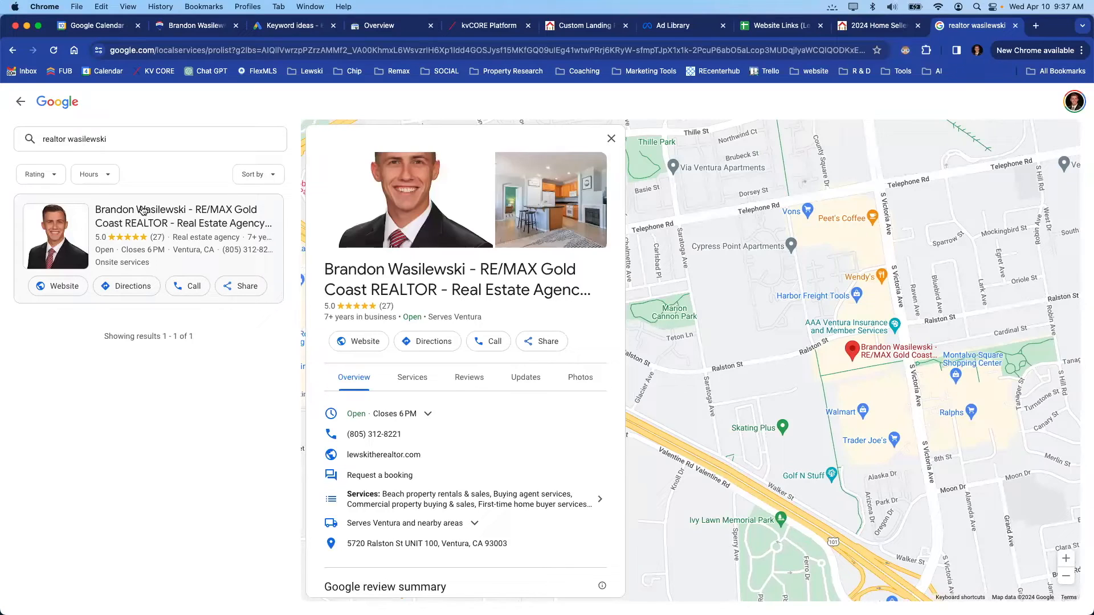
{"action": "mouse_move", "coordinate": [157, 223]}
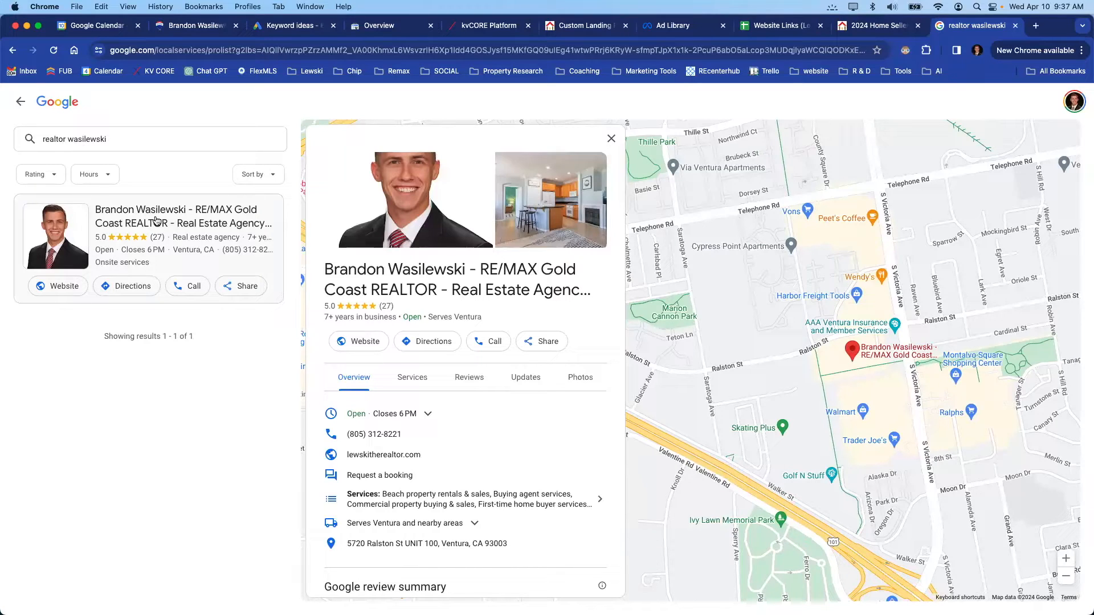
{"action": "mouse_move", "coordinate": [147, 218]}
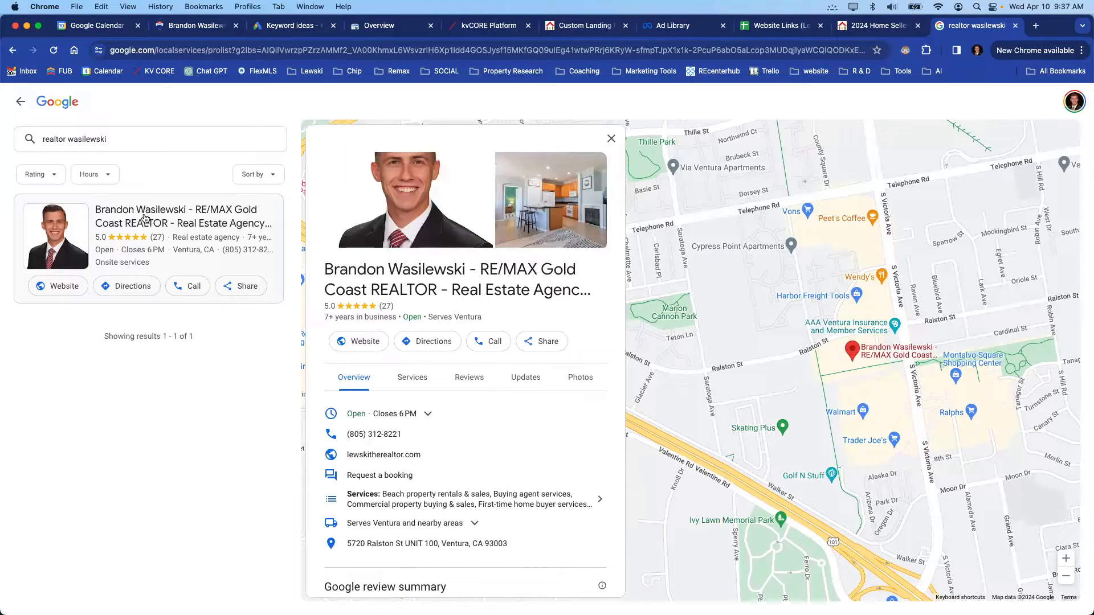
{"action": "mouse_move", "coordinate": [143, 217]}
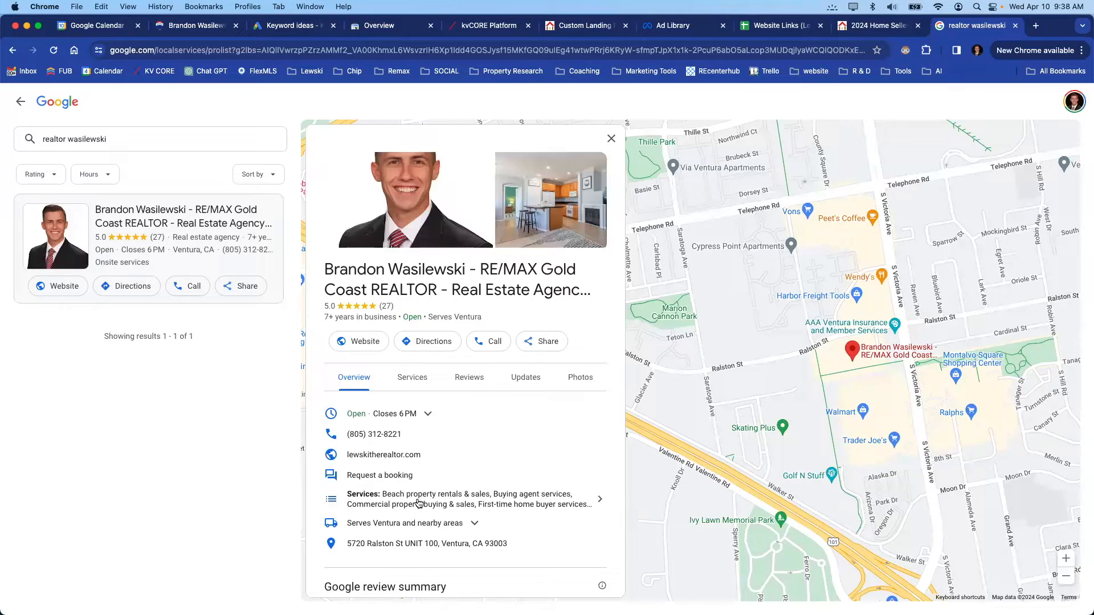
{"action": "mouse_move", "coordinate": [875, 148]}
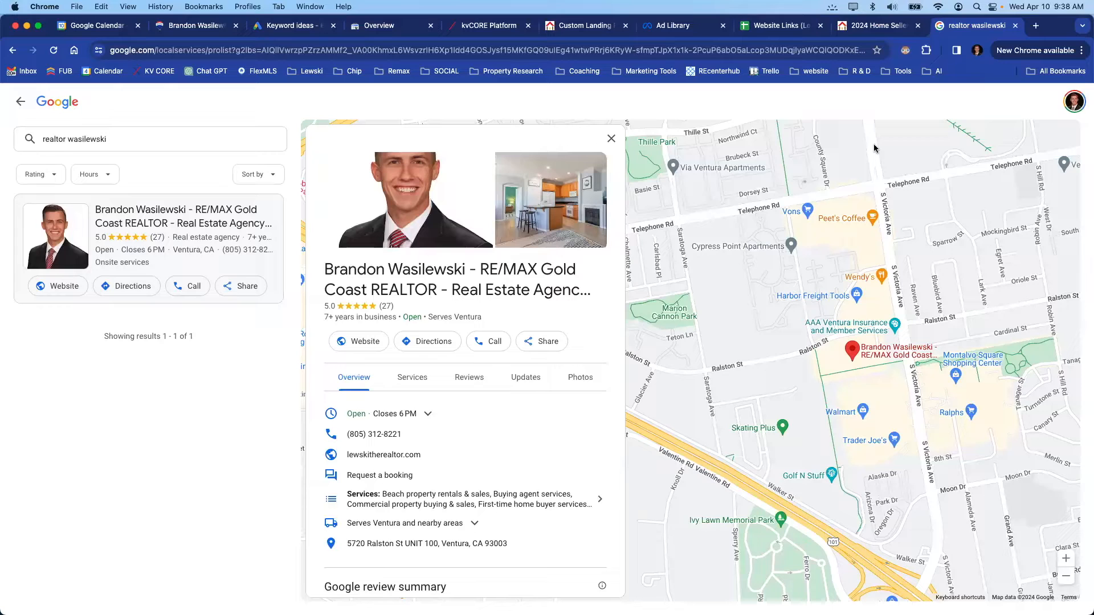
{"action": "mouse_move", "coordinate": [562, 80]}
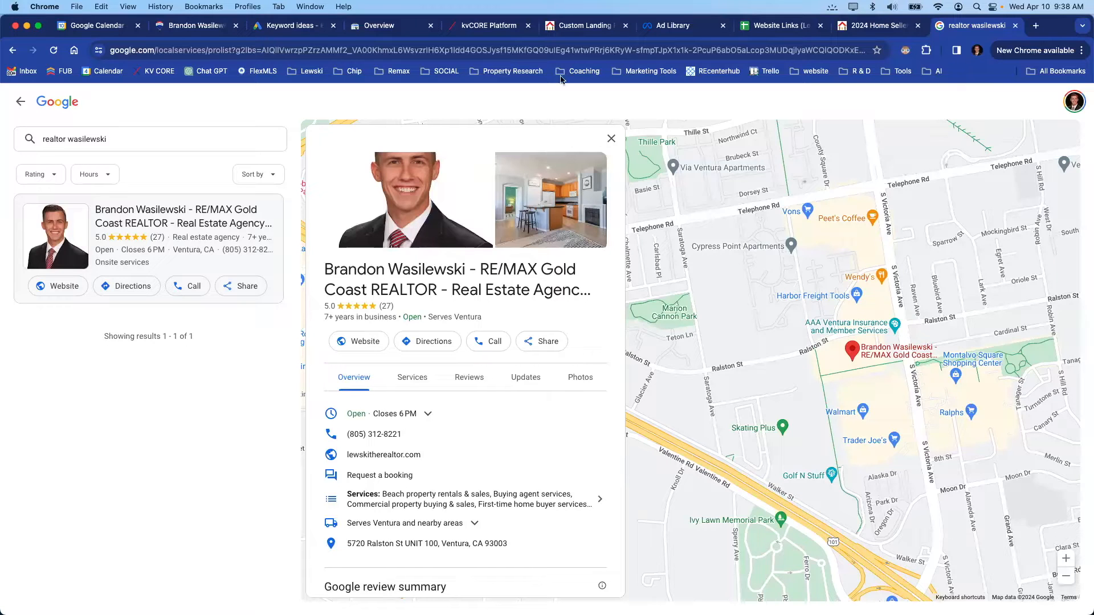
- Select the business listing's web address and return to the keyword ideas page
{"action": "left_click", "coordinate": [489, 50]}
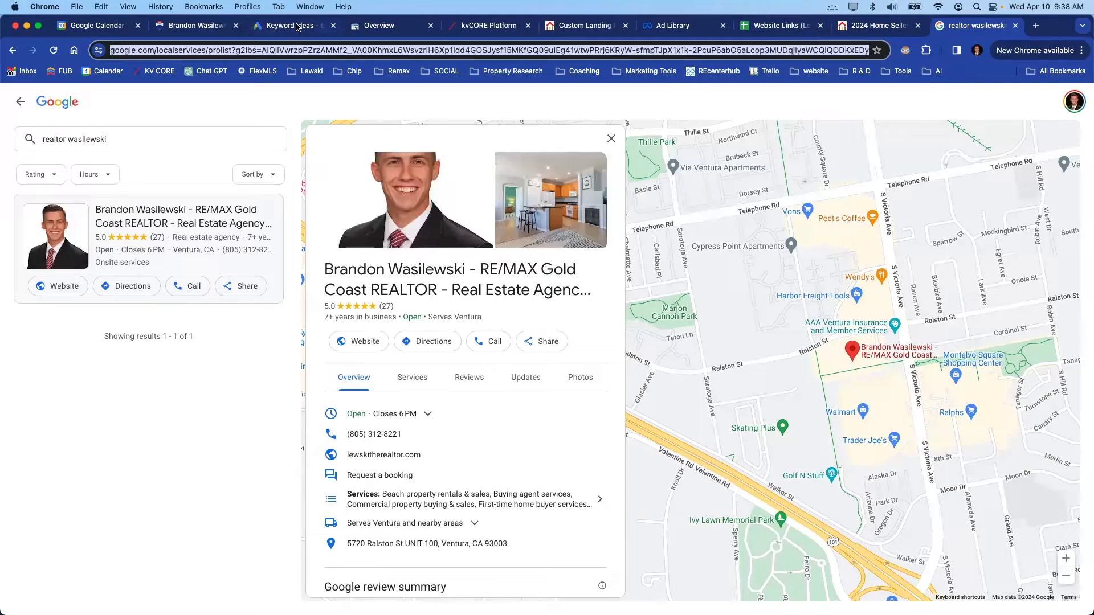
{"action": "left_click", "coordinate": [290, 26]}
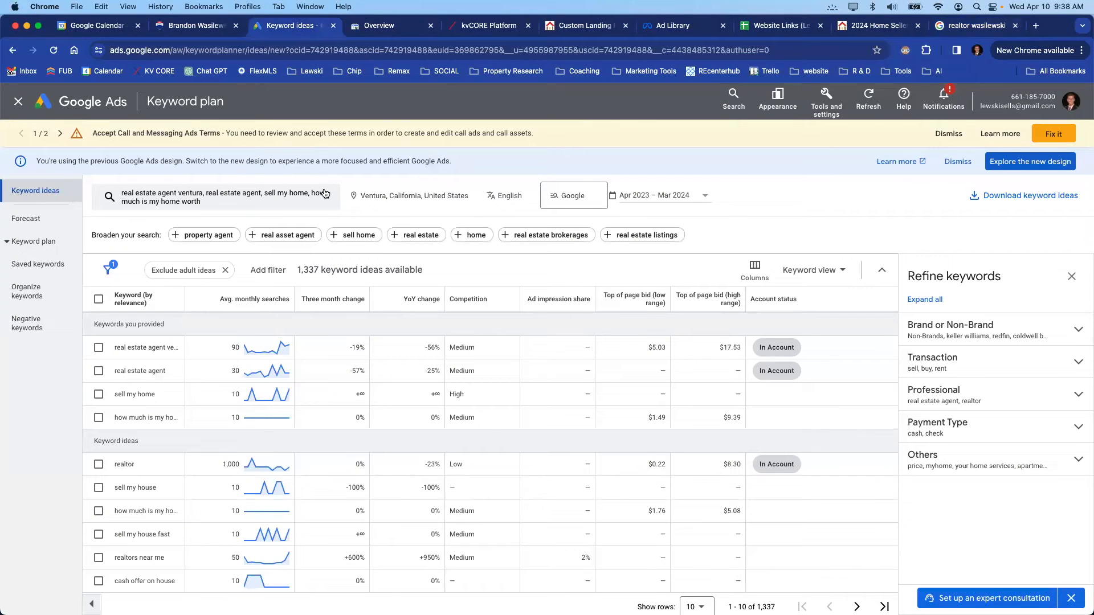
{"action": "mouse_move", "coordinate": [467, 332]}
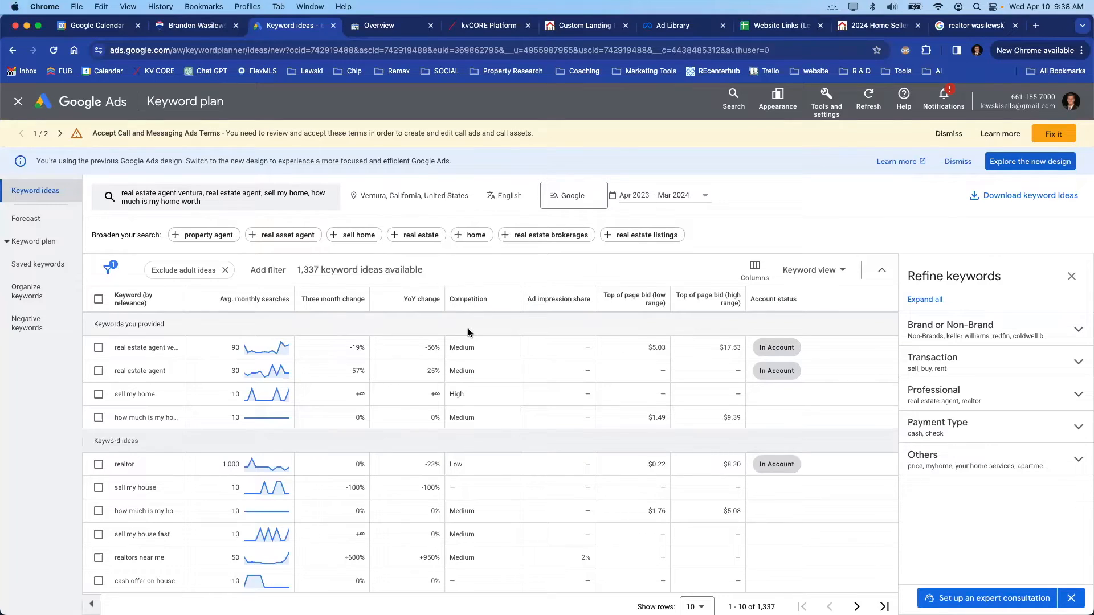
{"action": "mouse_move", "coordinate": [1043, 209]}
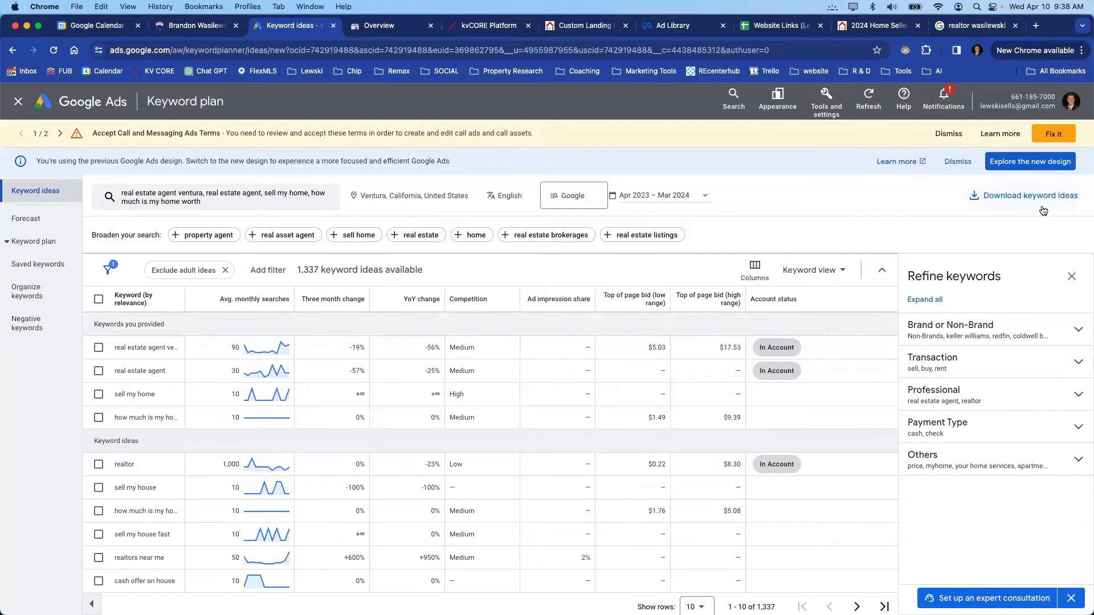
{"action": "mouse_move", "coordinate": [1045, 199]}
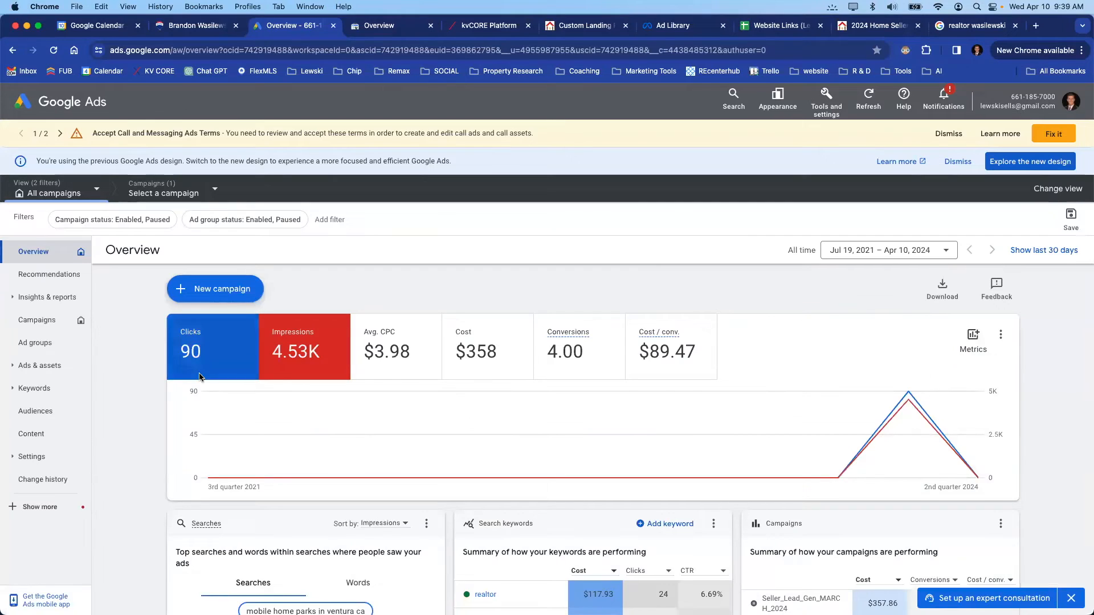
- From the Campaigns list, start a new campaign via the blue + menu
{"action": "left_click", "coordinate": [36, 320]}
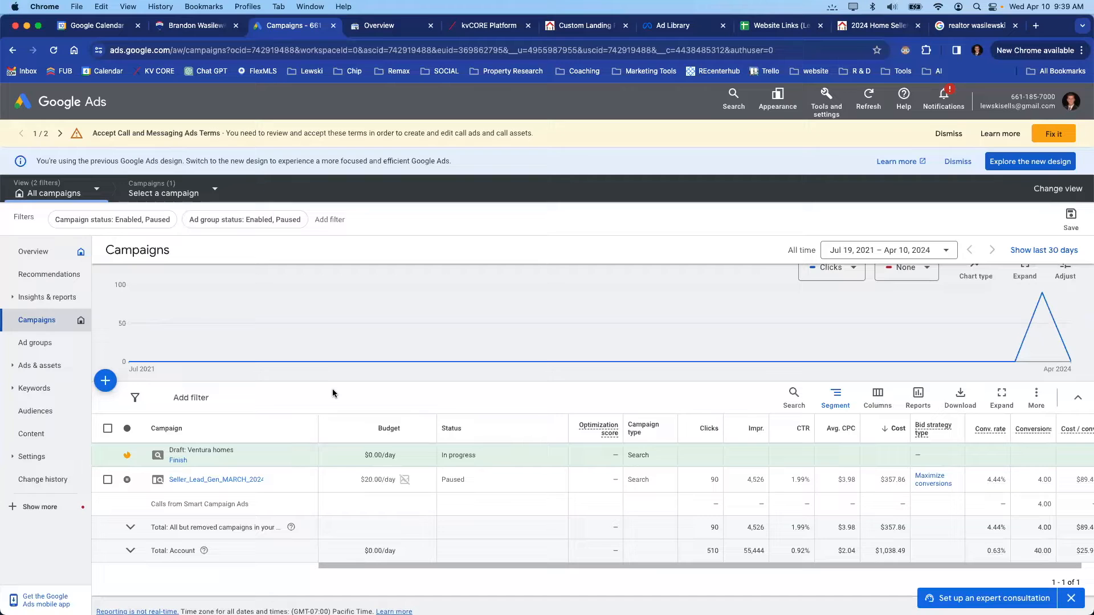
{"action": "mouse_move", "coordinate": [329, 391]}
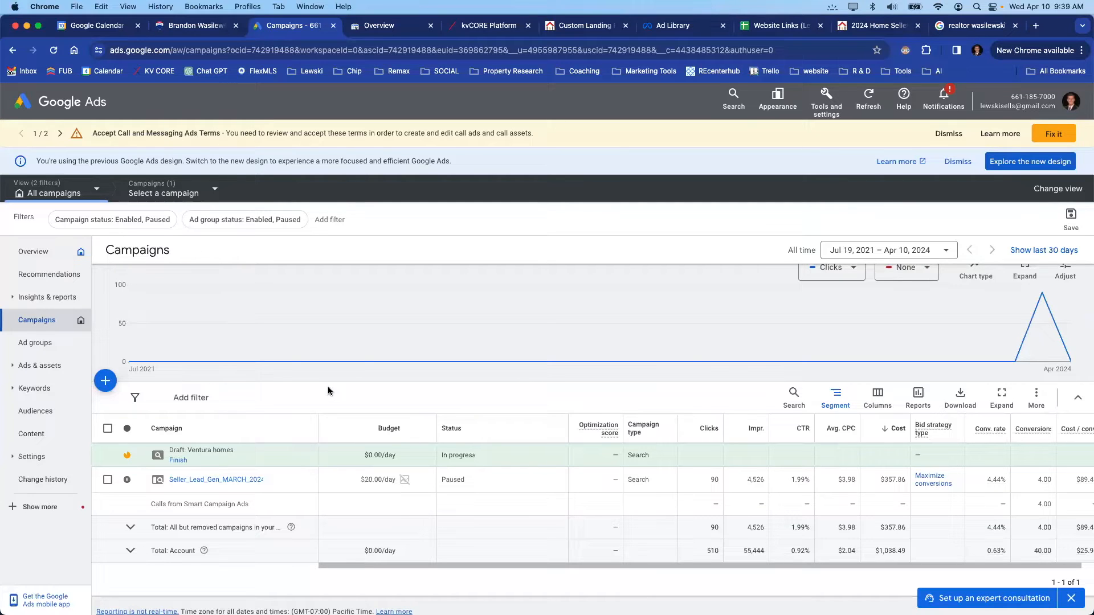
{"action": "left_click", "coordinate": [105, 381]}
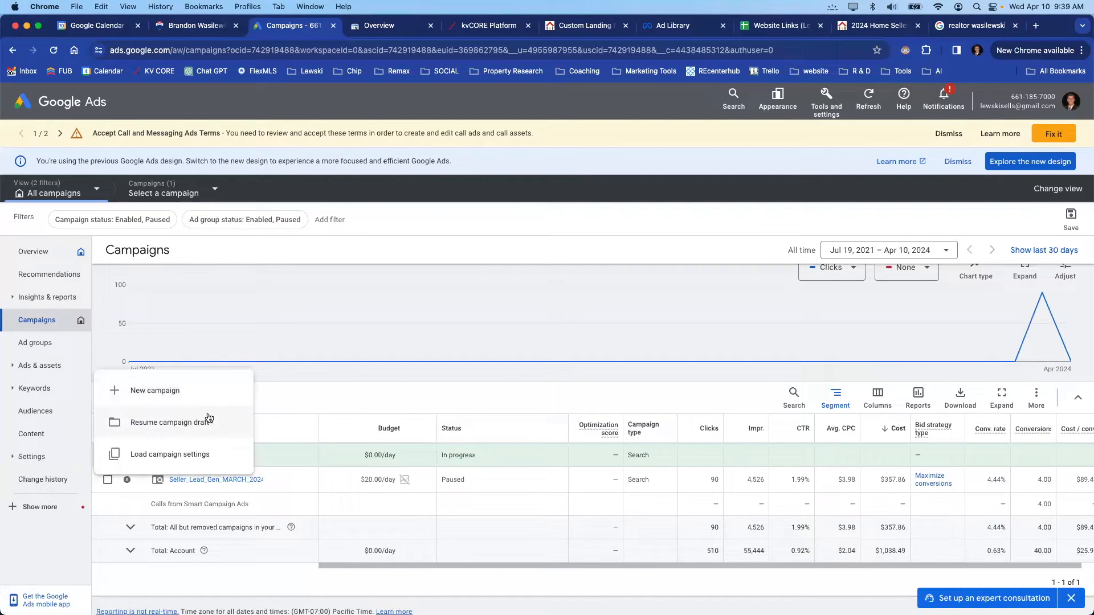
{"action": "left_click", "coordinate": [154, 390]}
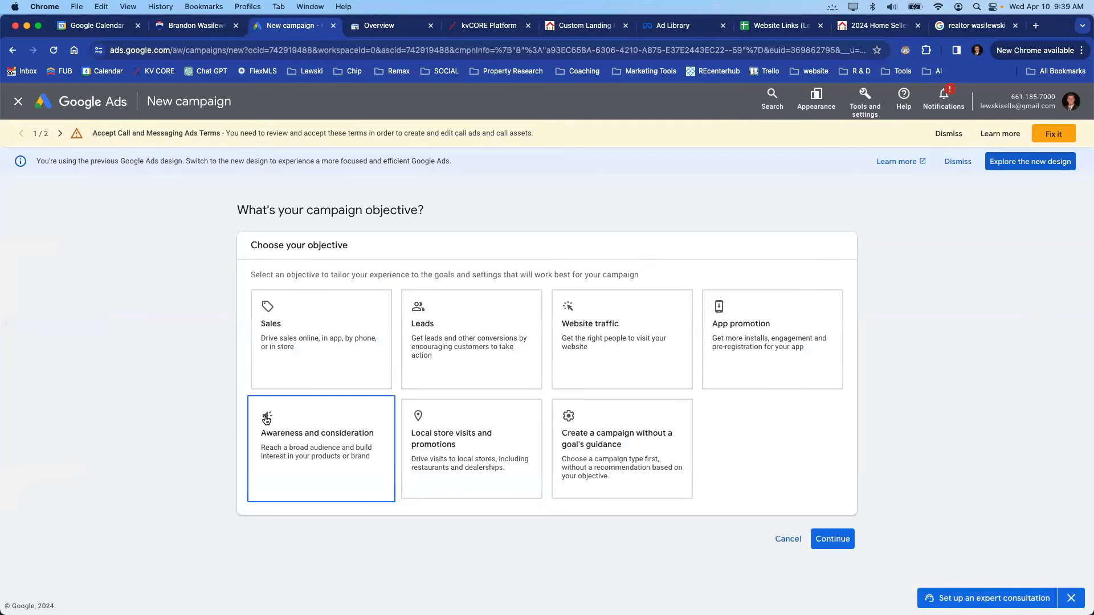
- Choose 'Create a campaign without a goal's guidance' and the Smart campaign type
{"action": "left_click", "coordinate": [621, 447]}
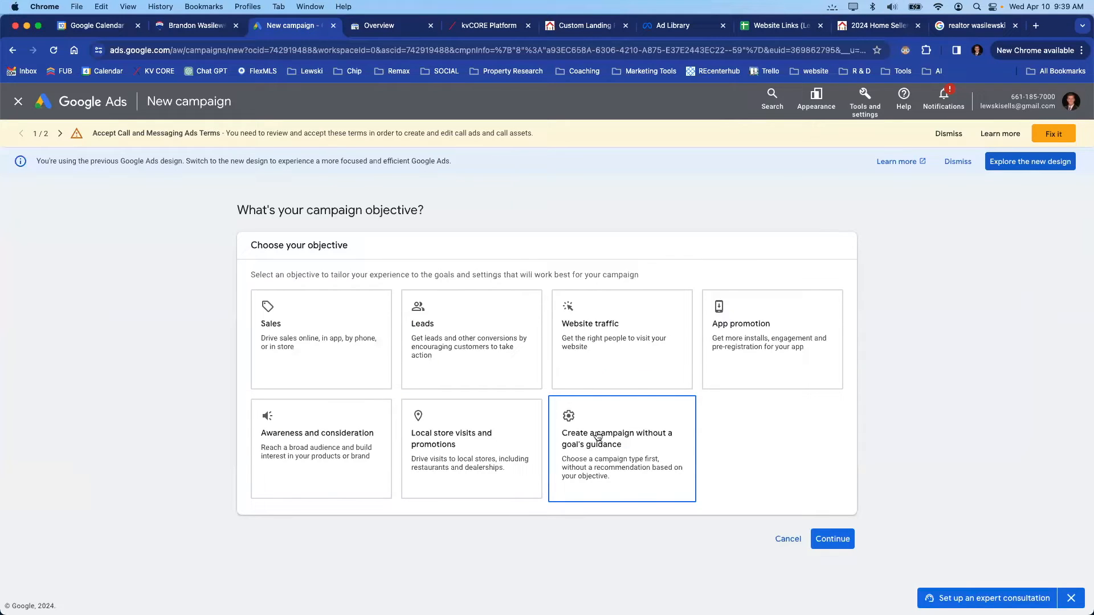
{"action": "left_click", "coordinate": [621, 449]}
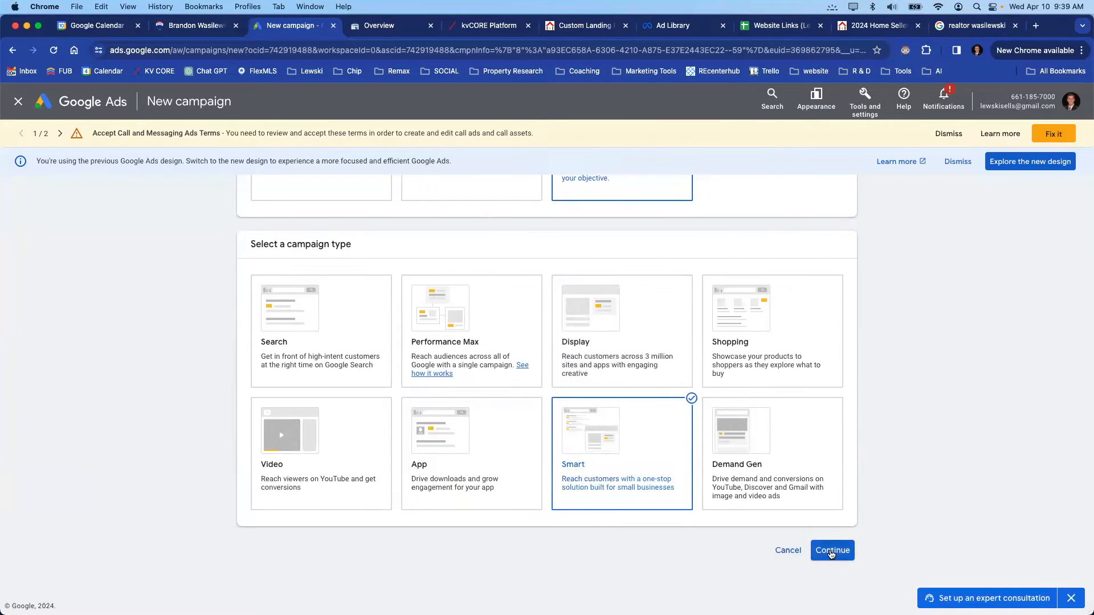
- Use the Business Profile info, preview it, and send ad clicks to the Business Profile
{"action": "left_click", "coordinate": [832, 550]}
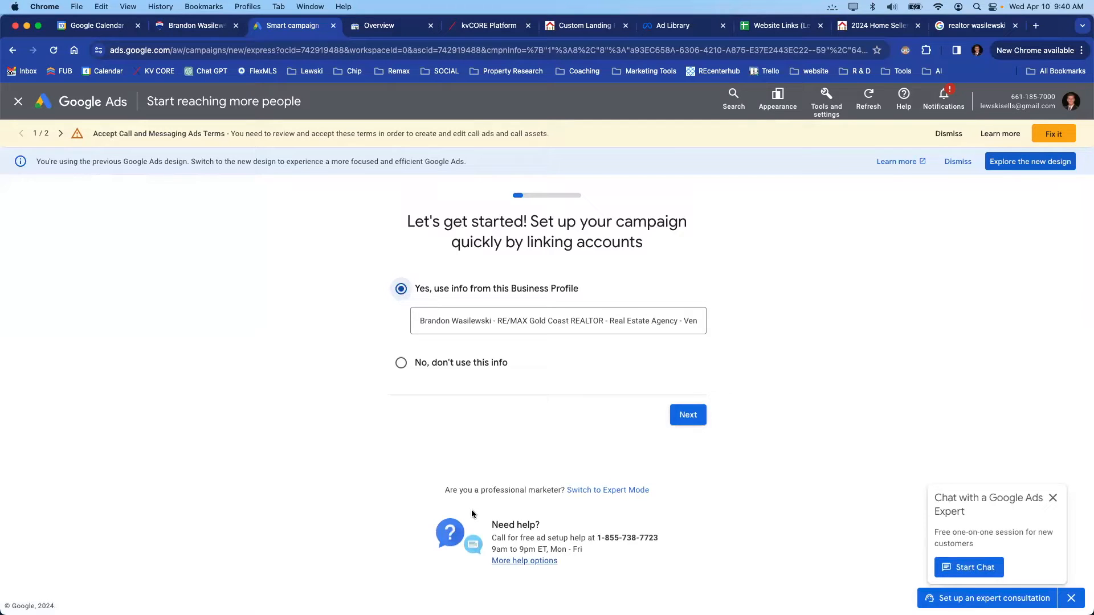
{"action": "mouse_move", "coordinate": [702, 375]}
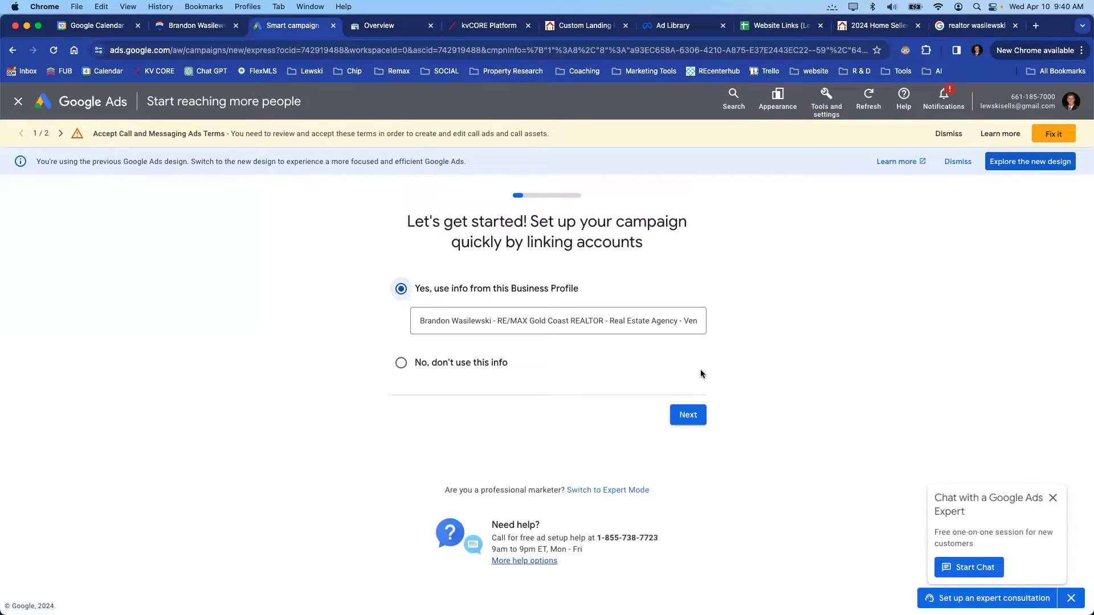
{"action": "left_click", "coordinate": [687, 414]}
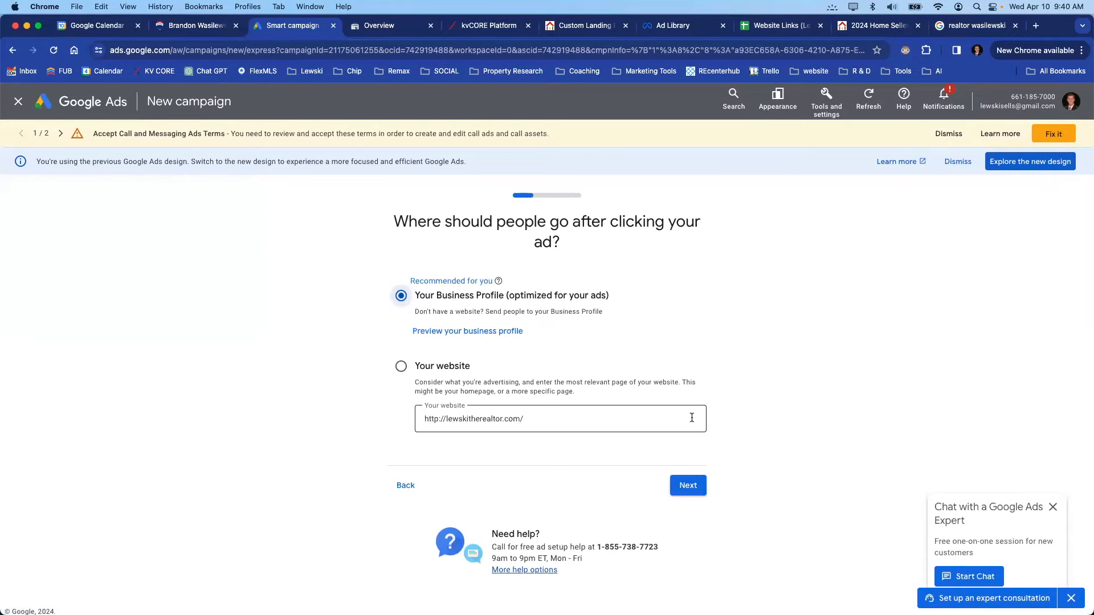
{"action": "mouse_move", "coordinate": [792, 437]}
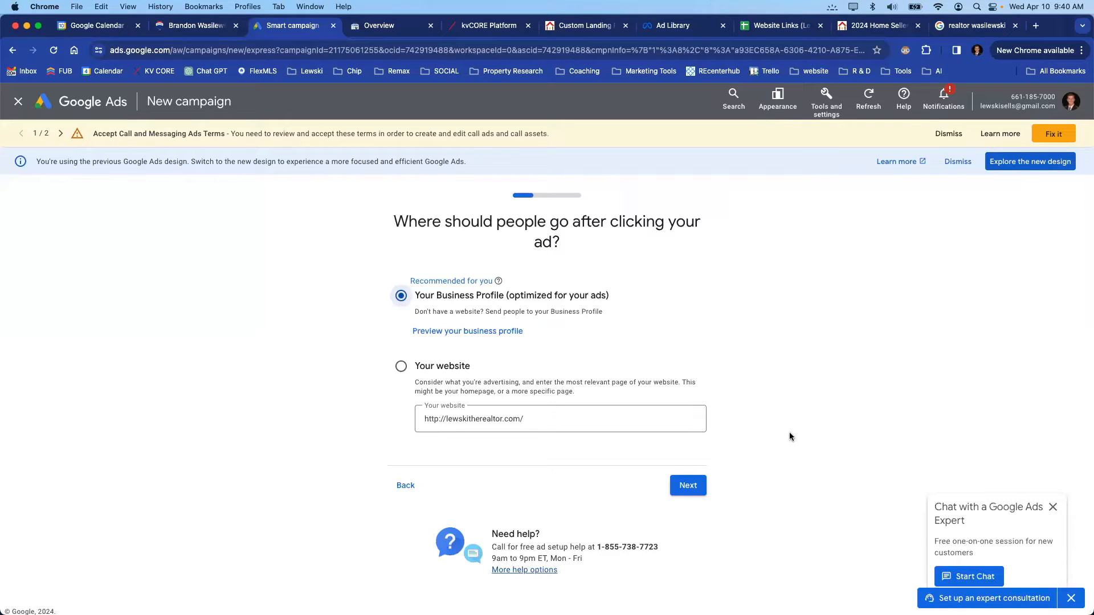
{"action": "left_click", "coordinate": [467, 330]}
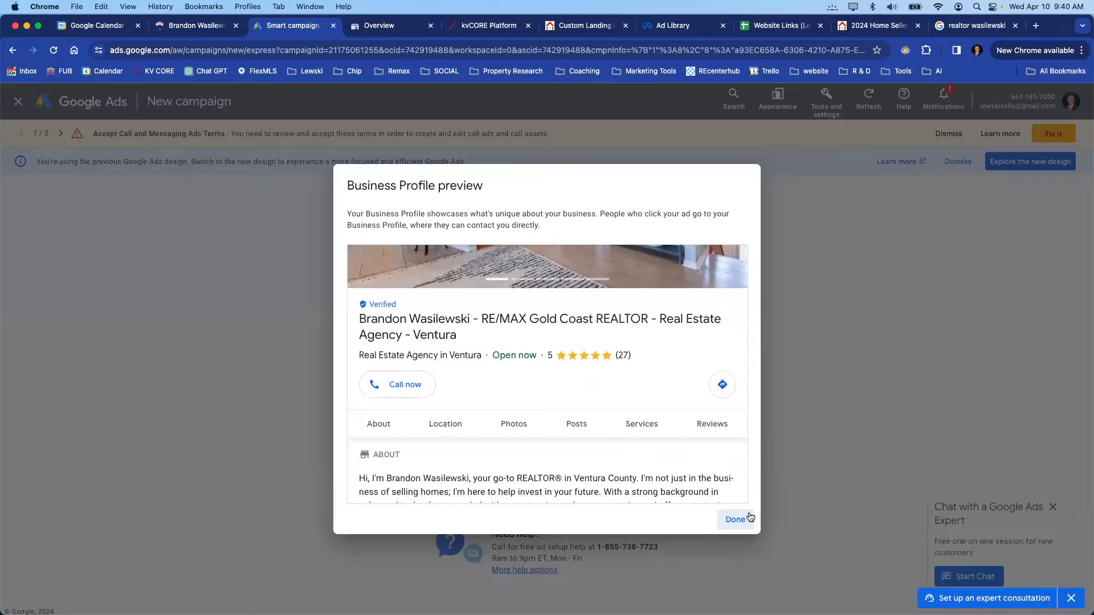
{"action": "left_click", "coordinate": [734, 520]}
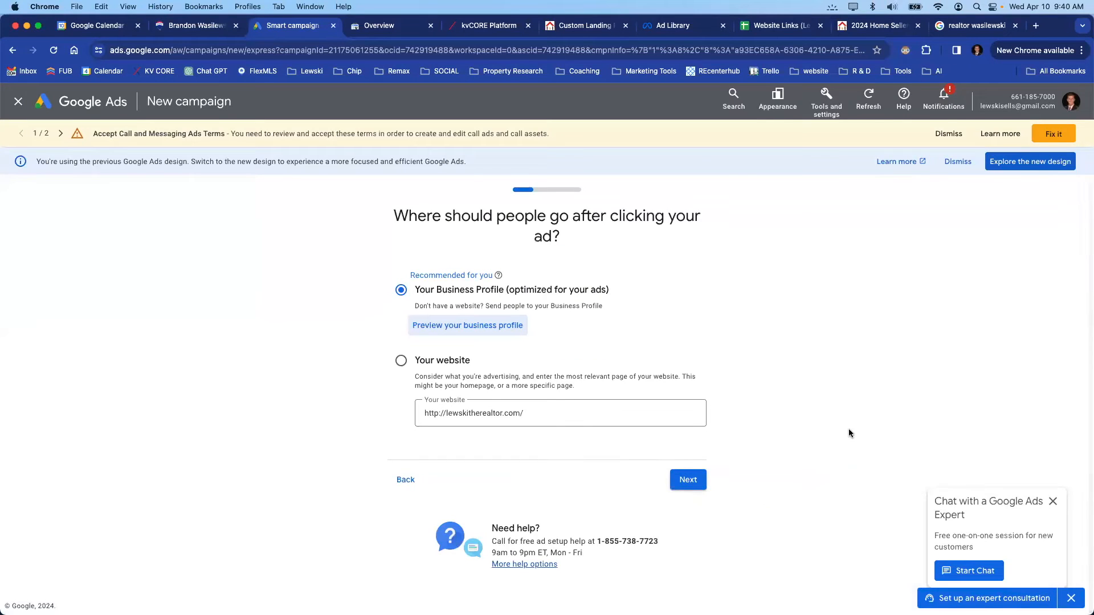
{"action": "left_click", "coordinate": [687, 479]}
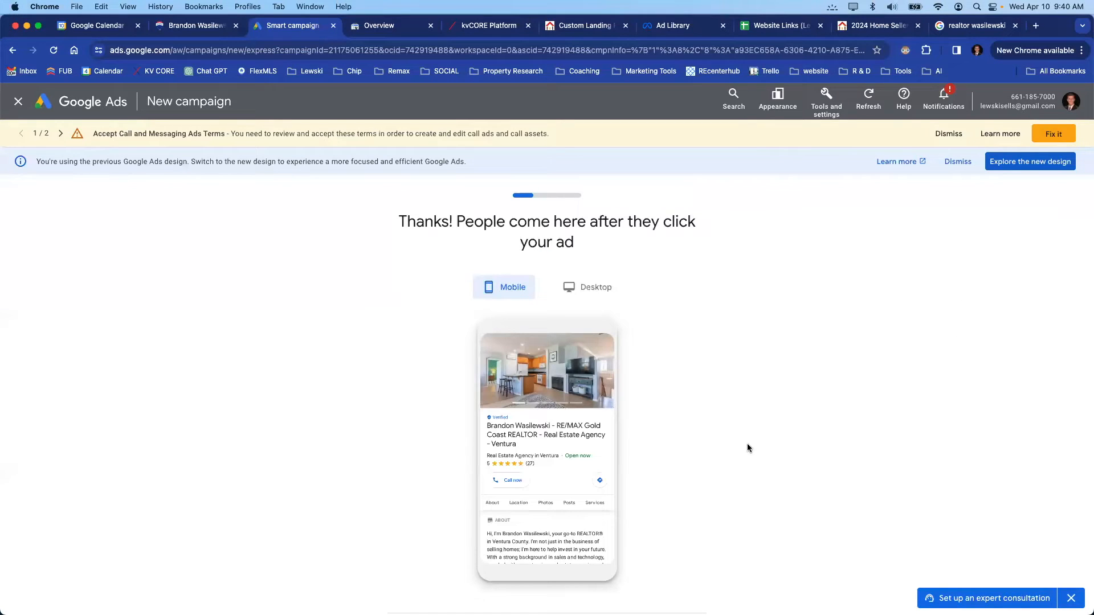
{"action": "scroll", "scroll_direction": "down", "scroll_amount": 3}
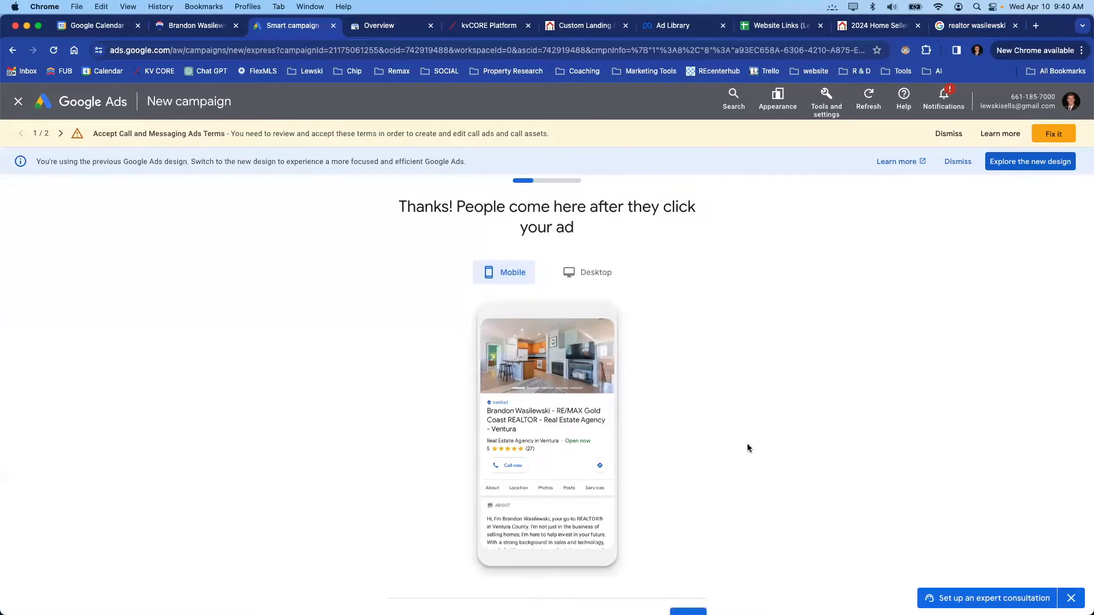
{"action": "scroll", "scroll_direction": "down", "scroll_amount": 3}
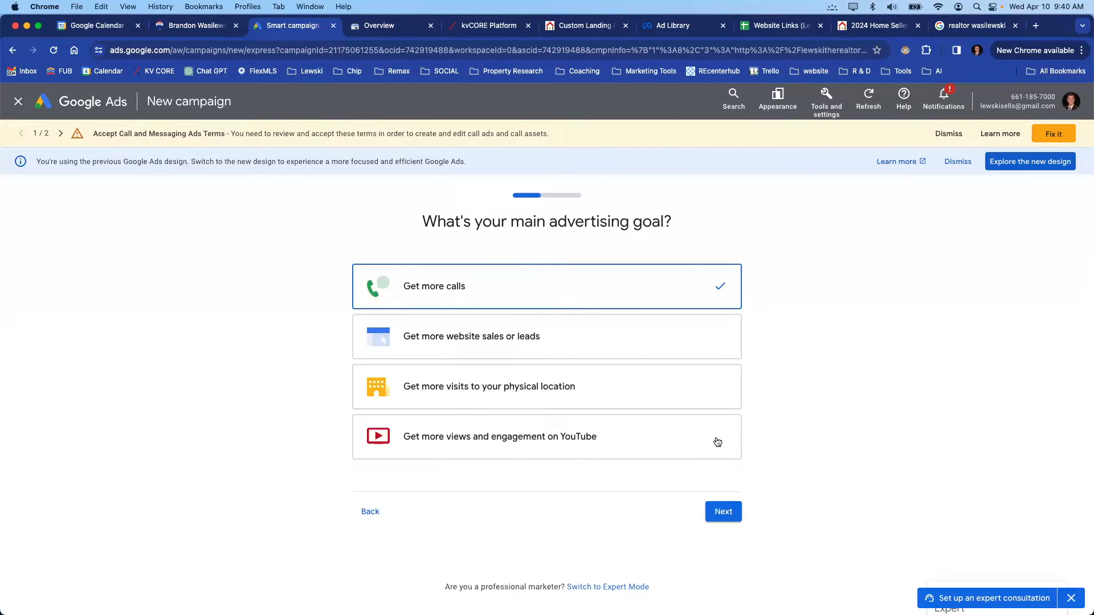
{"action": "mouse_move", "coordinate": [865, 417]}
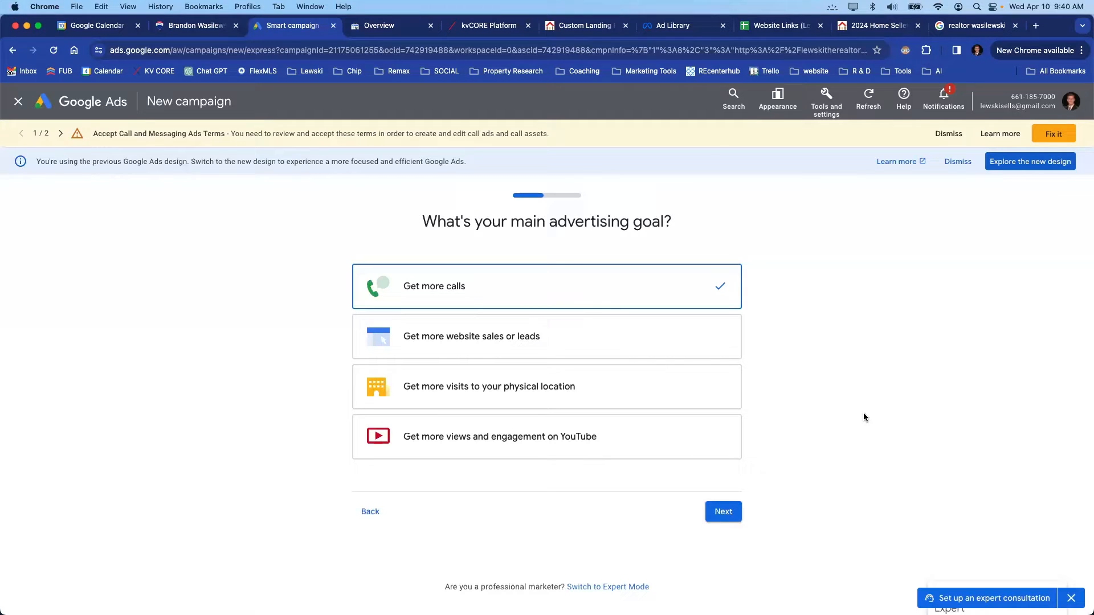
{"action": "mouse_move", "coordinate": [863, 417]}
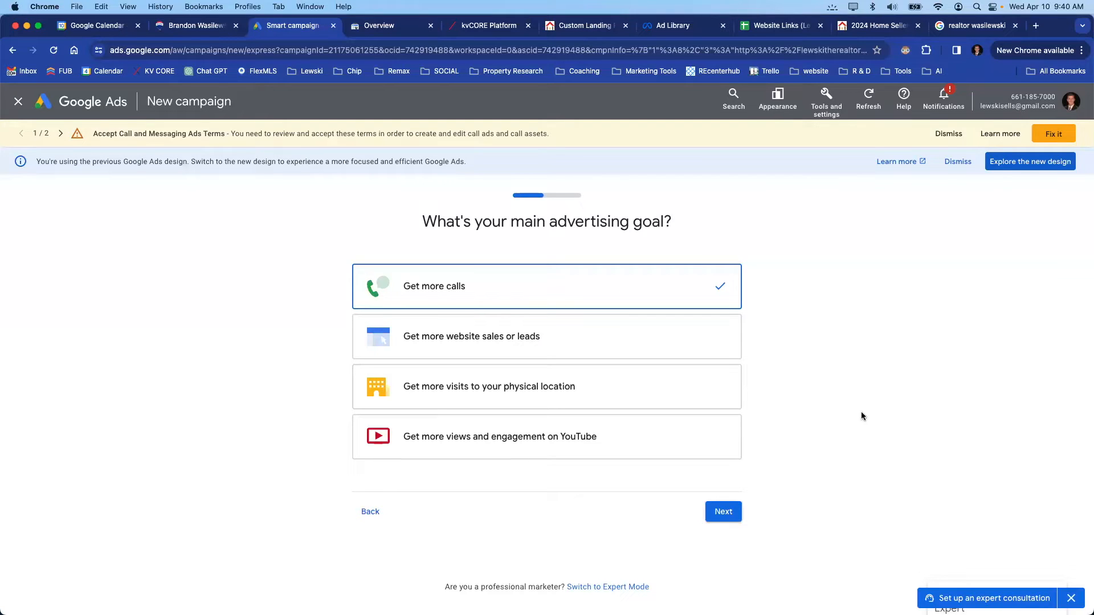
{"action": "mouse_move", "coordinate": [722, 512]}
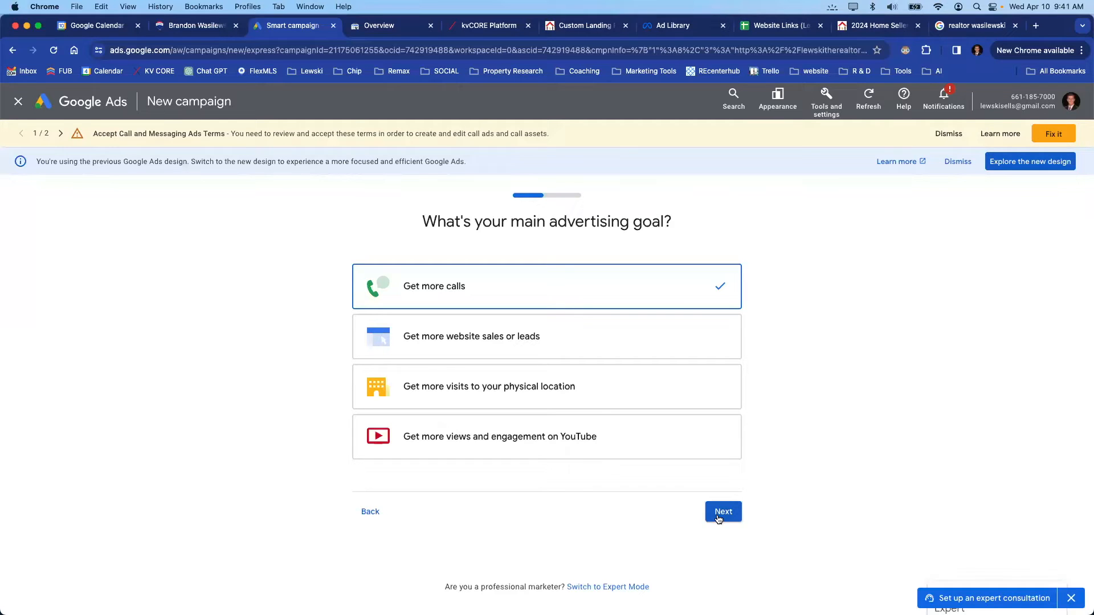
- Keep 'Get more calls' as the advertising goal and continue to ad writing
{"action": "left_click", "coordinate": [723, 511]}
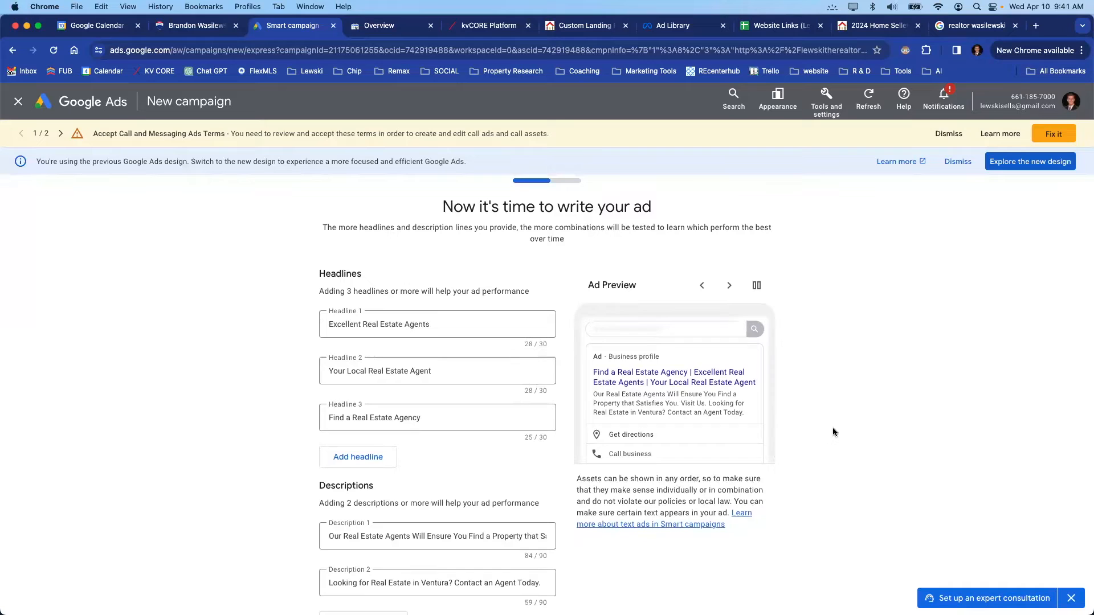
{"action": "left_click", "coordinate": [728, 285]}
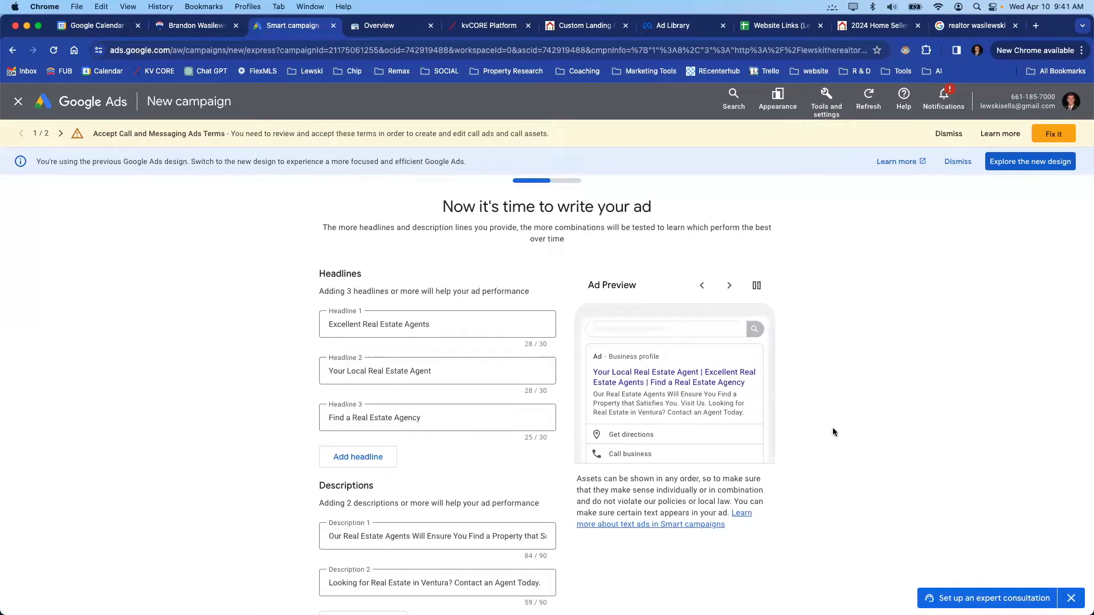
{"action": "mouse_move", "coordinate": [816, 428]}
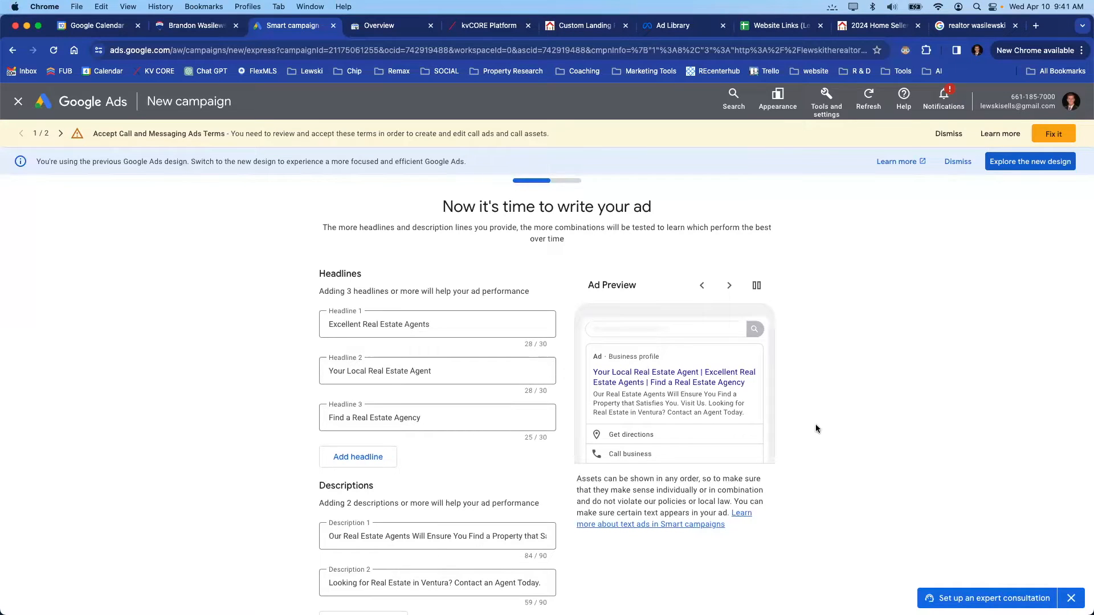
{"action": "left_click", "coordinate": [728, 285]}
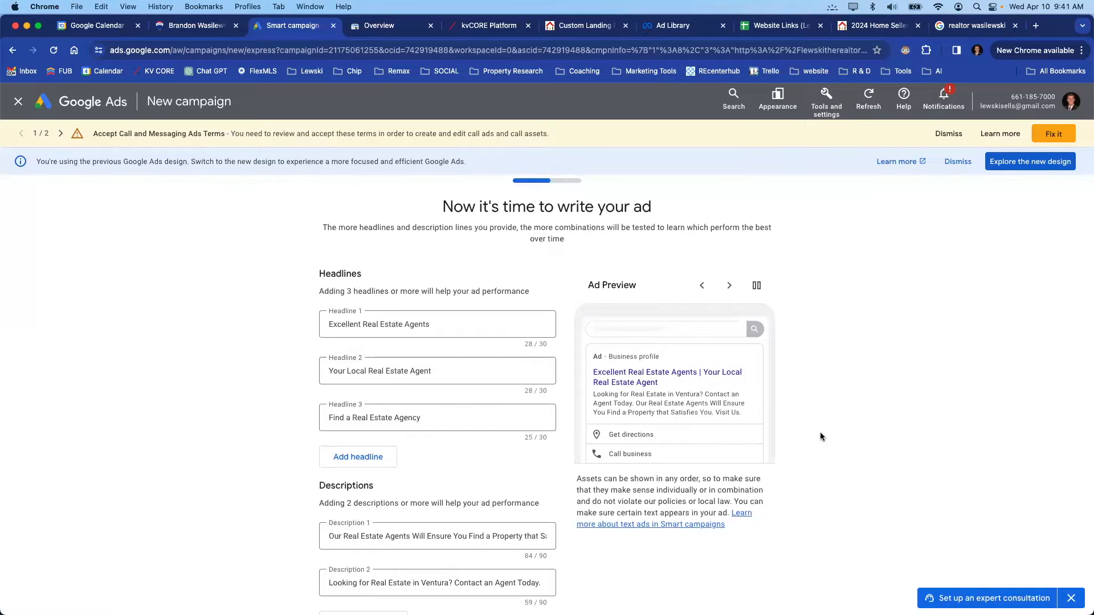
{"action": "mouse_move", "coordinate": [809, 444]}
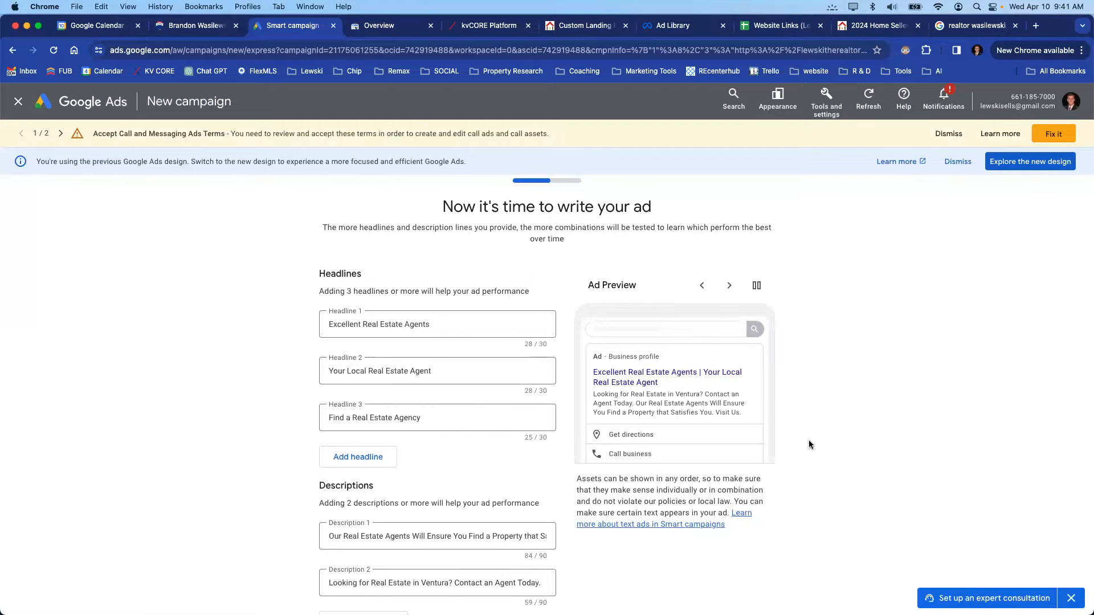
{"action": "mouse_move", "coordinate": [809, 448]}
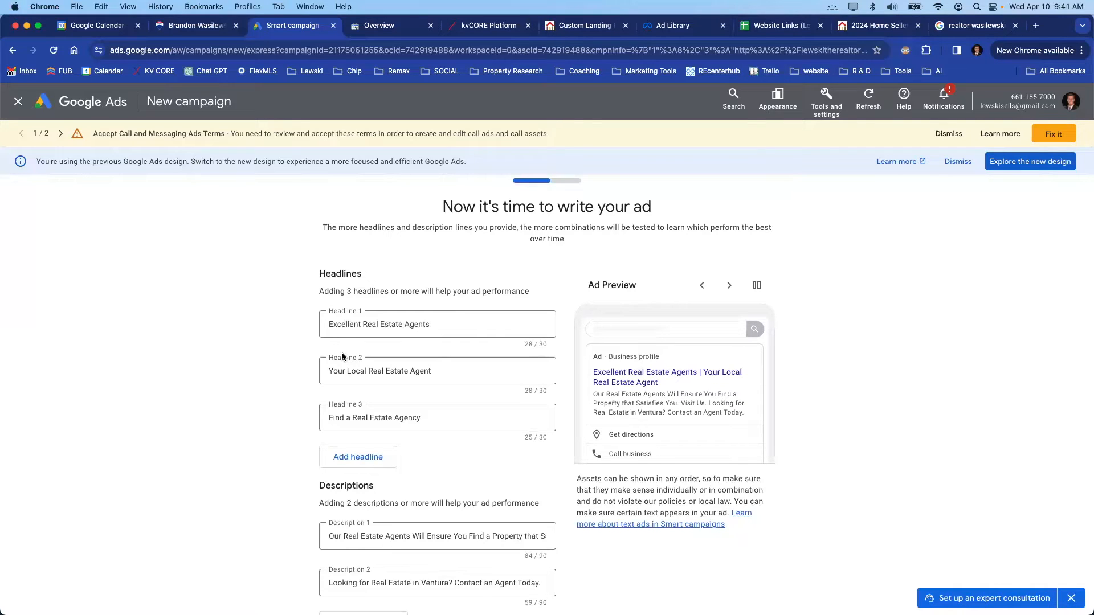
{"action": "left_click", "coordinate": [379, 324]}
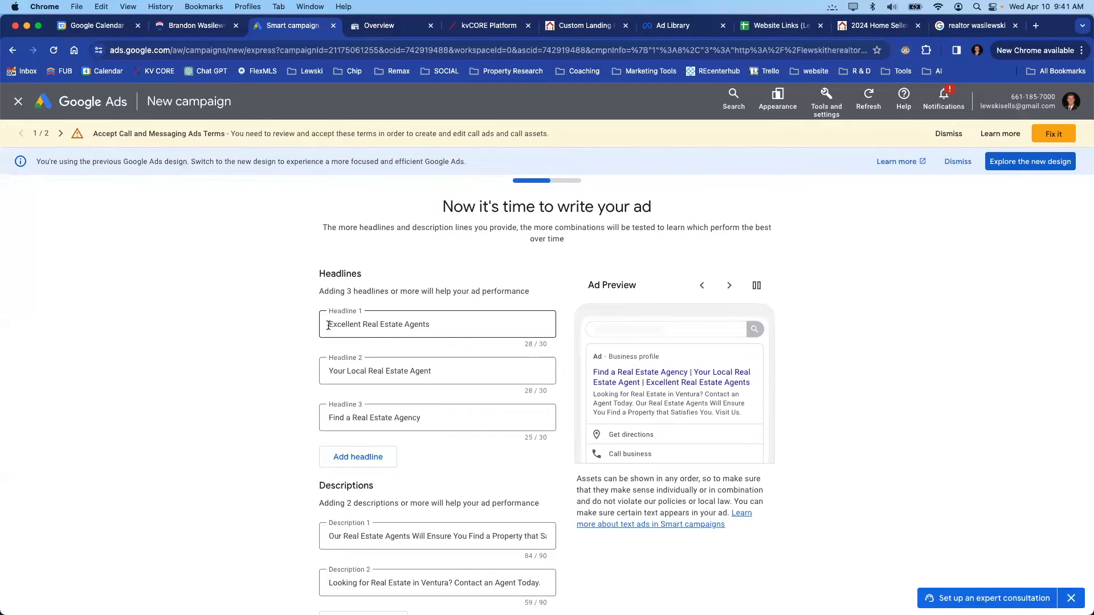
- Rewrite Headline 1 as 'Brandon Sells Ventura' and try 'Call Today' as Headline 3
{"action": "left_click", "coordinate": [437, 324]}
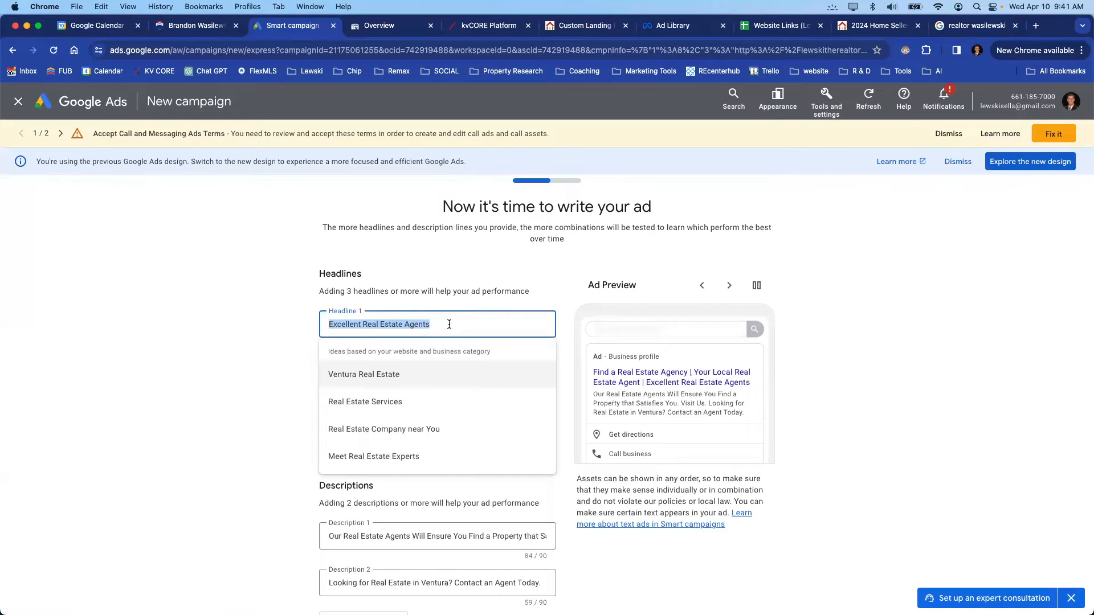
{"action": "type", "text": "Brandon Se"}
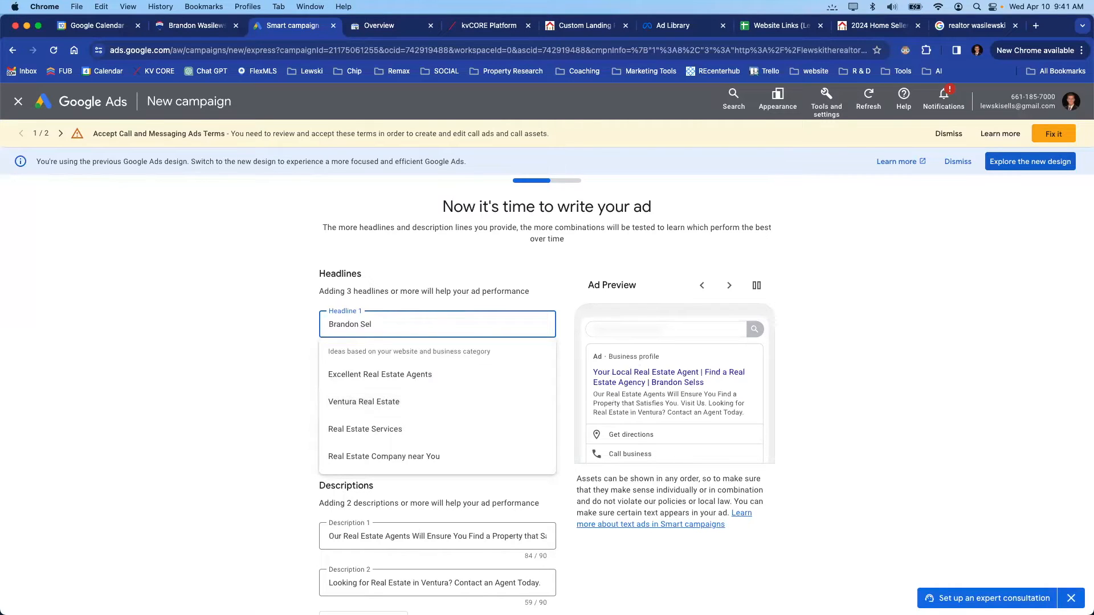
{"action": "type", "text": "ls"}
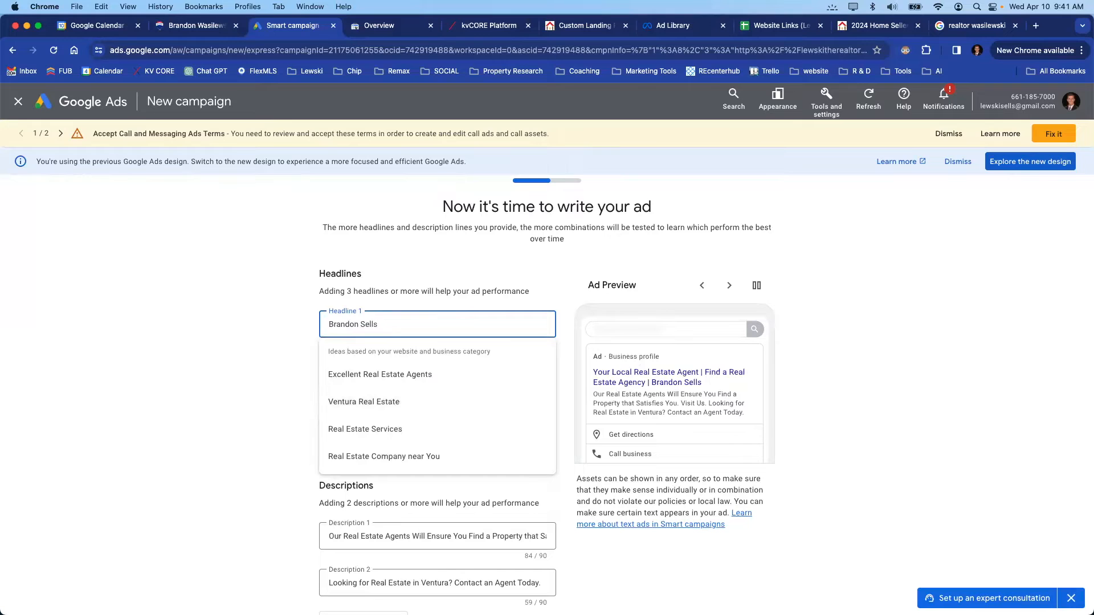
{"action": "type", "text": "Ventura"}
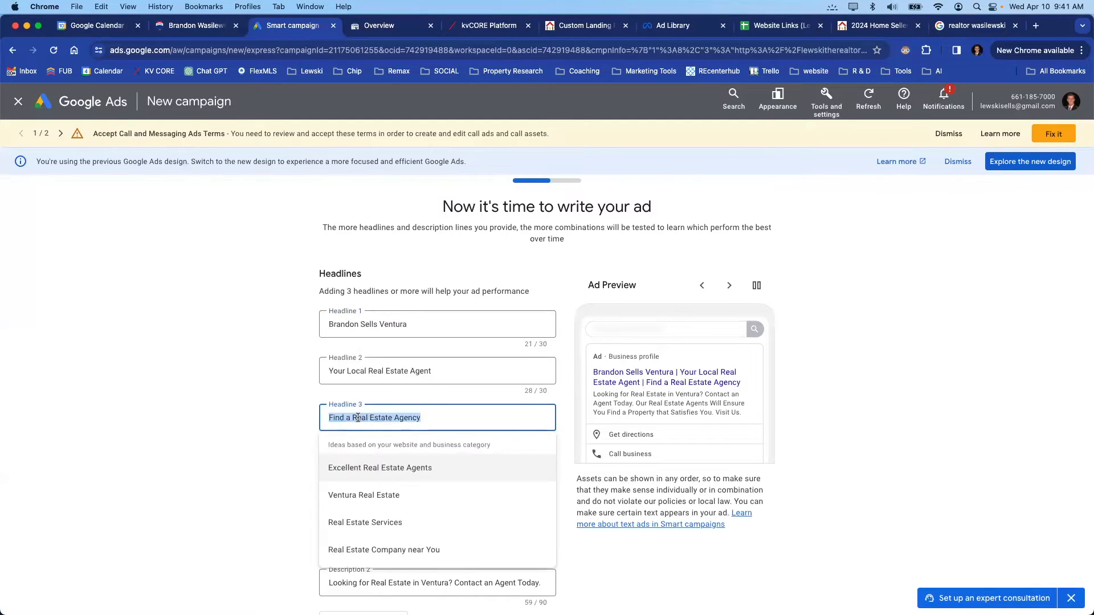
{"action": "type", "text": "C"}
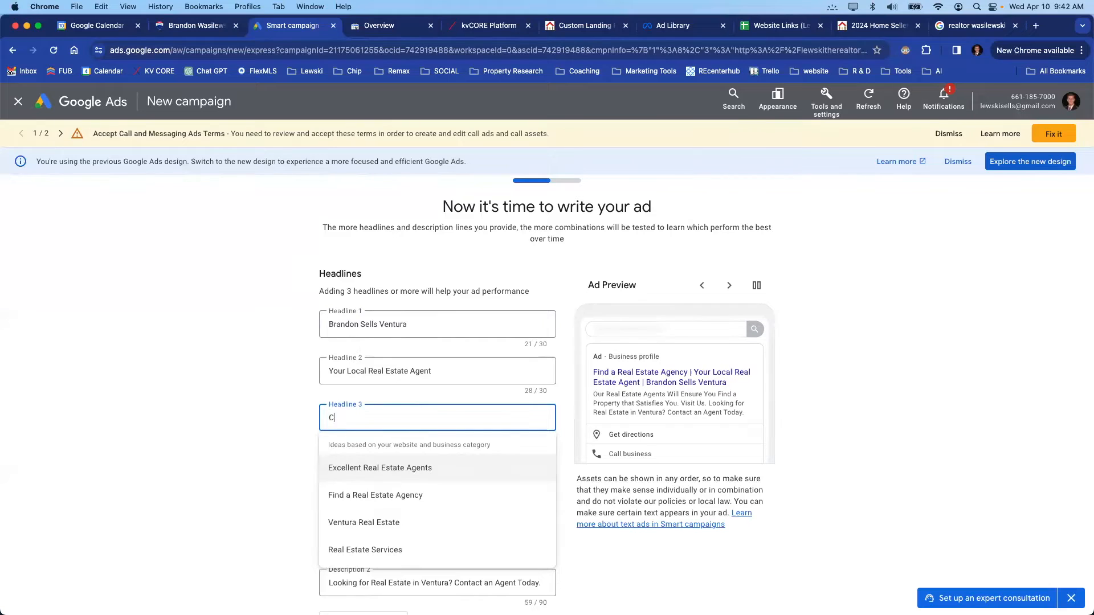
{"action": "type", "text": "Call Today"}
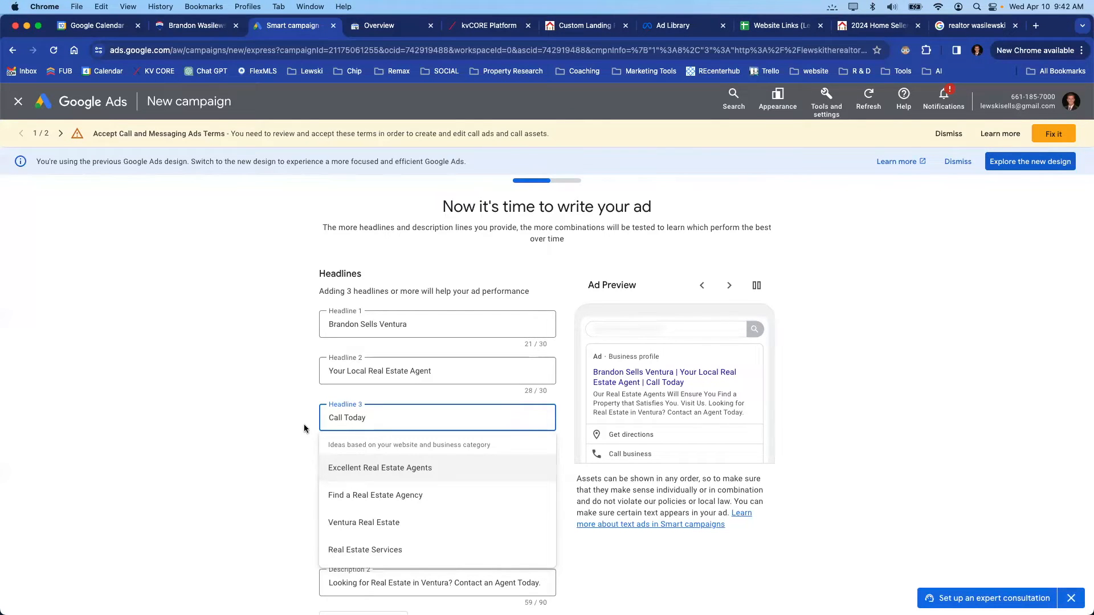
{"action": "left_click", "coordinate": [728, 285]}
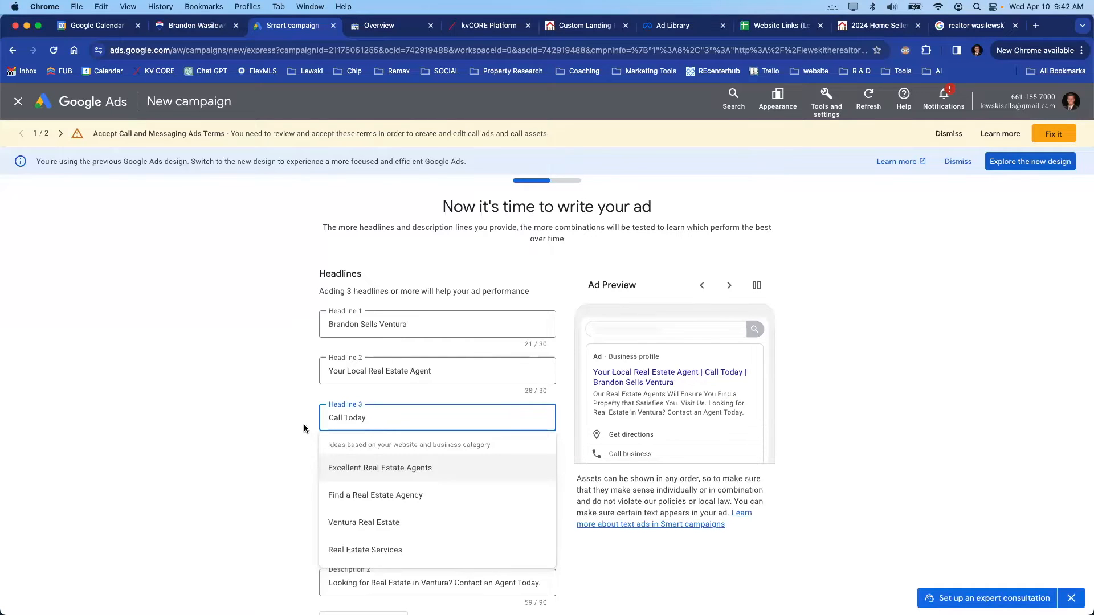
- Replace 'Call Today' in Headline 3 with 'Find Out Your Home's Value'
{"action": "double_click", "coordinate": [346, 417]}
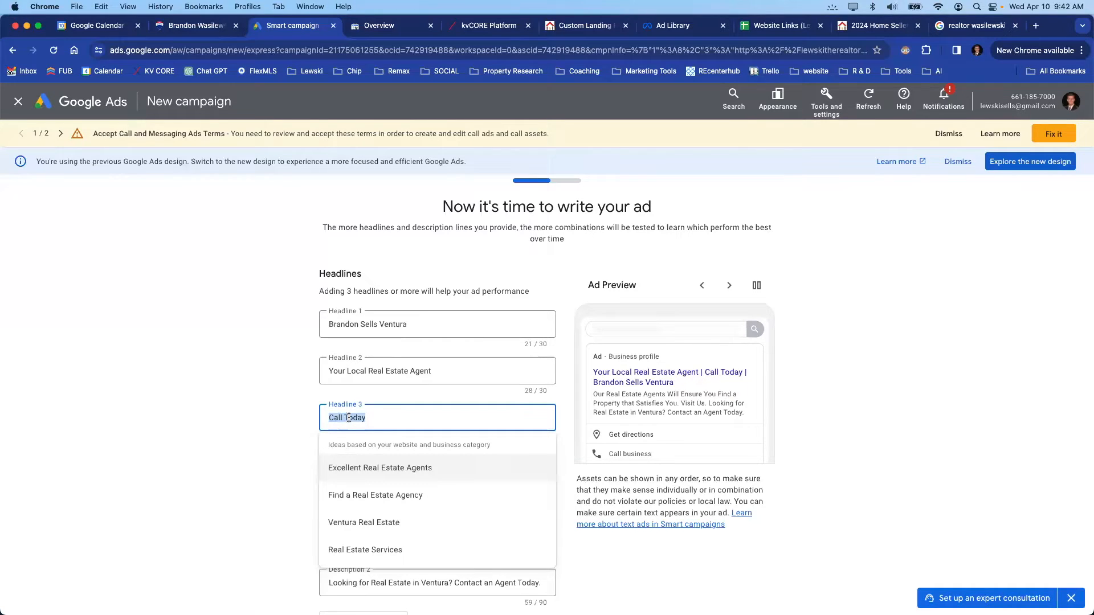
{"action": "type", "text": "Find out"}
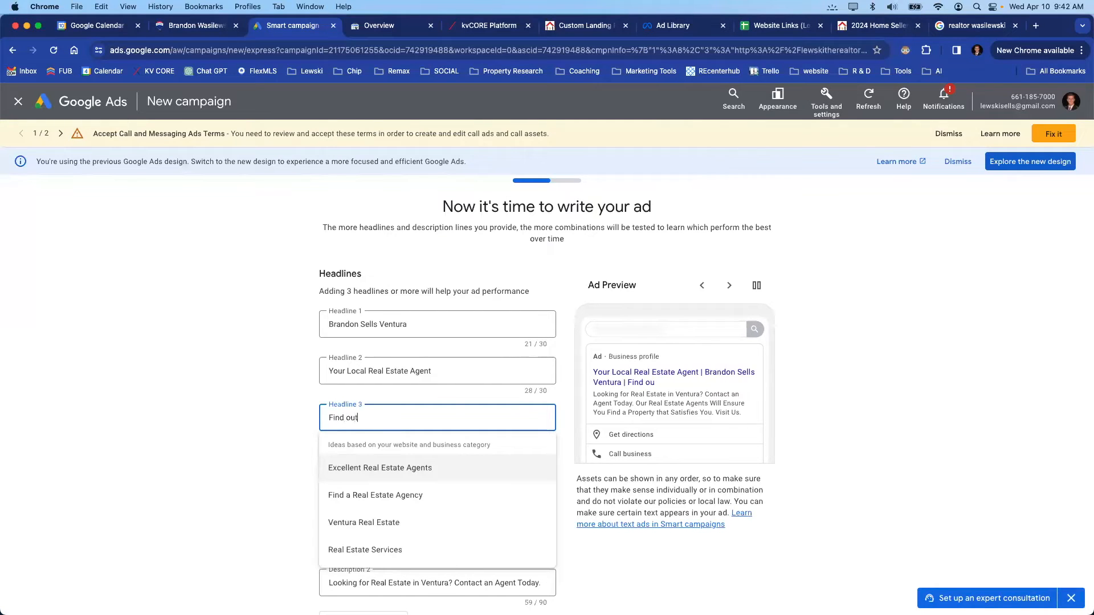
{"action": "type", "text": "how much yo"}
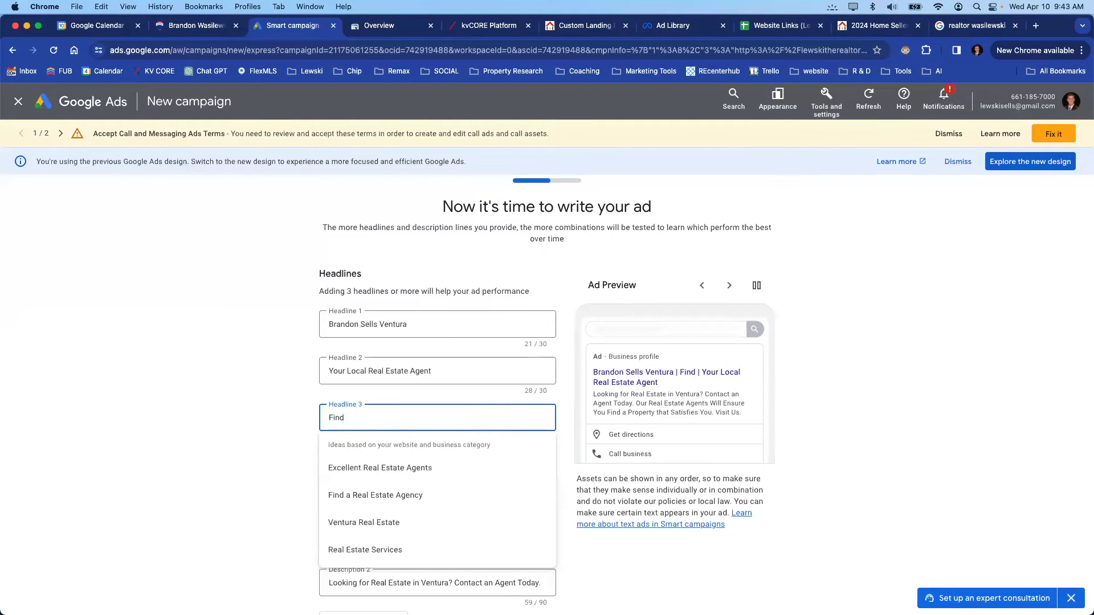
{"action": "type", "text": "iout y"}
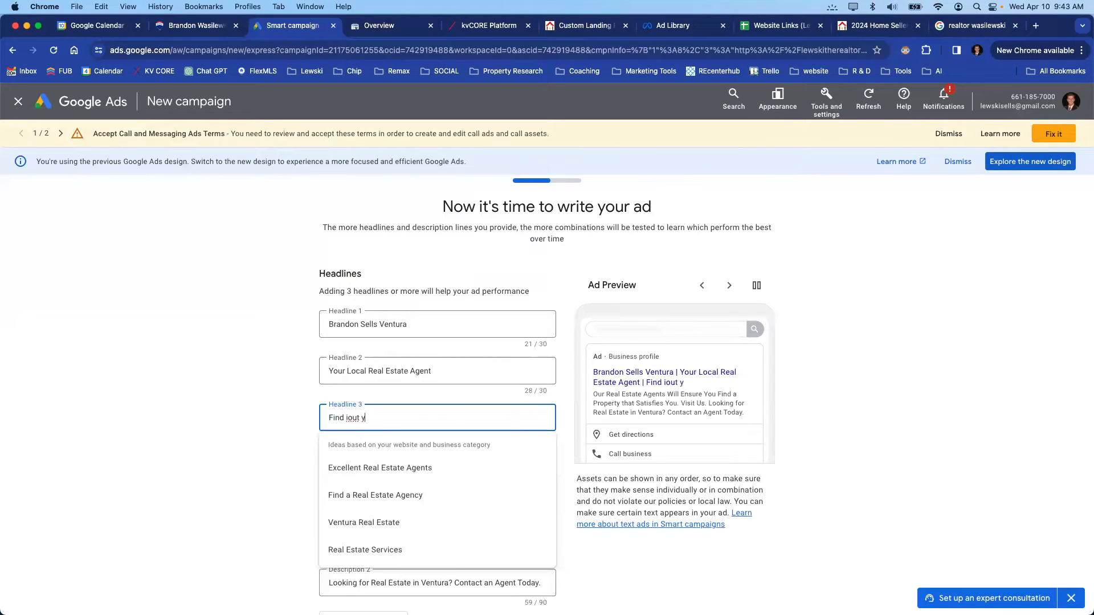
{"action": "key", "text": "Backspace"}
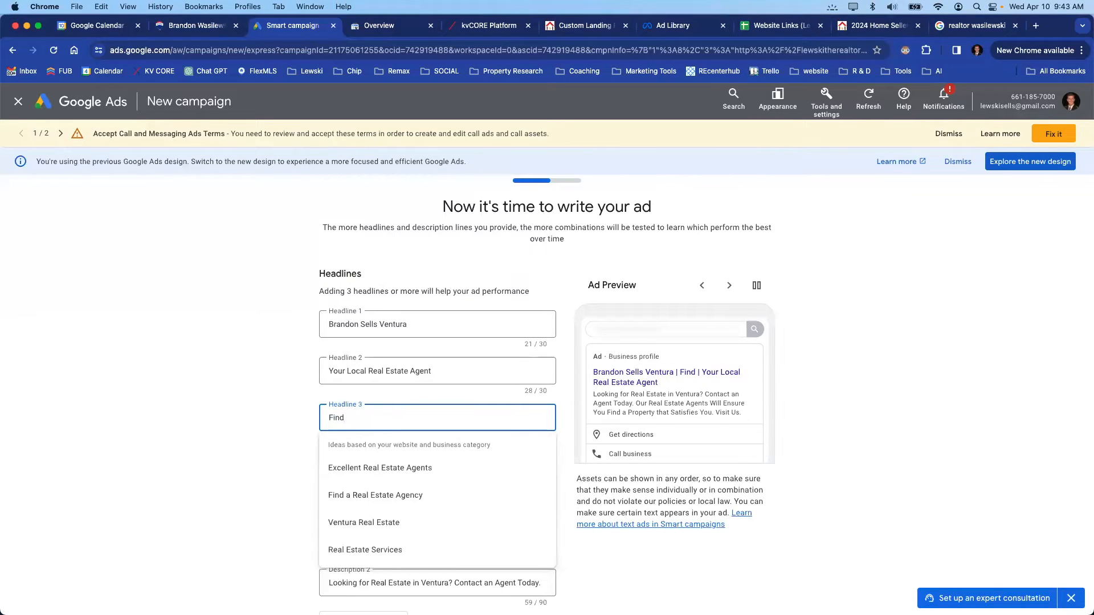
{"action": "type", "text": "Out"}
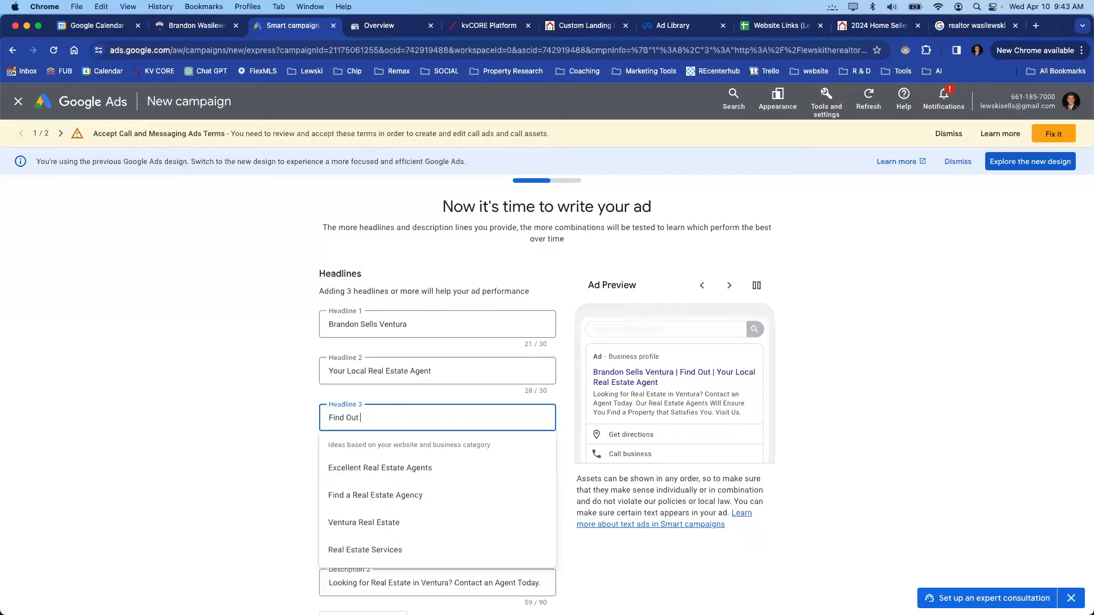
{"action": "type", "text": "Your Home's"}
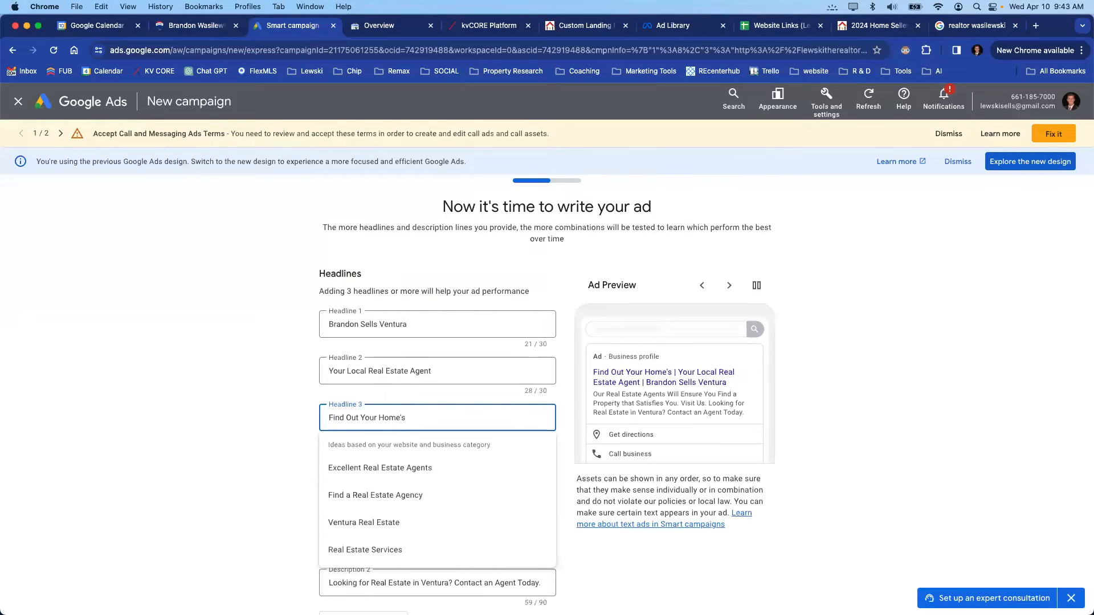
{"action": "type", "text": "Value"}
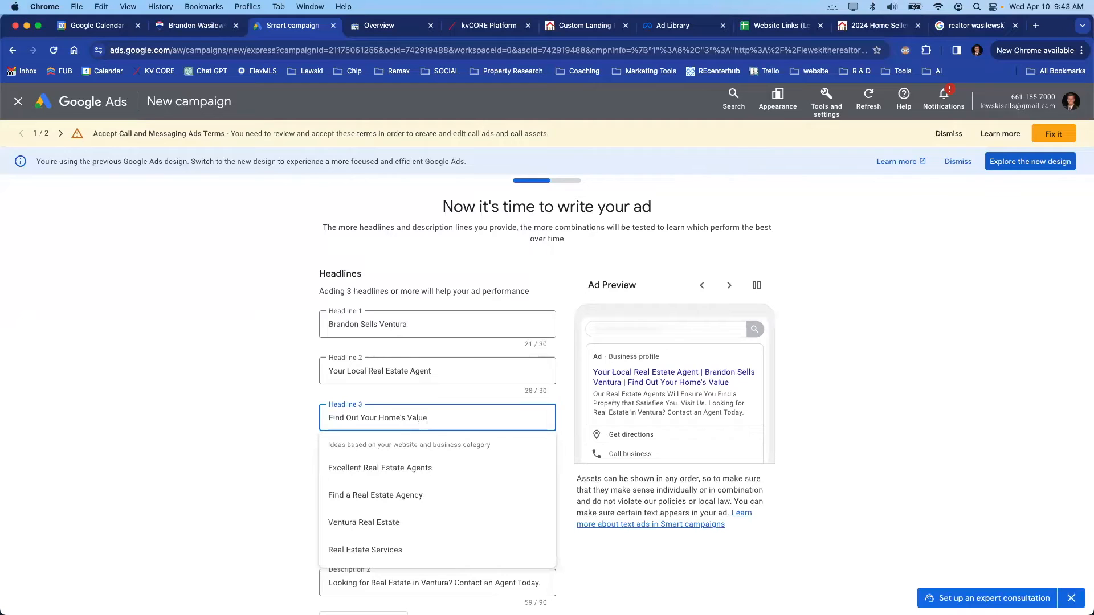
{"action": "mouse_move", "coordinate": [266, 453]}
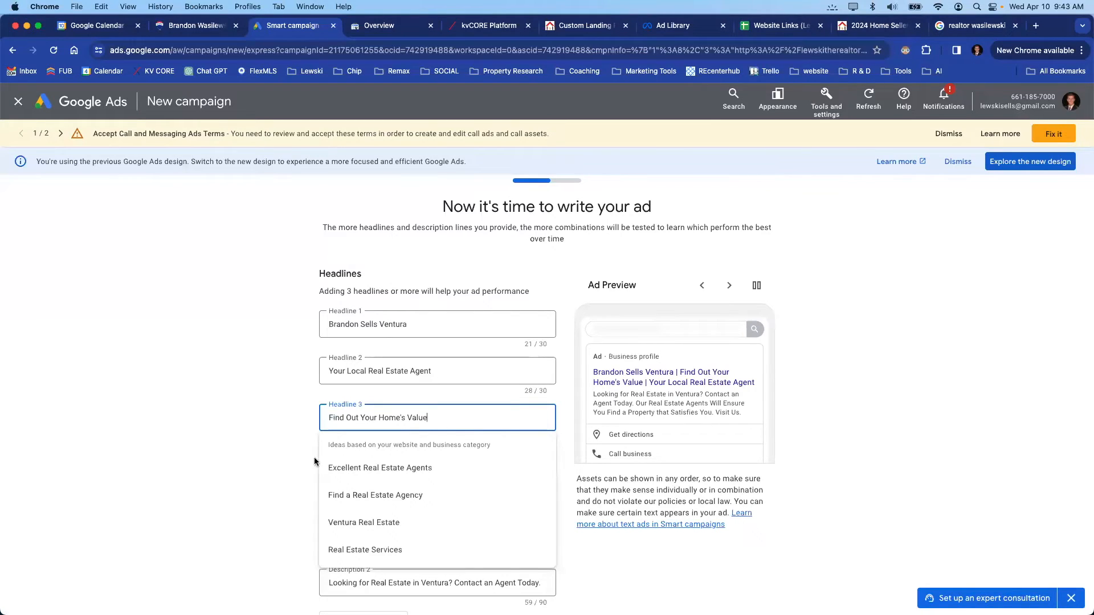
{"action": "mouse_move", "coordinate": [243, 480]}
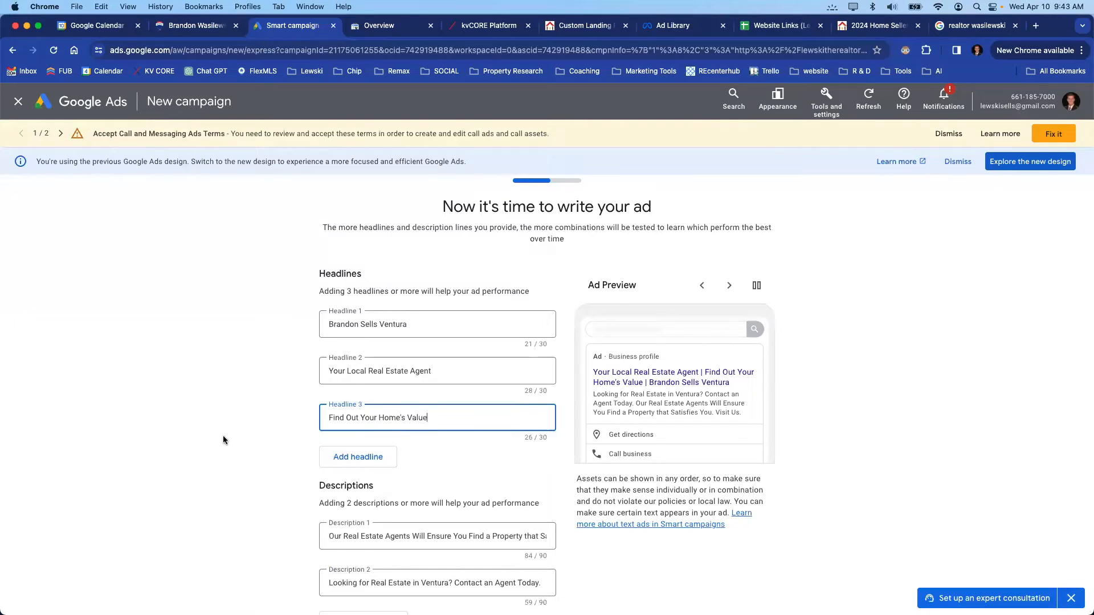
{"action": "scroll", "scroll_direction": "down", "scroll_amount": 3}
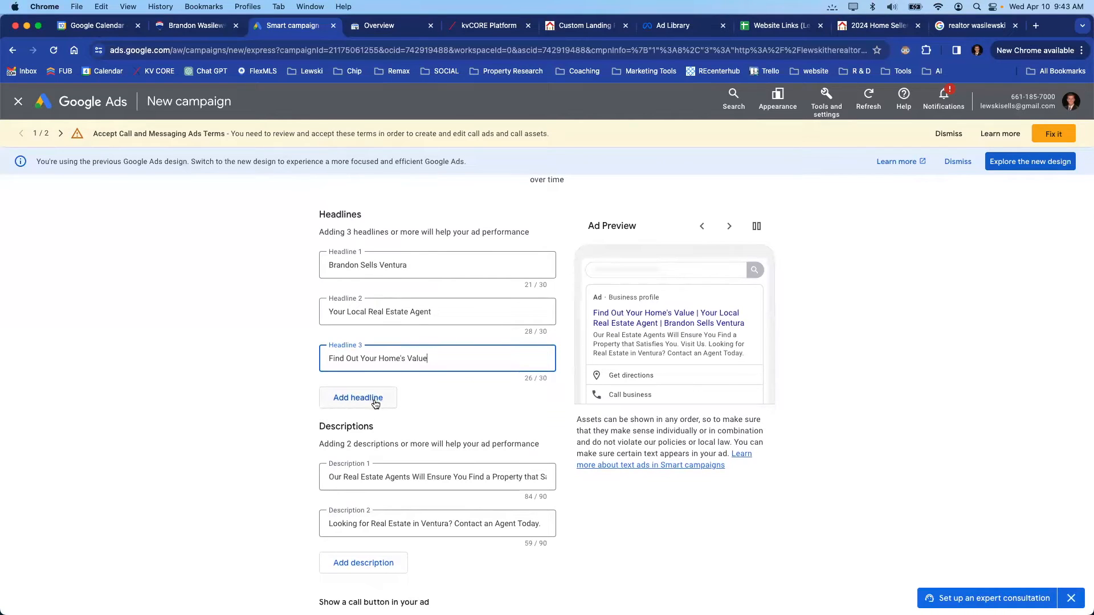
- Add Headline 4 reading 'Call or Text:' with the agent's 805 phone number
{"action": "left_click", "coordinate": [358, 398]}
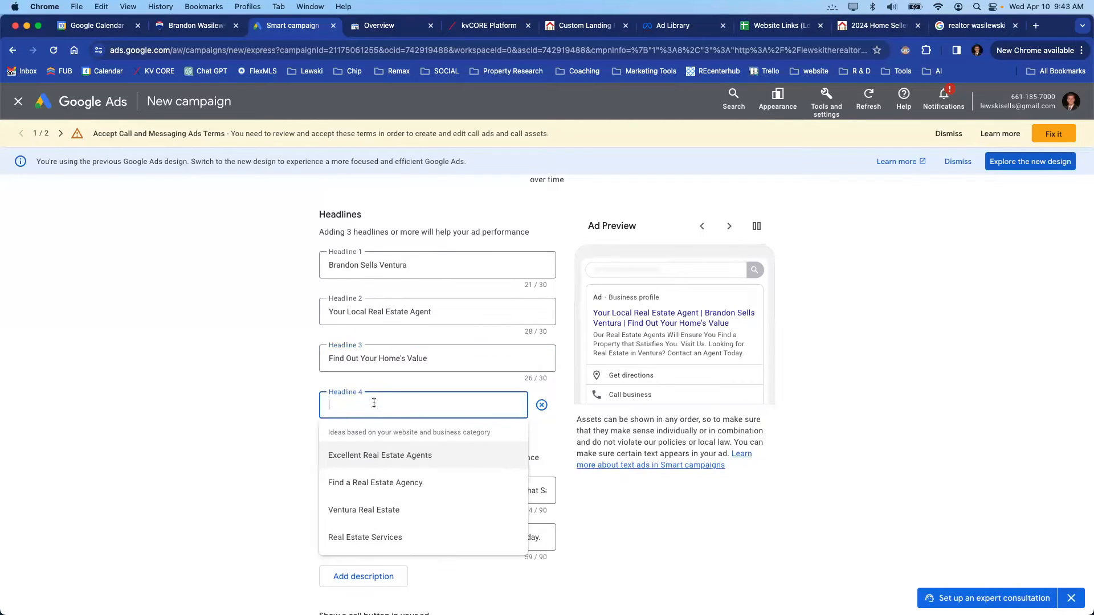
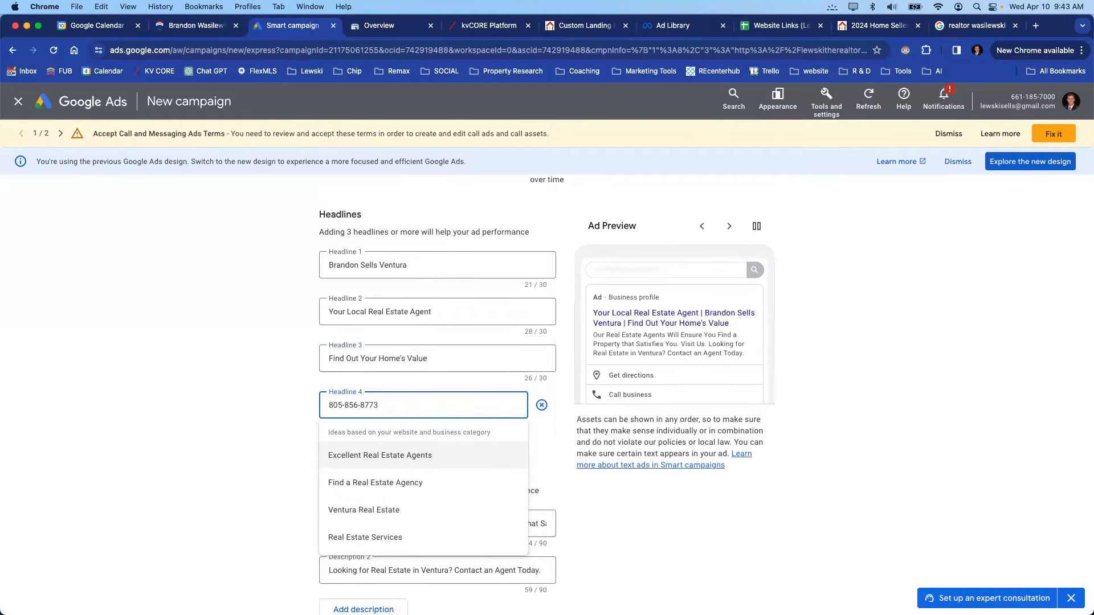
{"action": "mouse_move", "coordinate": [380, 455]}
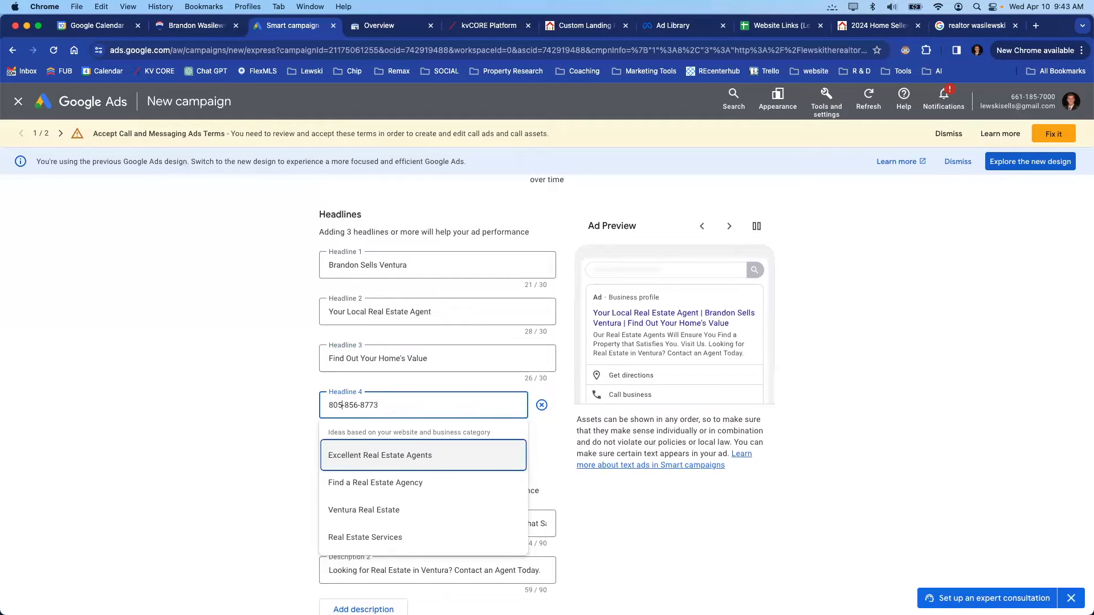
{"action": "type", "text": "Call or Text:"}
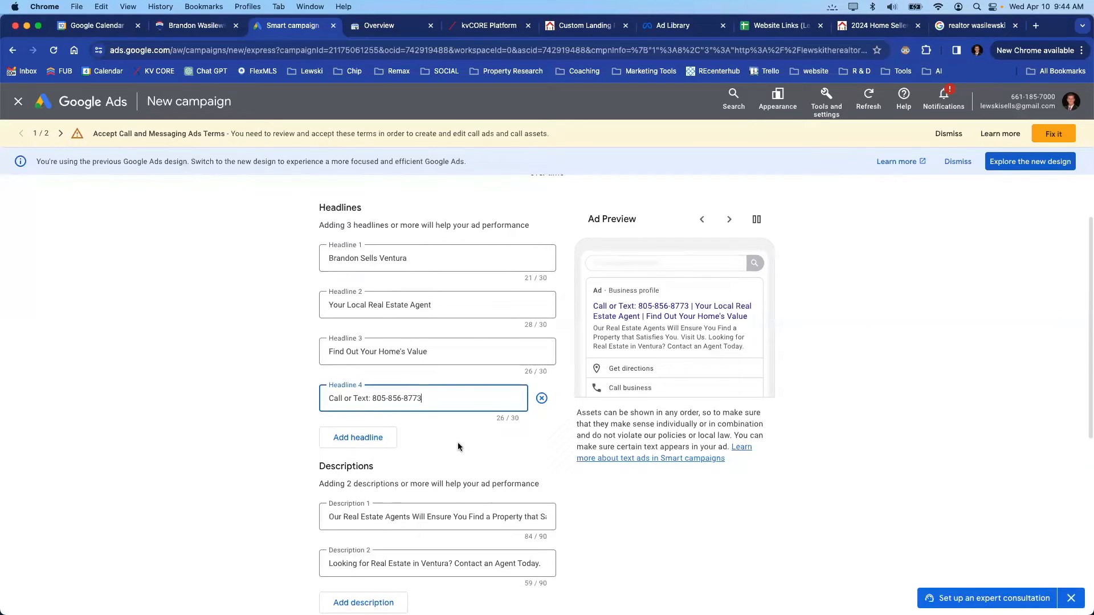
{"action": "scroll", "scroll_direction": "down", "scroll_amount": 3}
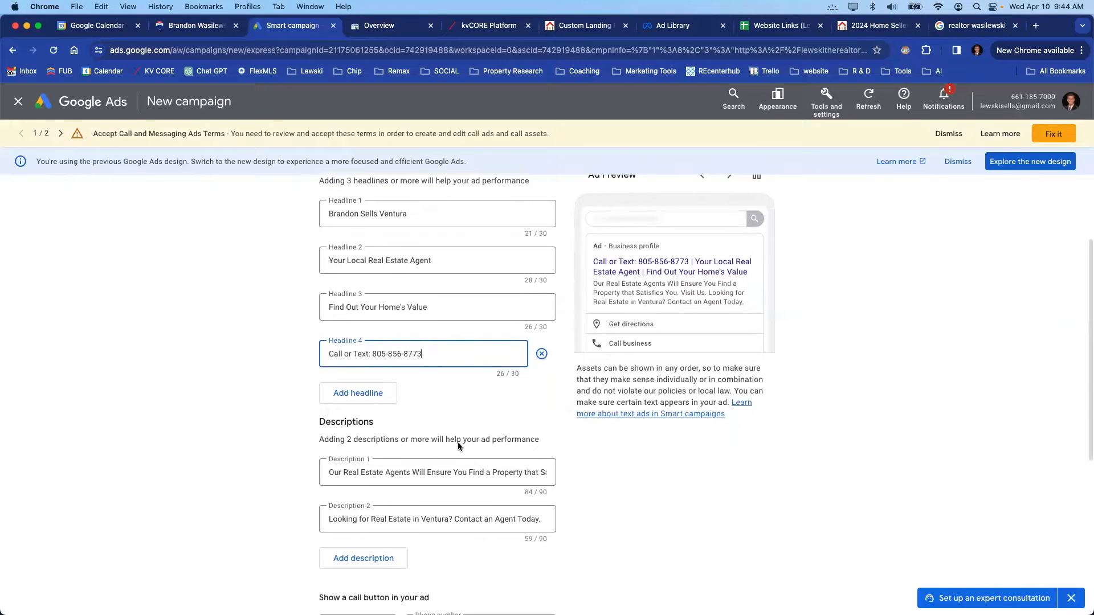
{"action": "scroll", "scroll_direction": "down", "scroll_amount": 3}
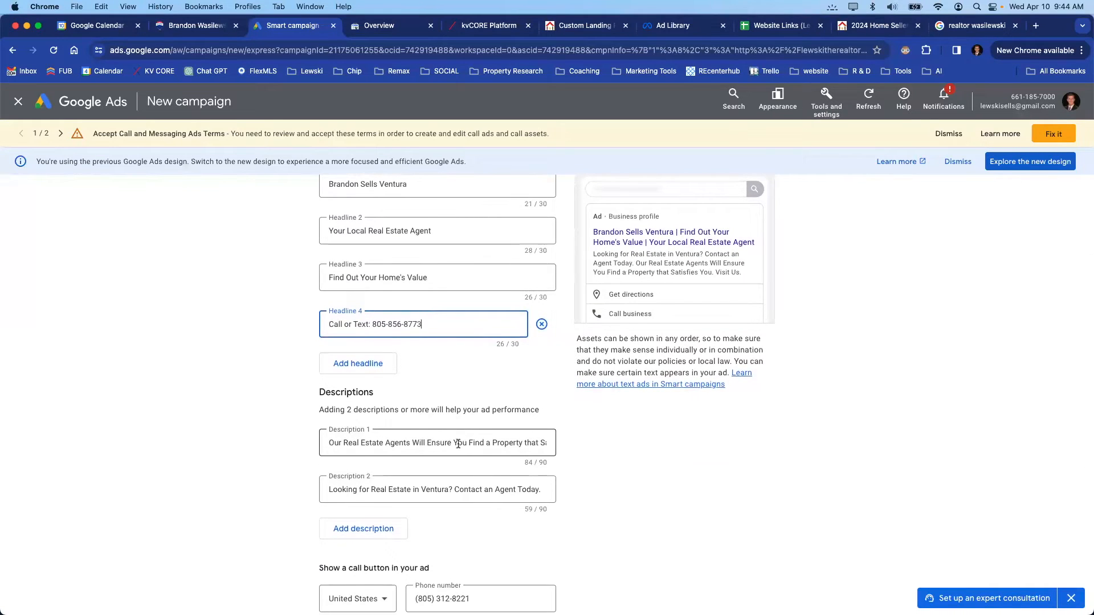
- Rewrite Description 1 as a 'Get Top Dollar for Your Home' seller pitch
{"action": "left_click", "coordinate": [436, 442]}
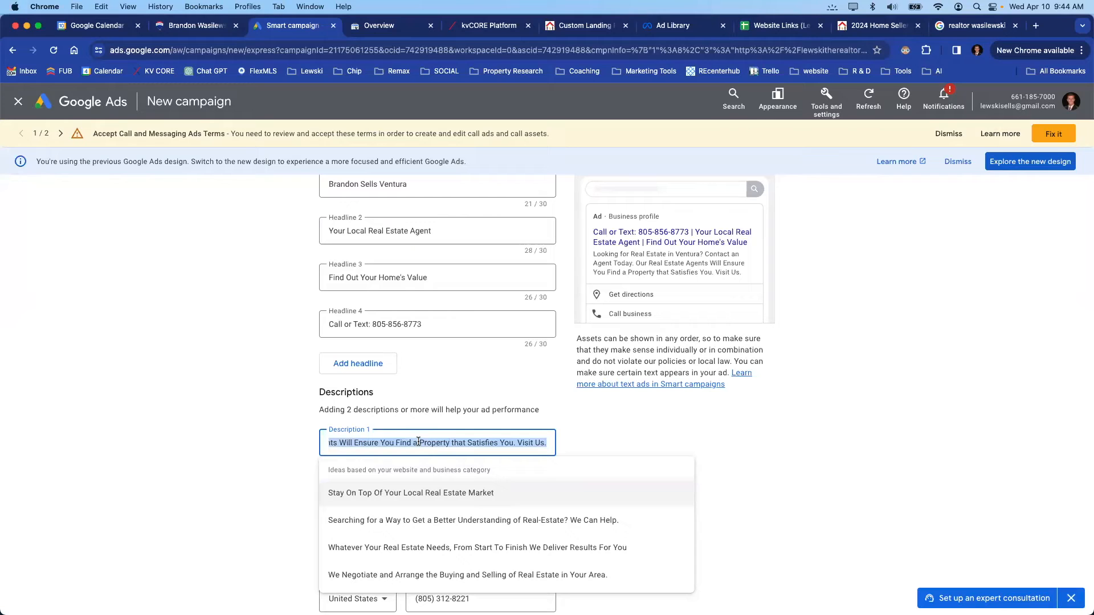
{"action": "type", "text": "Get Top Dollar For"}
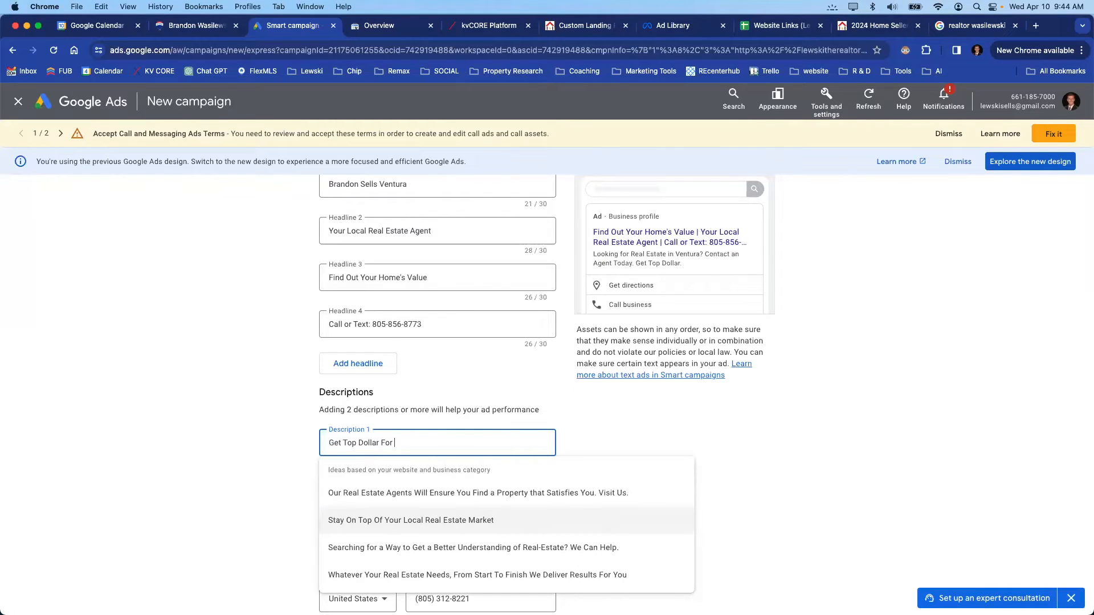
{"action": "type", "text": "Your Home"}
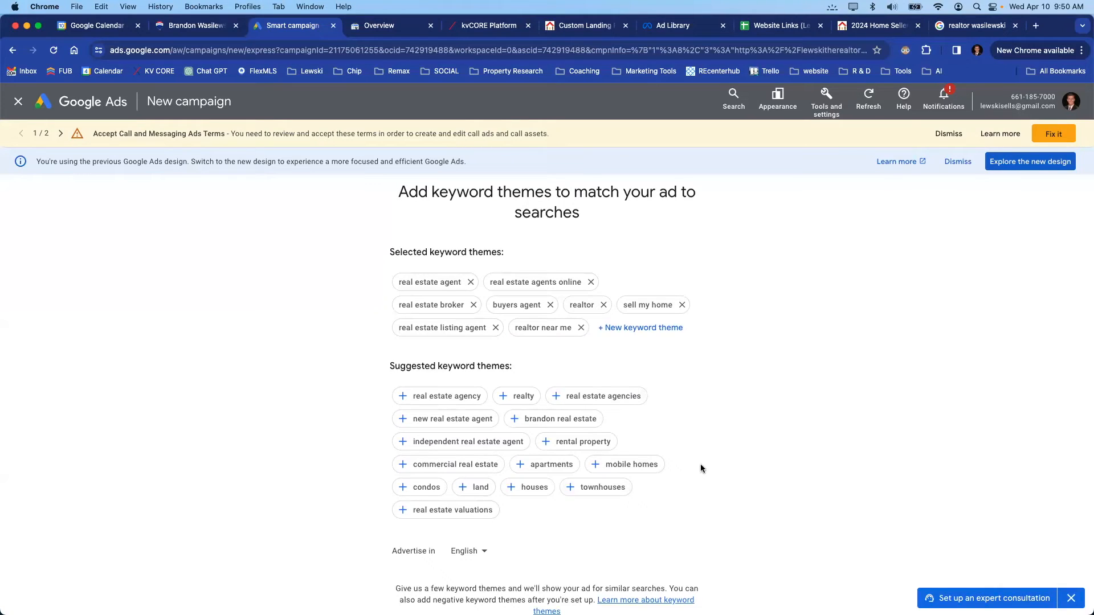
{"action": "mouse_move", "coordinate": [617, 328]}
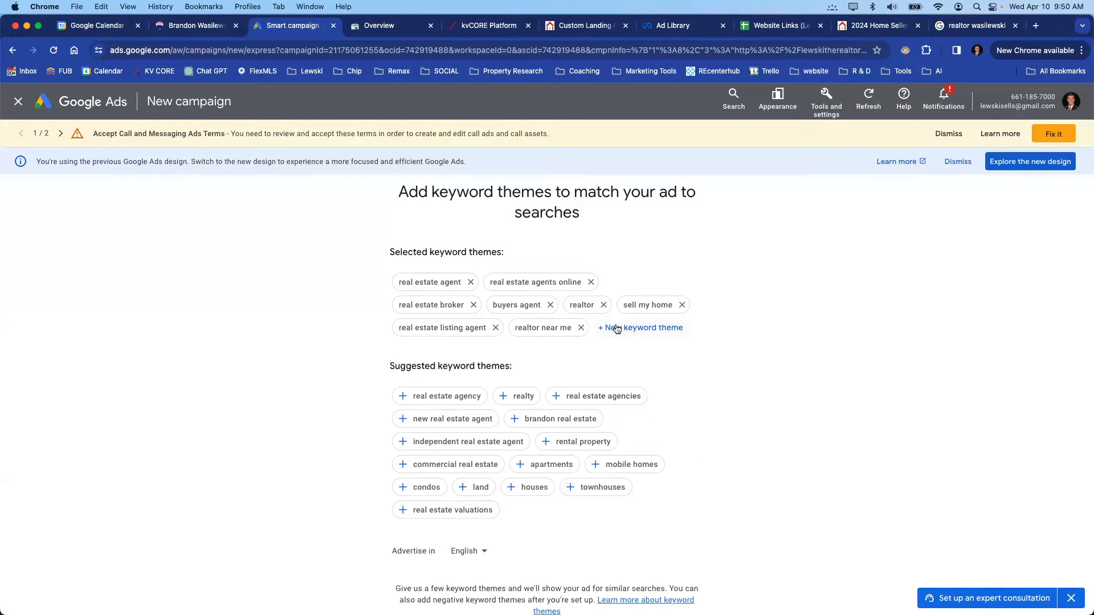
{"action": "mouse_move", "coordinate": [784, 409]}
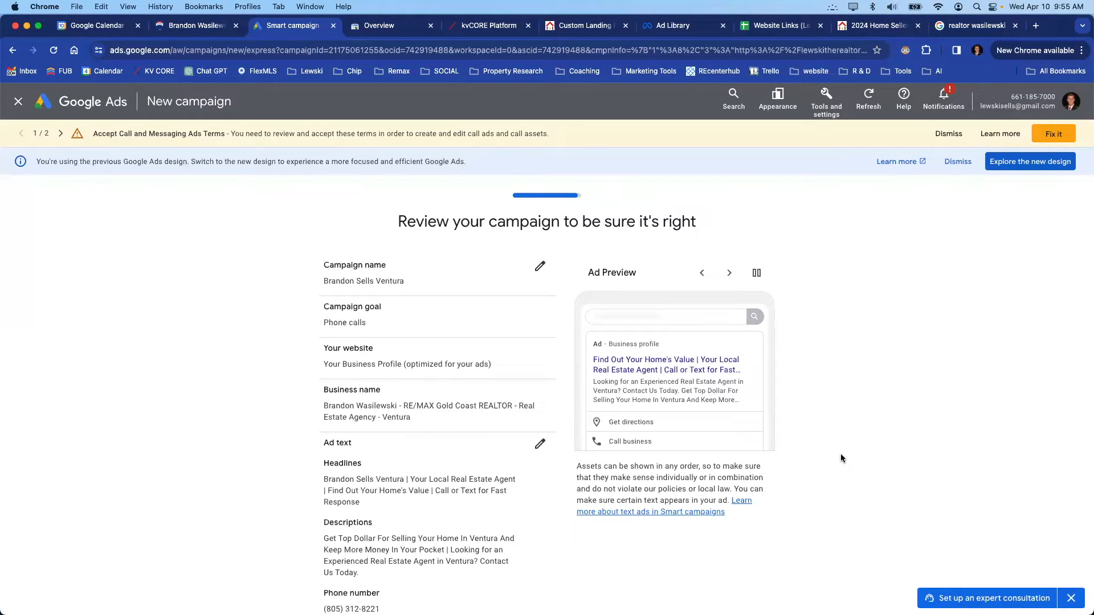
- Cycle the ad preview through headline combinations and review the summary below
{"action": "left_click", "coordinate": [728, 272]}
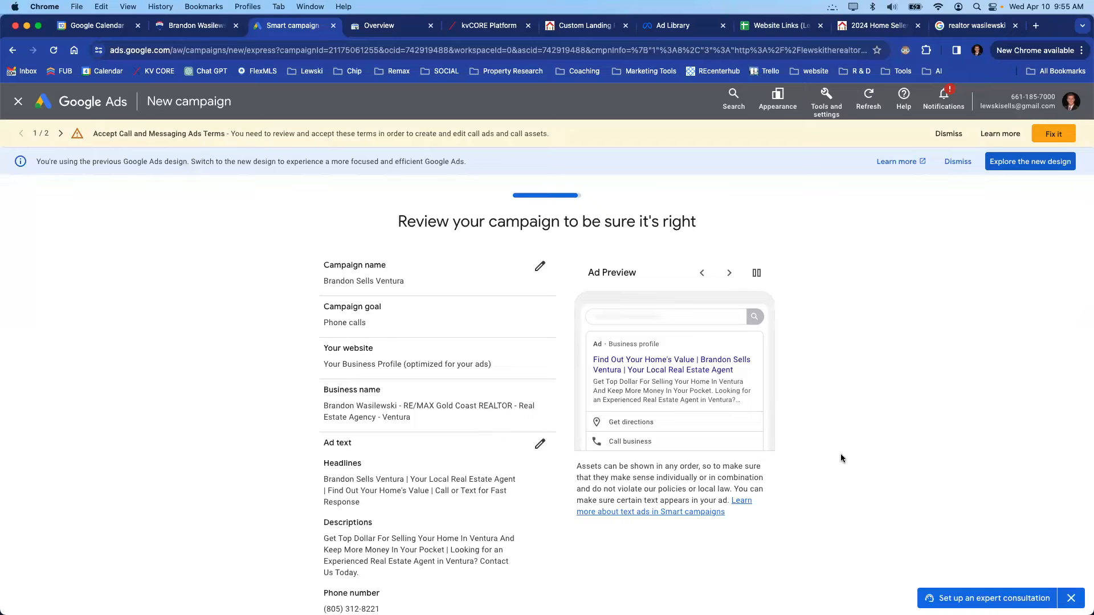
{"action": "mouse_move", "coordinate": [797, 361]}
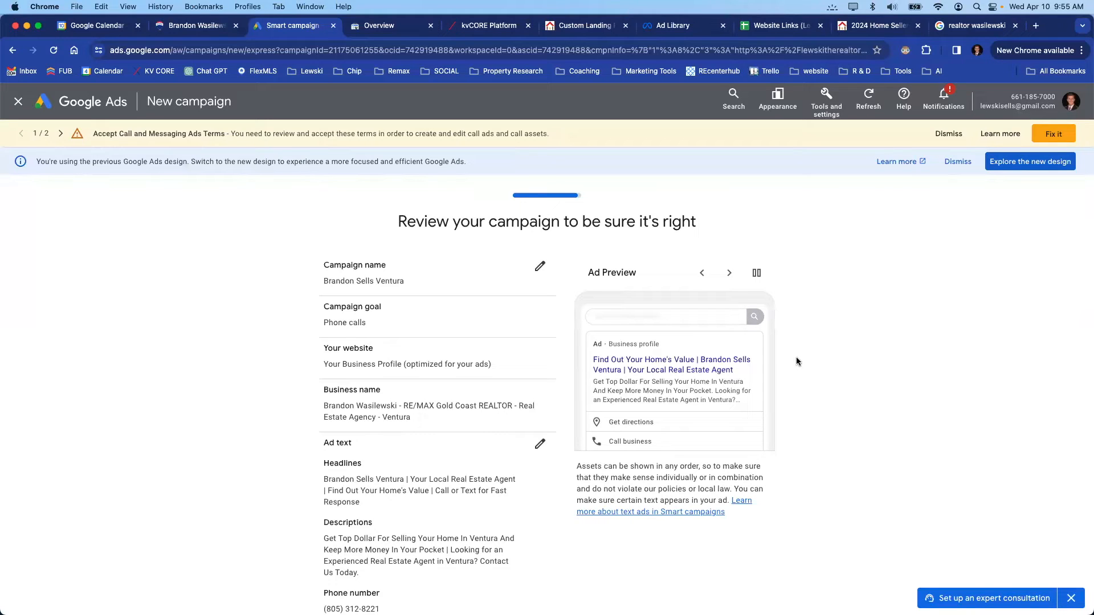
{"action": "mouse_move", "coordinate": [962, 439]}
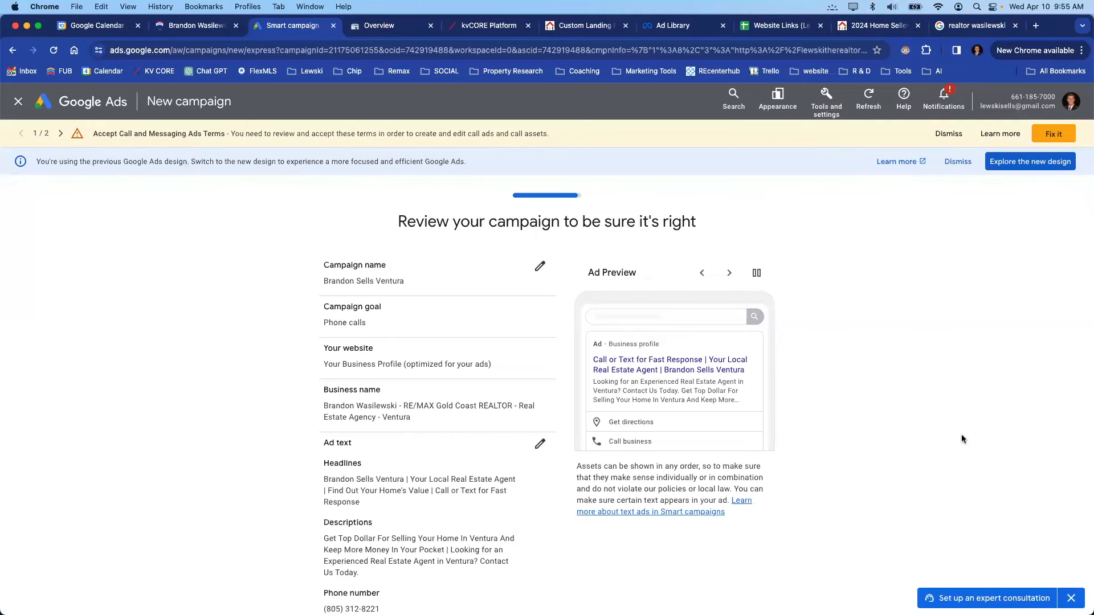
{"action": "mouse_move", "coordinate": [873, 391]}
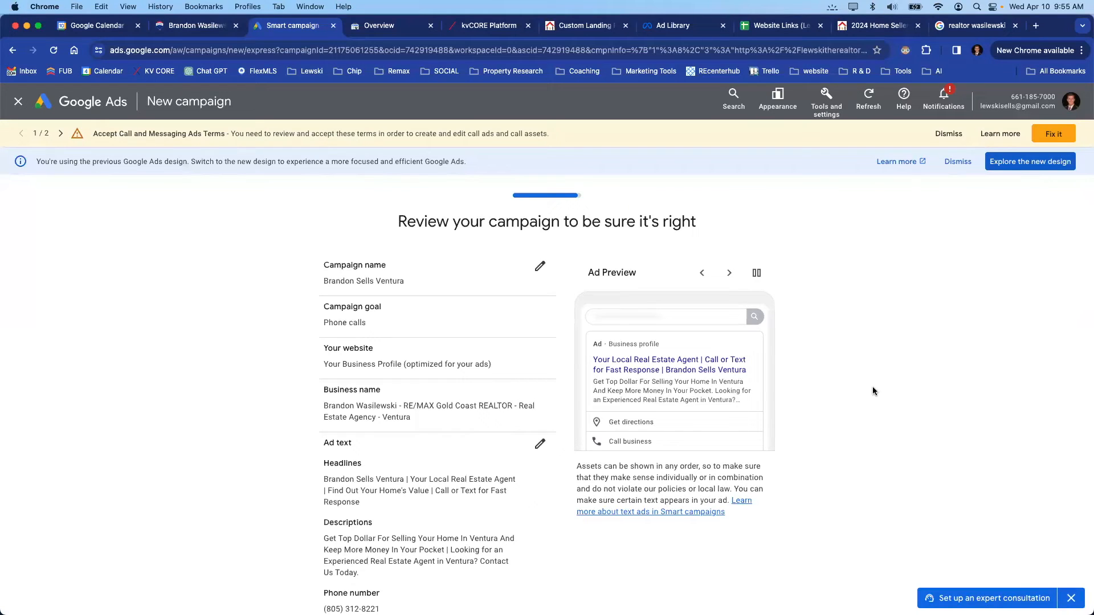
{"action": "left_click", "coordinate": [728, 272]}
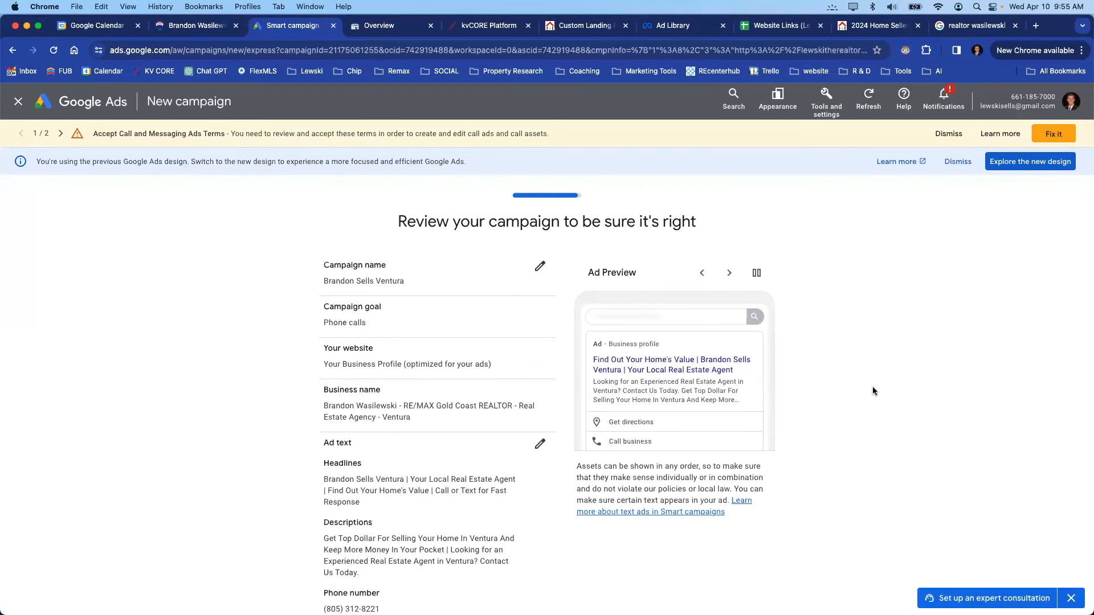
{"action": "scroll", "scroll_direction": "down", "scroll_amount": 3}
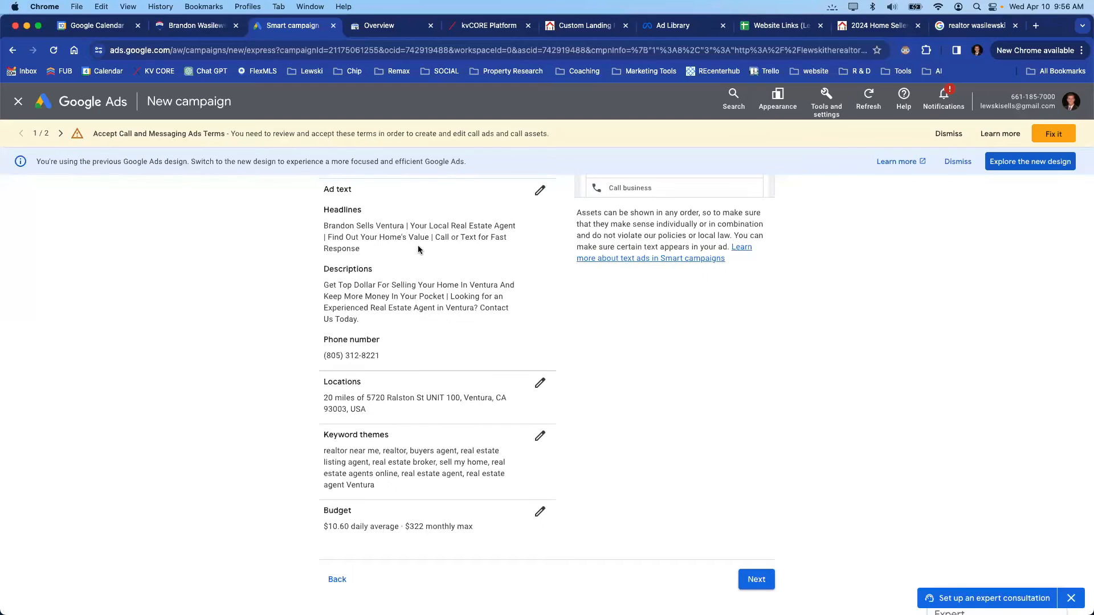
{"action": "mouse_move", "coordinate": [715, 460]}
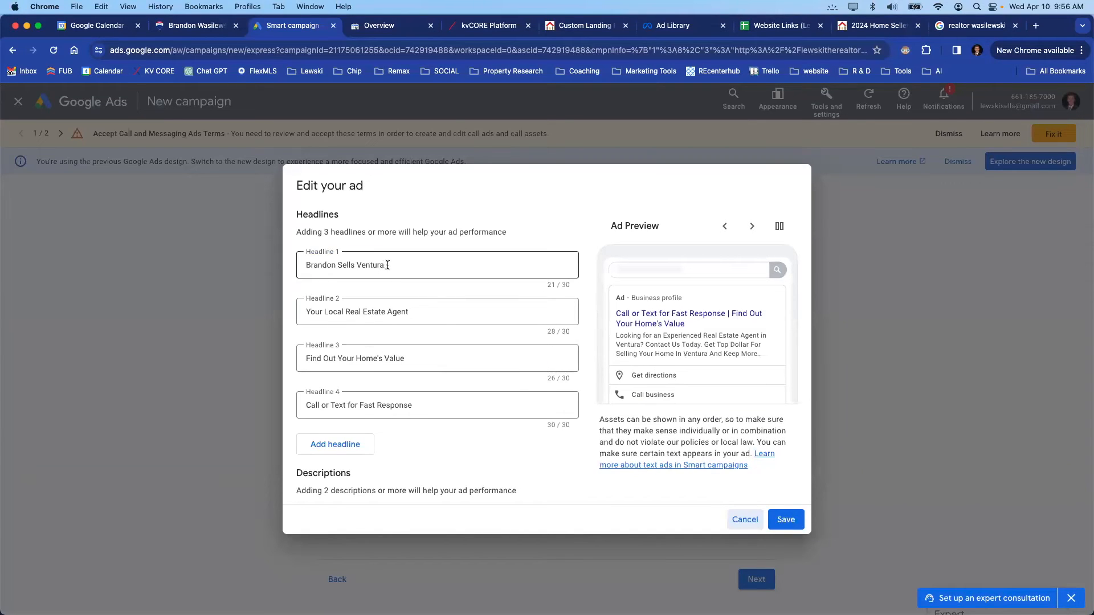
- Change Headline 1 to 'Brandon Sells Ventura County', save it and publish the campaign
{"action": "type", "text": "County"}
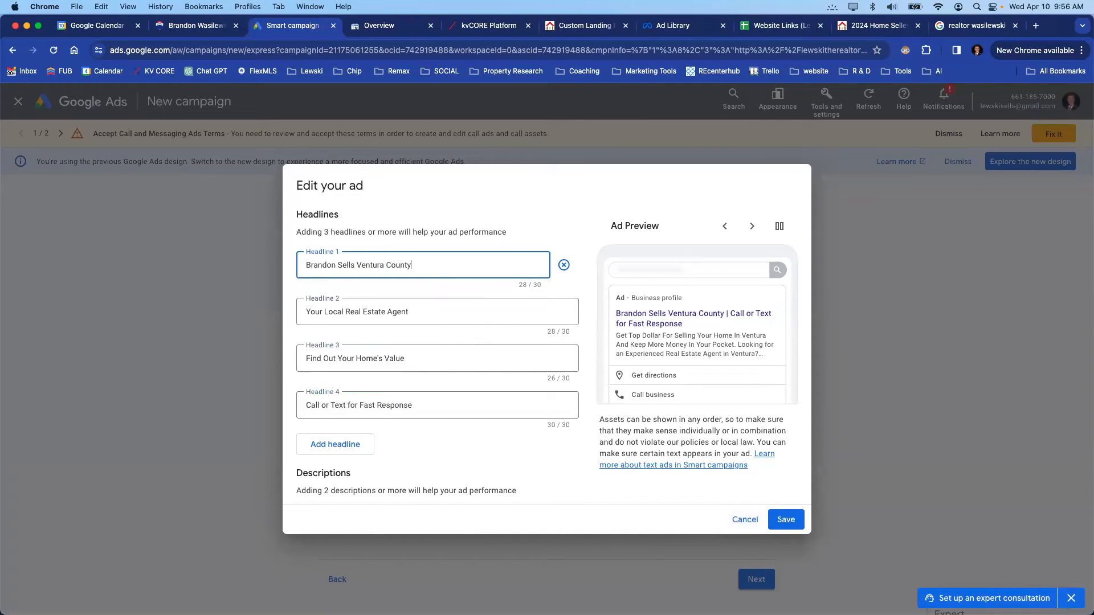
{"action": "left_click", "coordinate": [785, 520]}
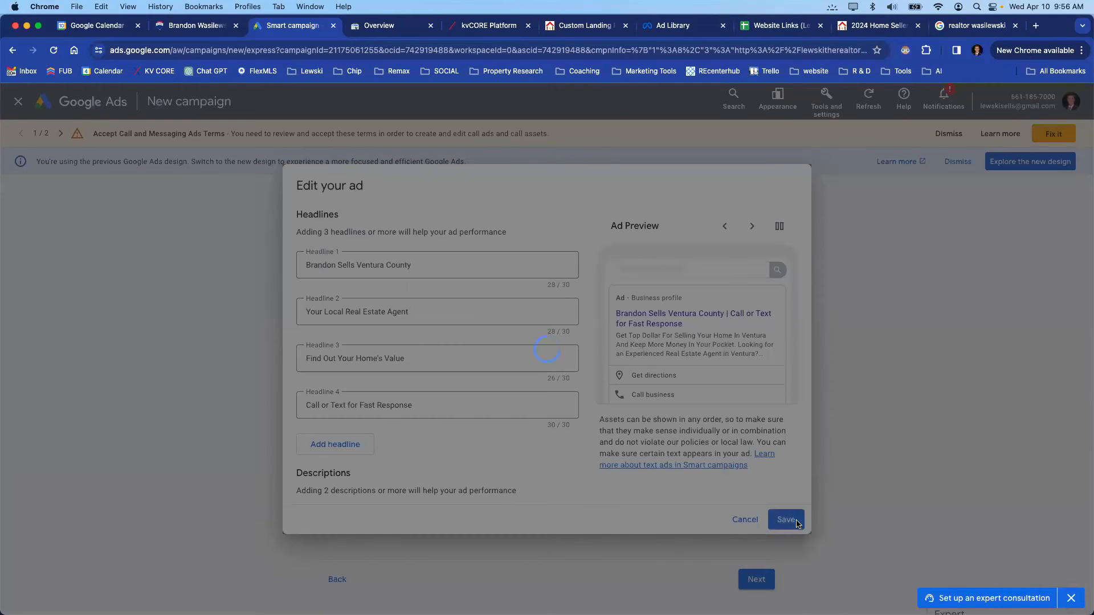
{"action": "left_click", "coordinate": [785, 520]}
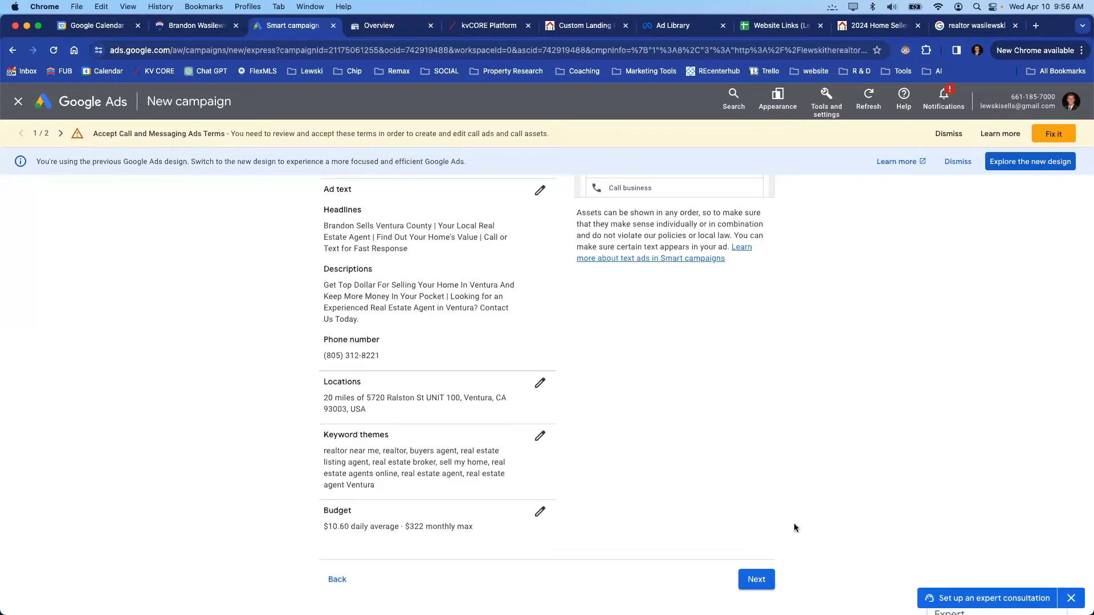
{"action": "scroll", "scroll_direction": "down", "scroll_amount": 3}
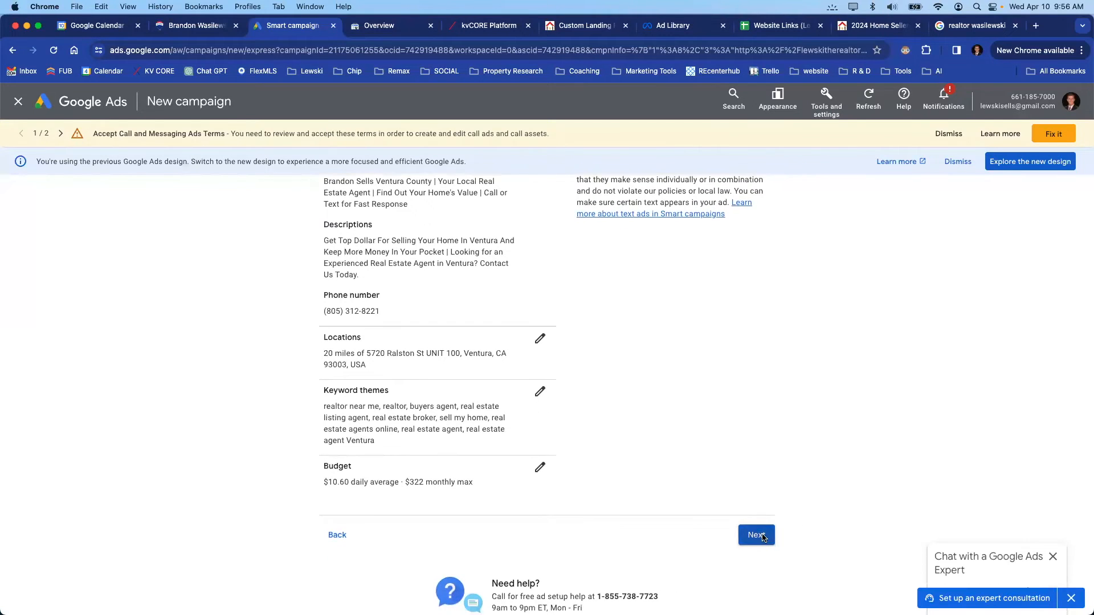
{"action": "left_click", "coordinate": [755, 534]}
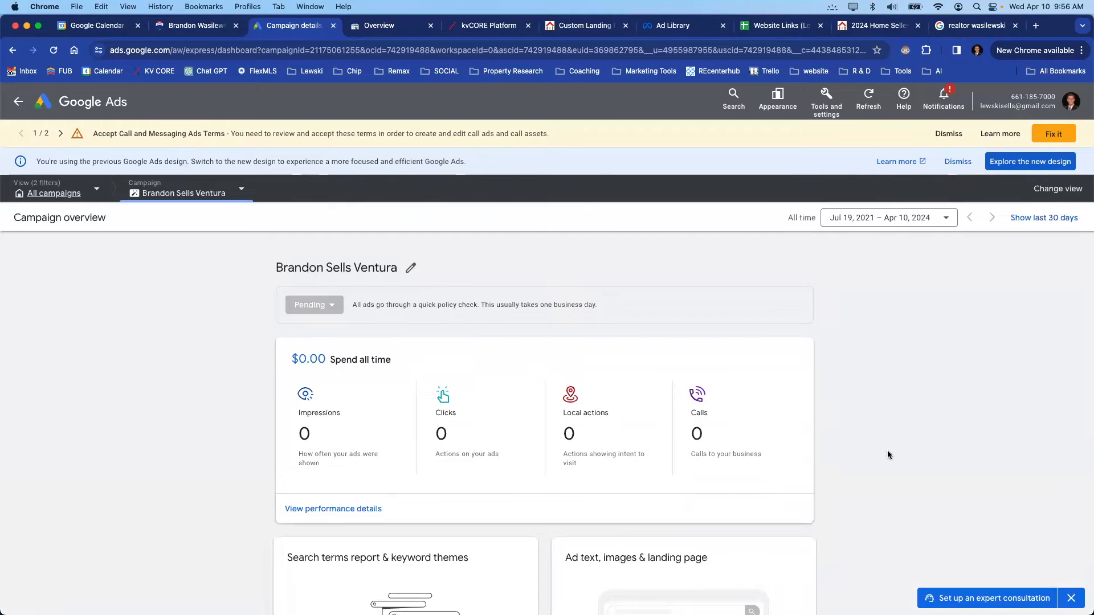
- Edit the campaign name to 'Google Maps Campaign - Calls - 4.2024' and save it
{"action": "scroll", "scroll_direction": "down", "scroll_amount": 3}
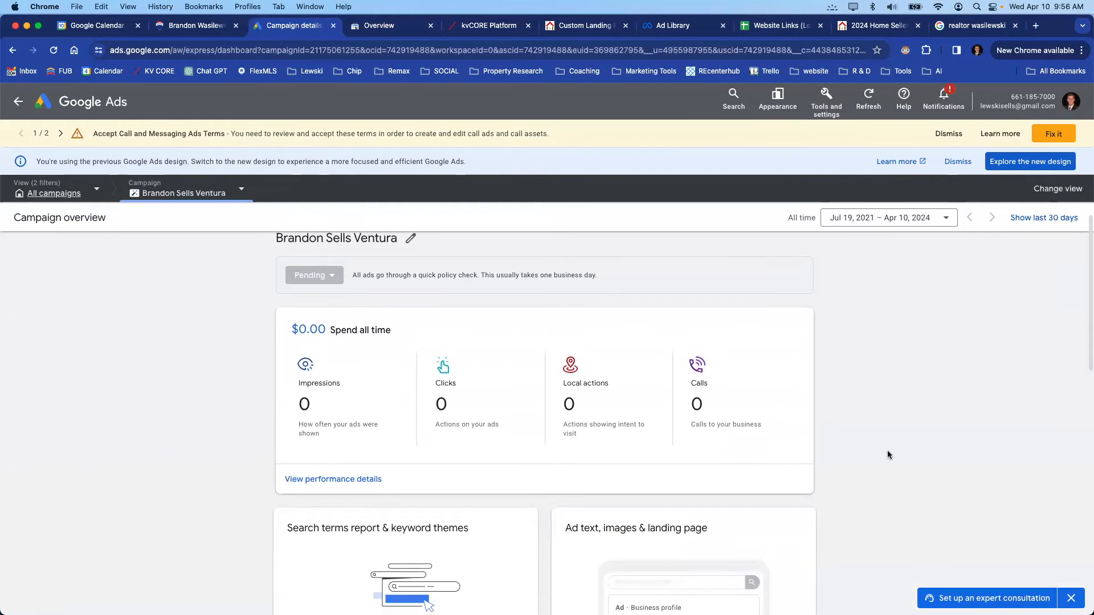
{"action": "left_click", "coordinate": [410, 238]}
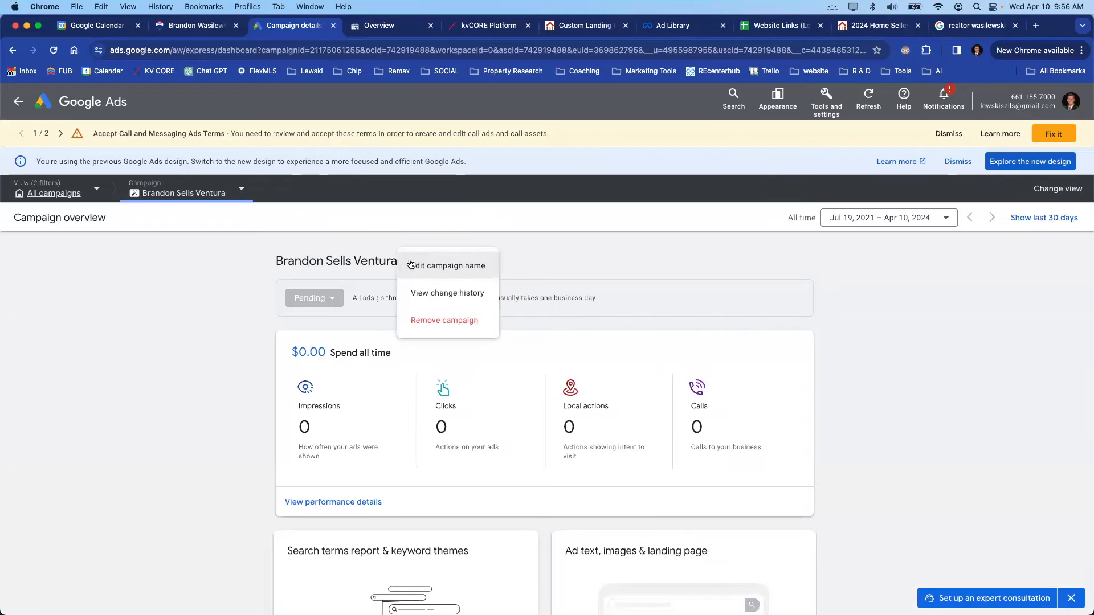
{"action": "left_click", "coordinate": [446, 265]}
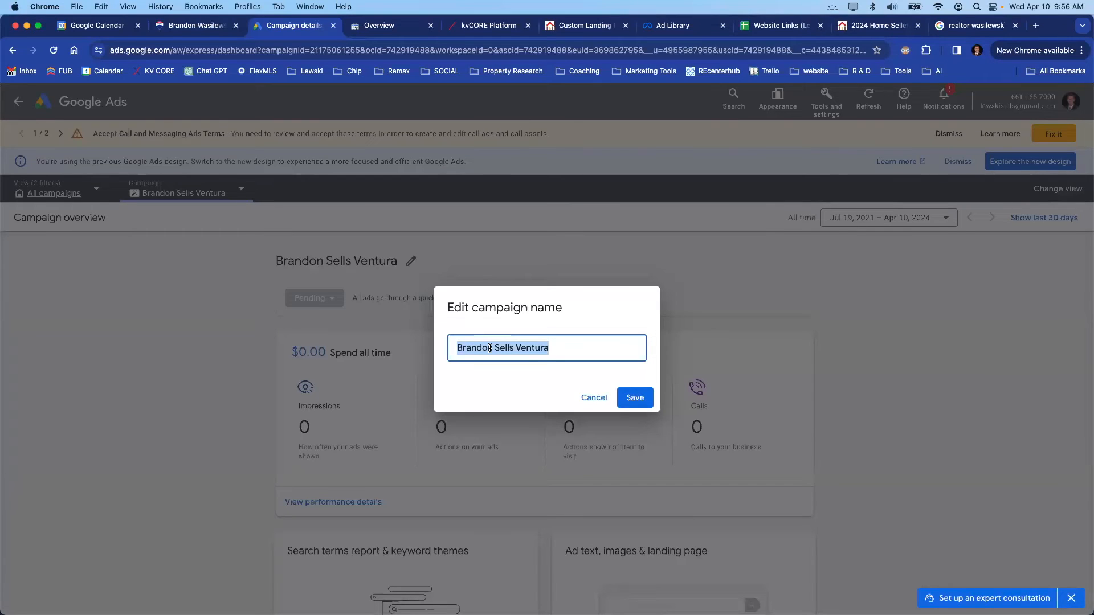
{"action": "type", "text": "Google Maps Campaign"}
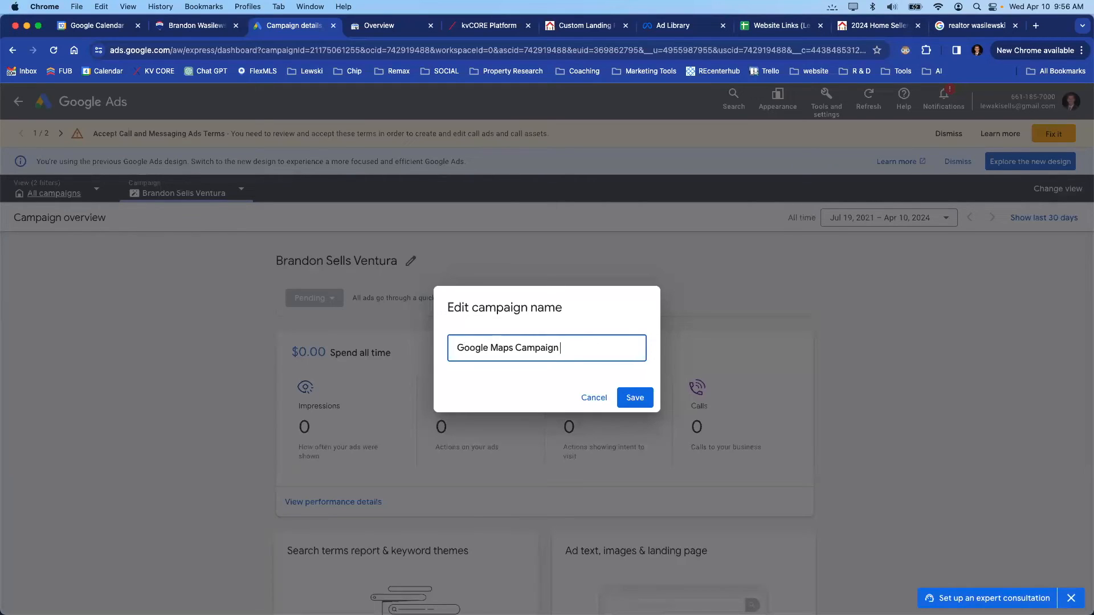
{"action": "type", "text": "Calls"}
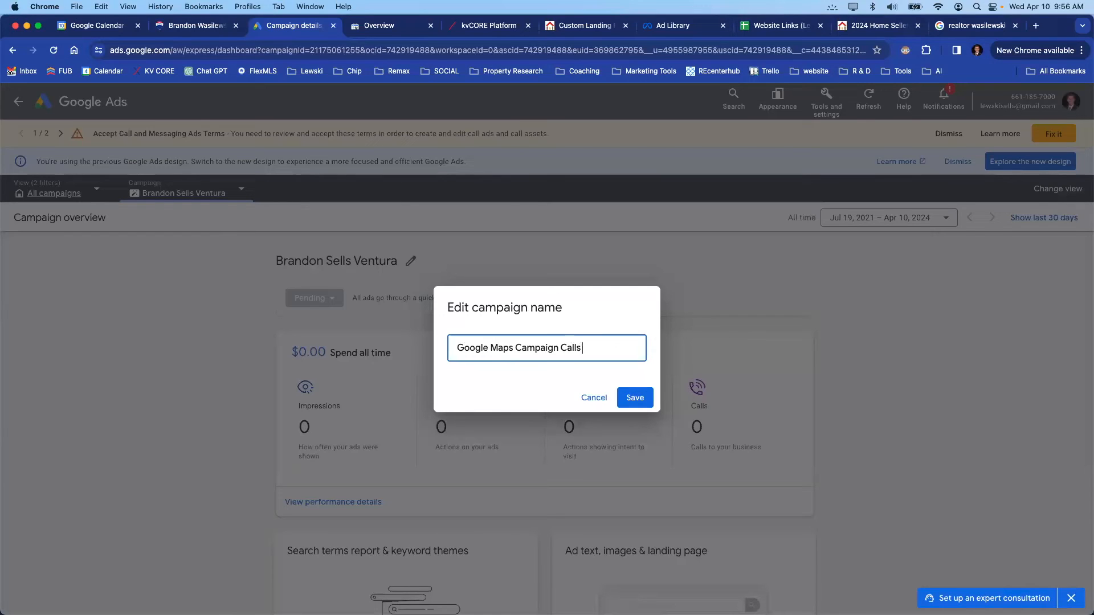
{"action": "type", "text": "-"}
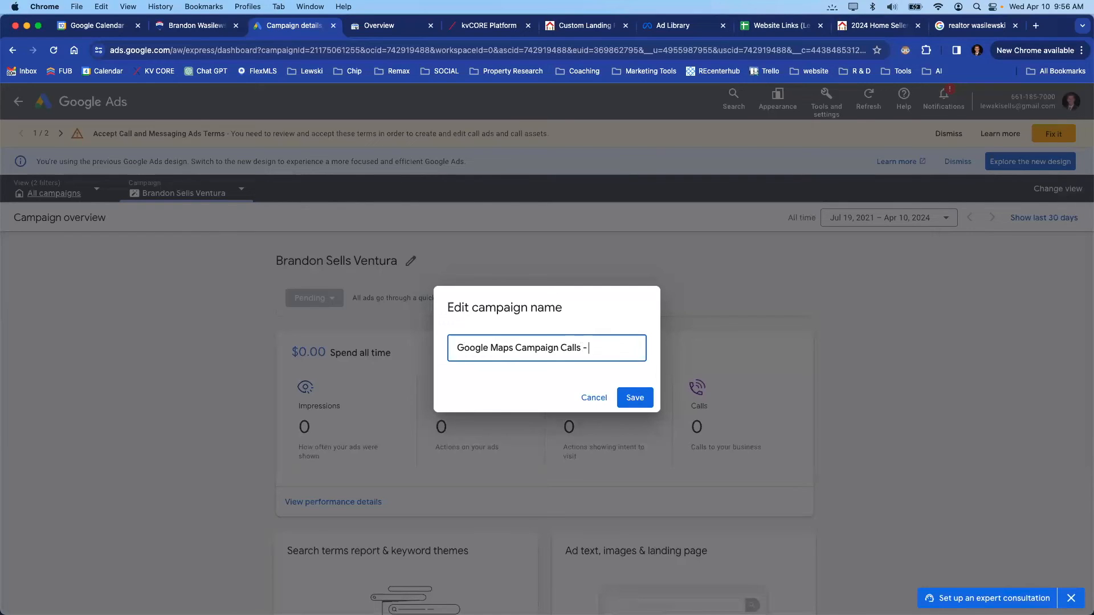
{"action": "type", "text": "4."}
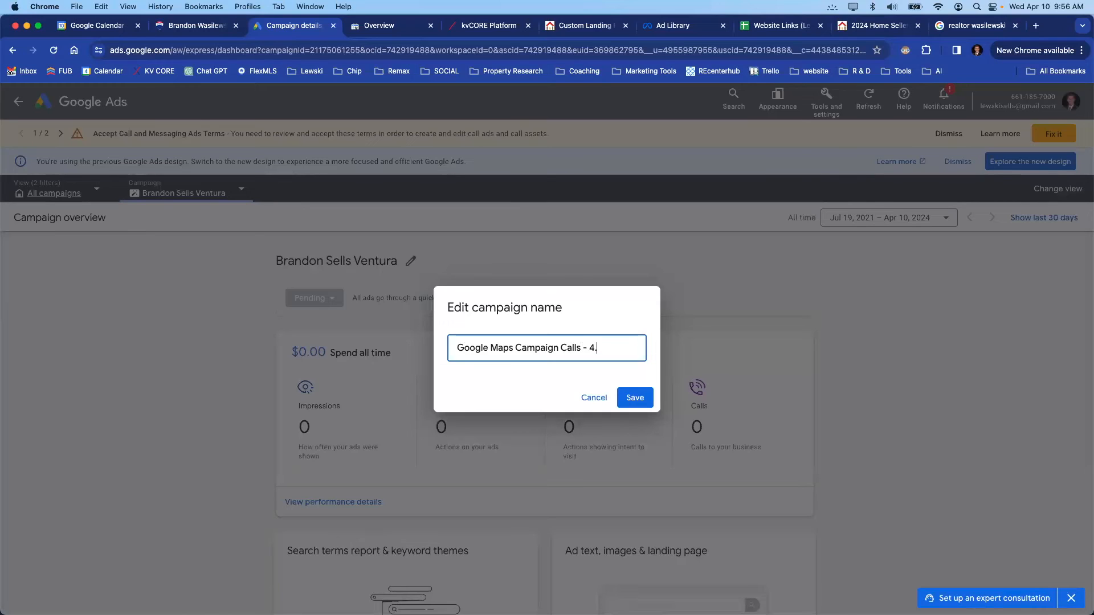
{"action": "type", "text": "2024"}
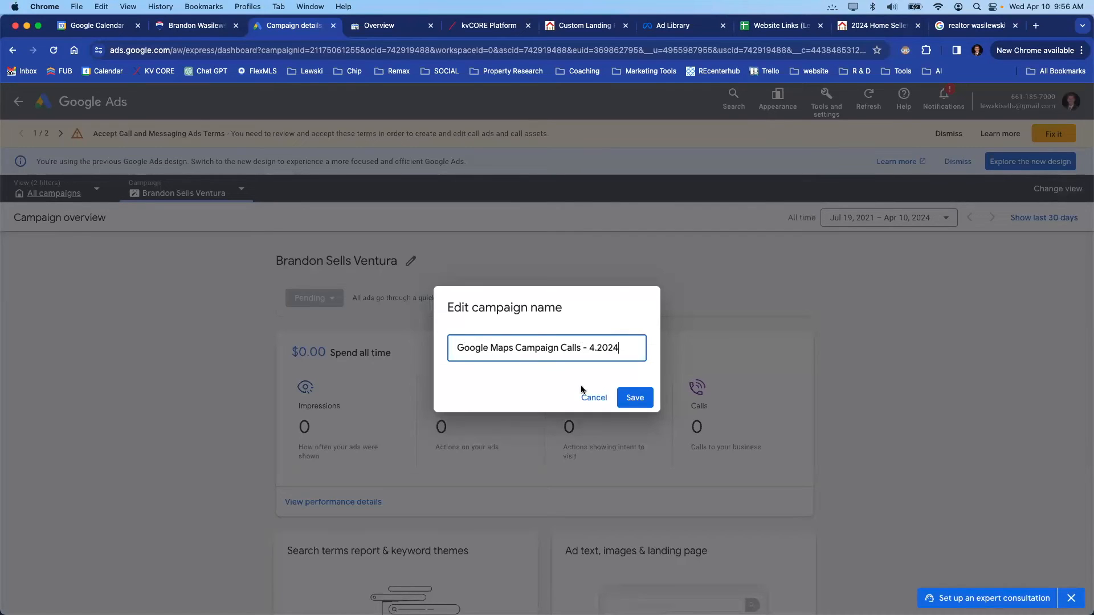
{"action": "mouse_move", "coordinate": [625, 414]}
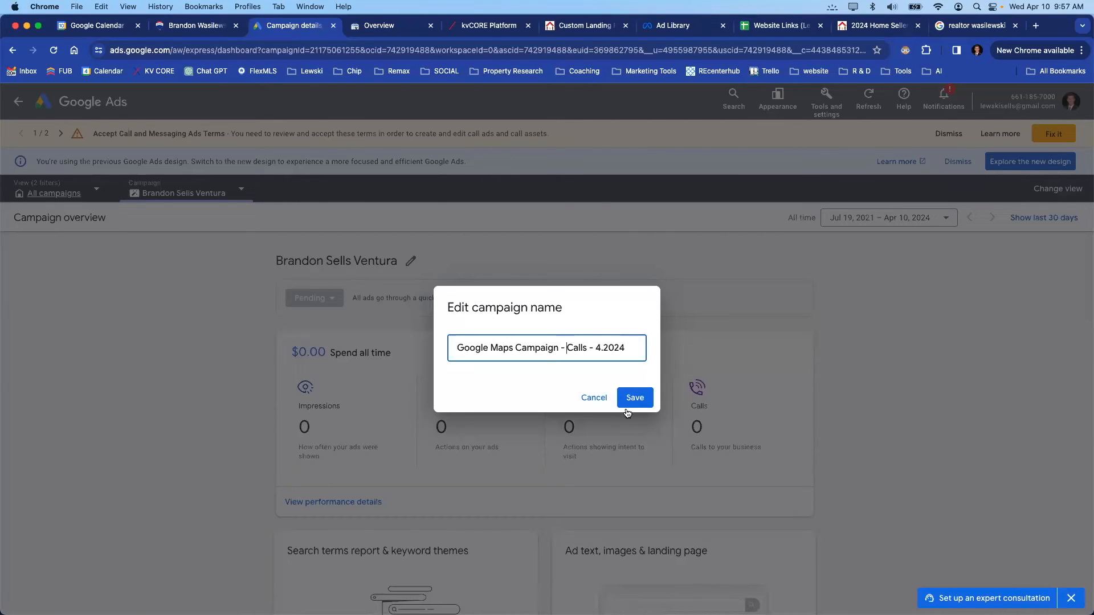
{"action": "left_click", "coordinate": [633, 396]}
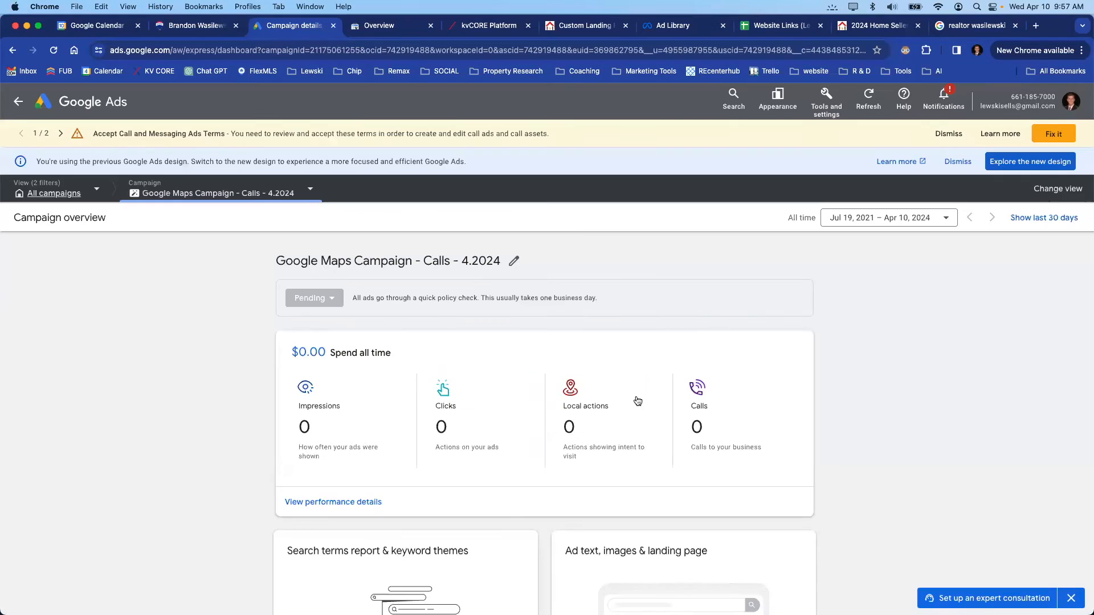
{"action": "mouse_move", "coordinate": [812, 455]}
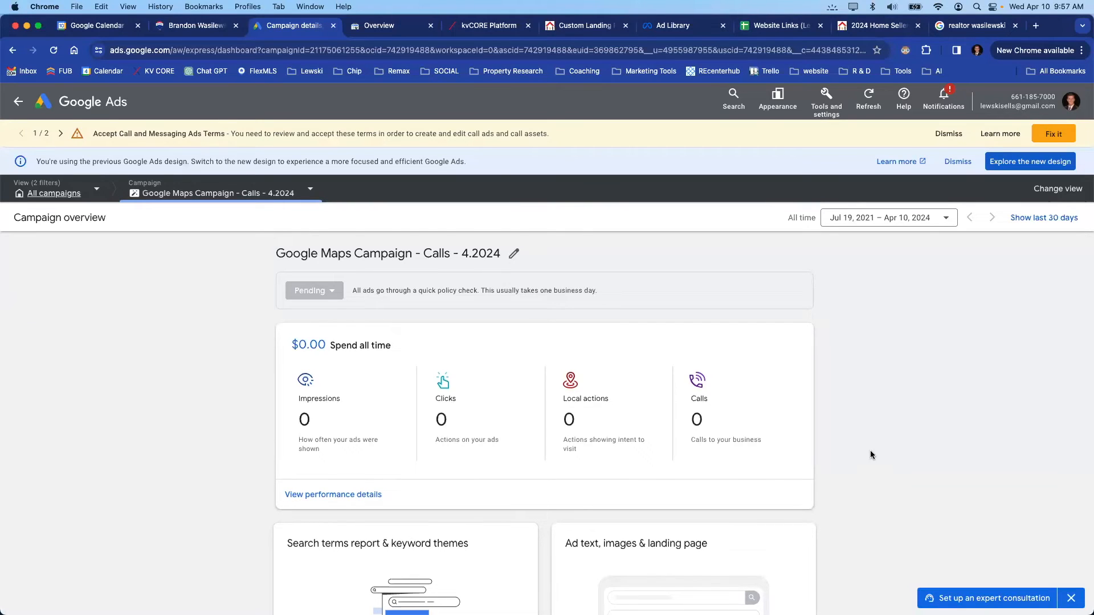
{"action": "scroll", "scroll_direction": "down", "scroll_amount": 3}
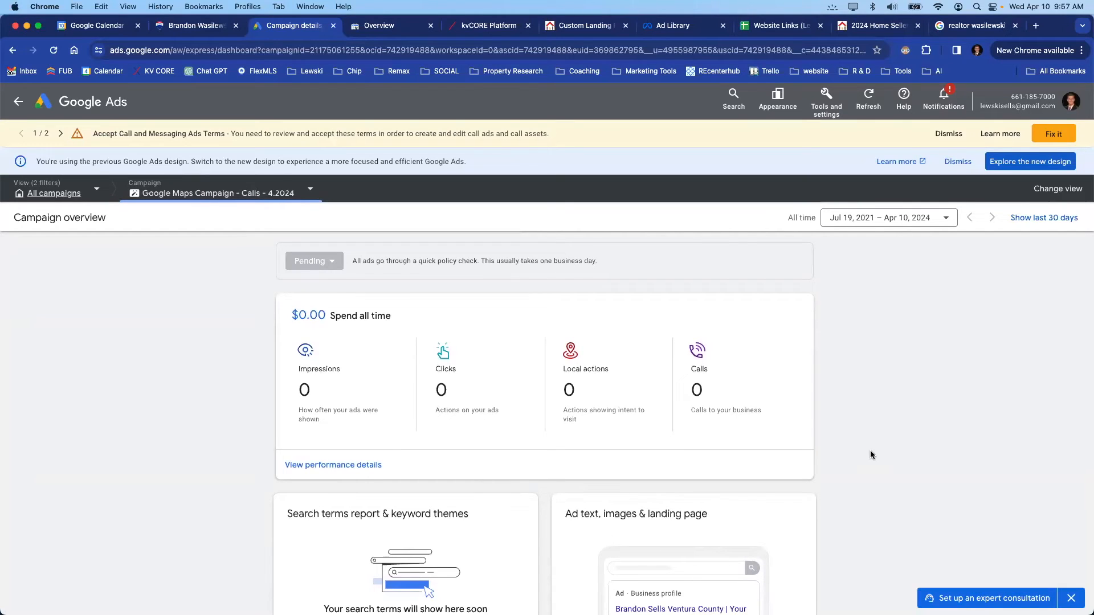
{"action": "scroll", "scroll_direction": "down", "scroll_amount": 3}
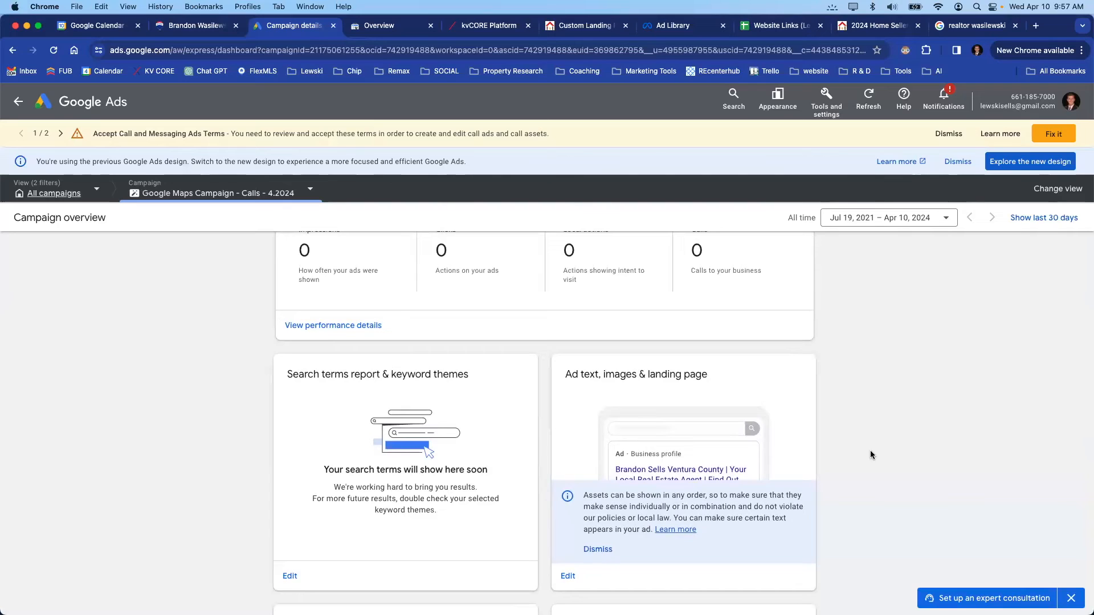
{"action": "mouse_move", "coordinate": [515, 457]}
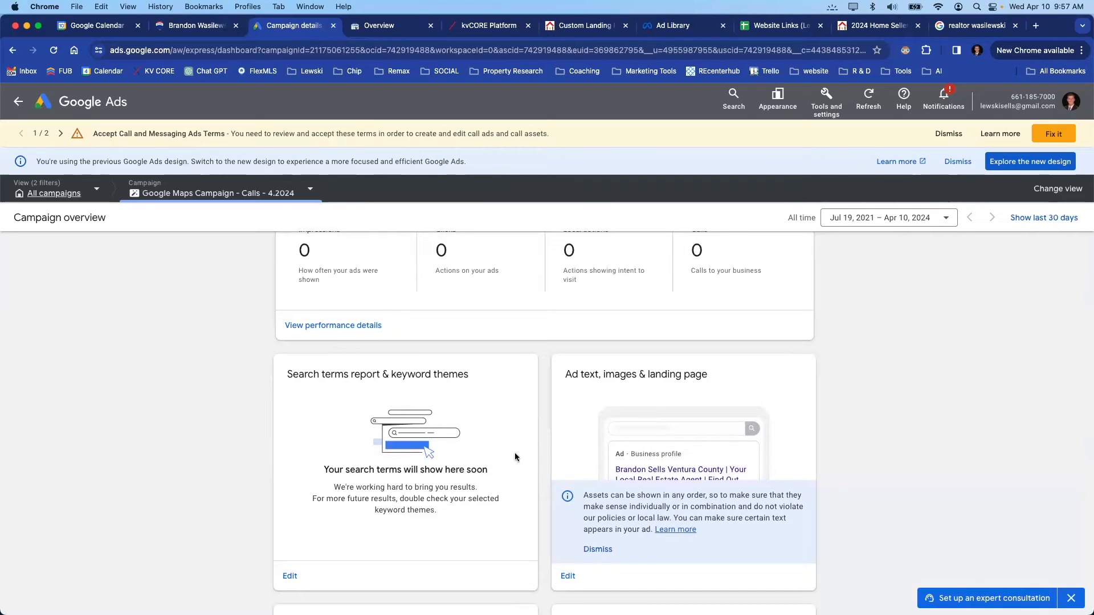
{"action": "mouse_move", "coordinate": [289, 577]}
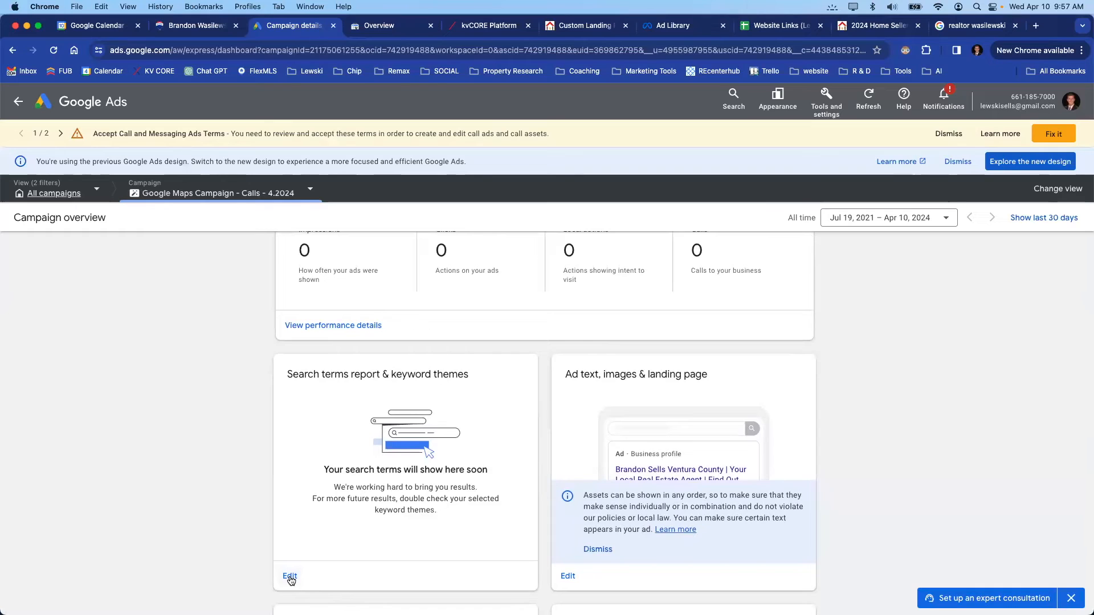
- View the search terms report and negative keyword themes, then the overview cards showing zero activity
{"action": "left_click", "coordinate": [288, 576]}
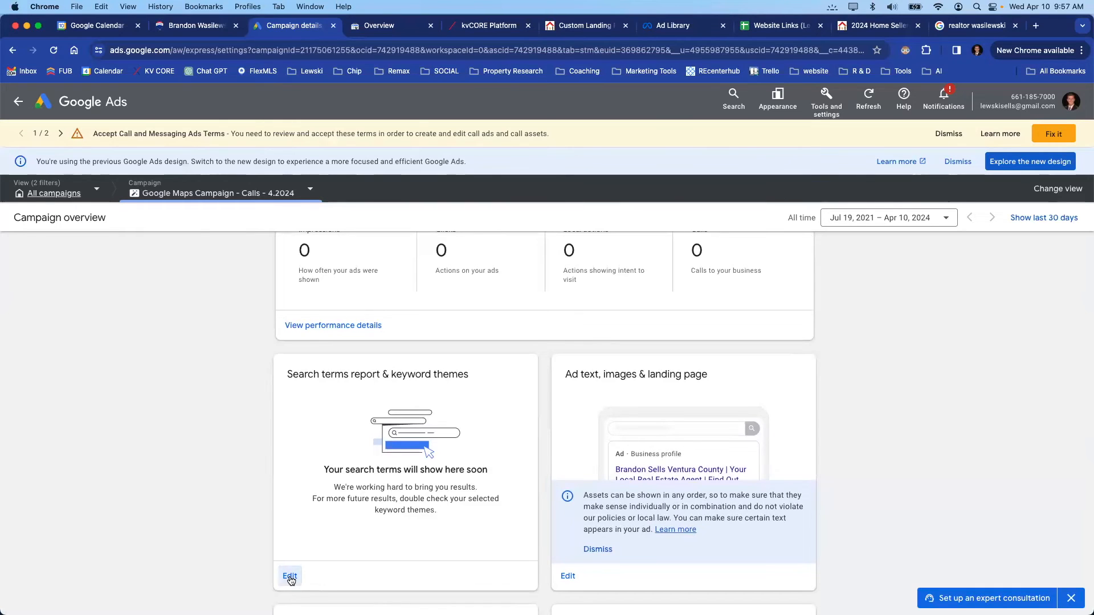
{"action": "left_click", "coordinate": [288, 576]}
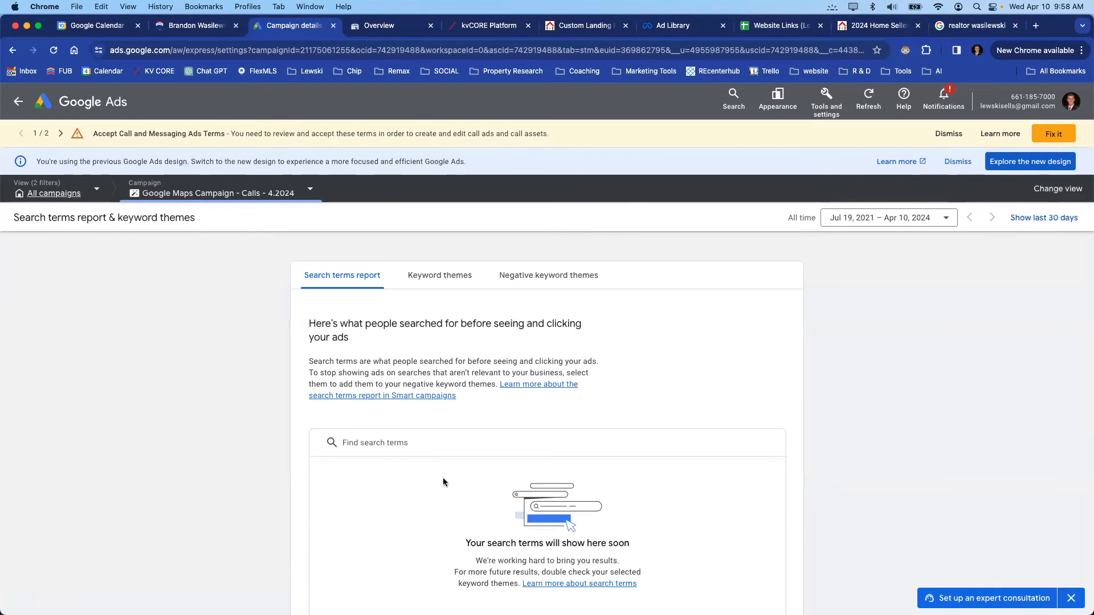
{"action": "mouse_move", "coordinate": [432, 487]}
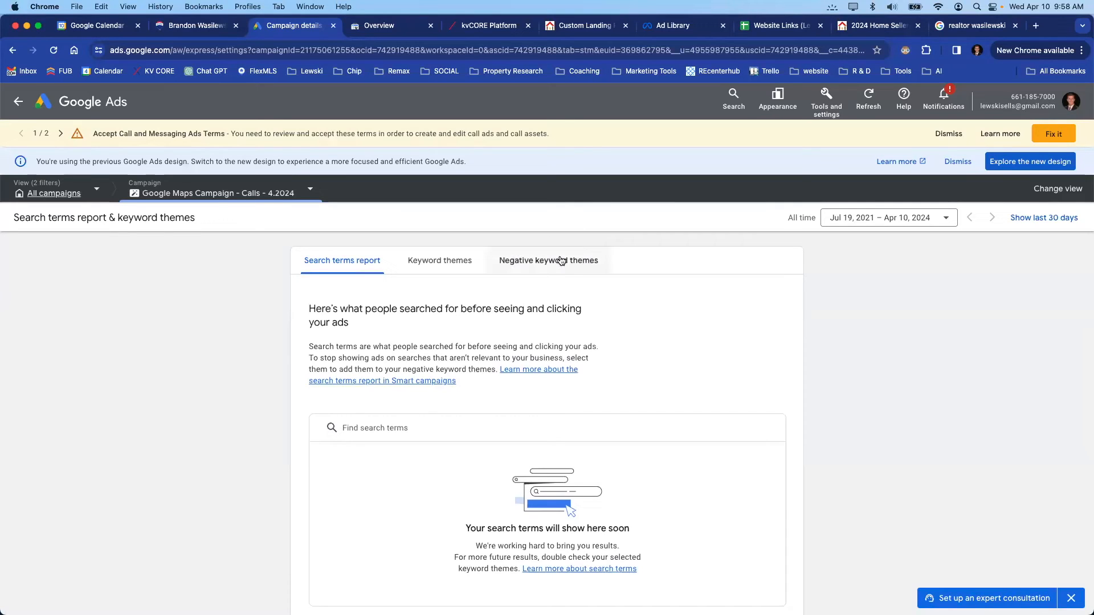
{"action": "left_click", "coordinate": [548, 260]}
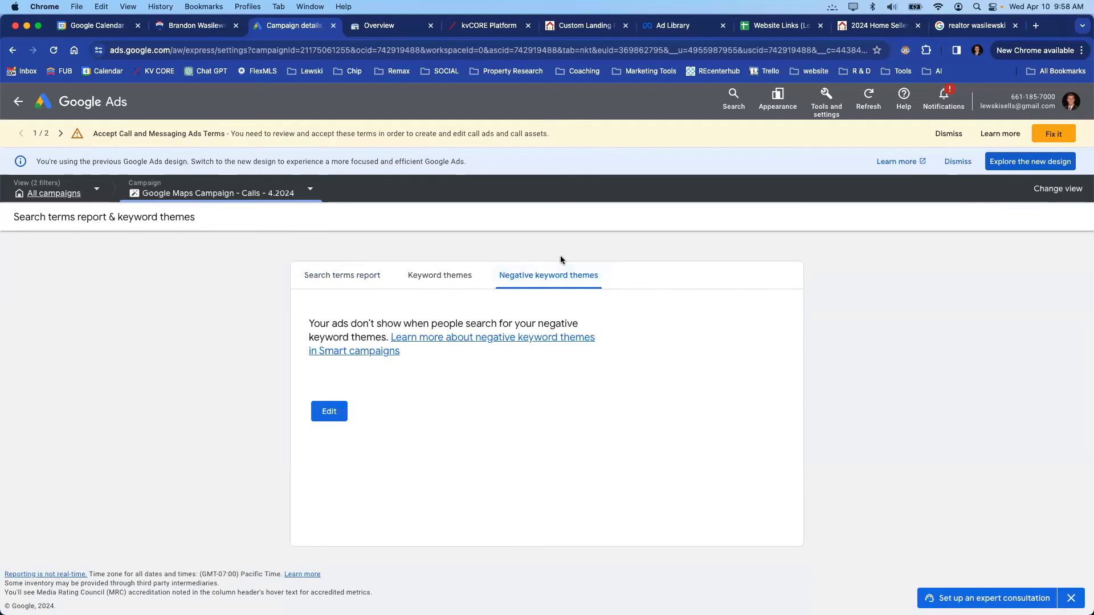
{"action": "left_click", "coordinate": [342, 274]}
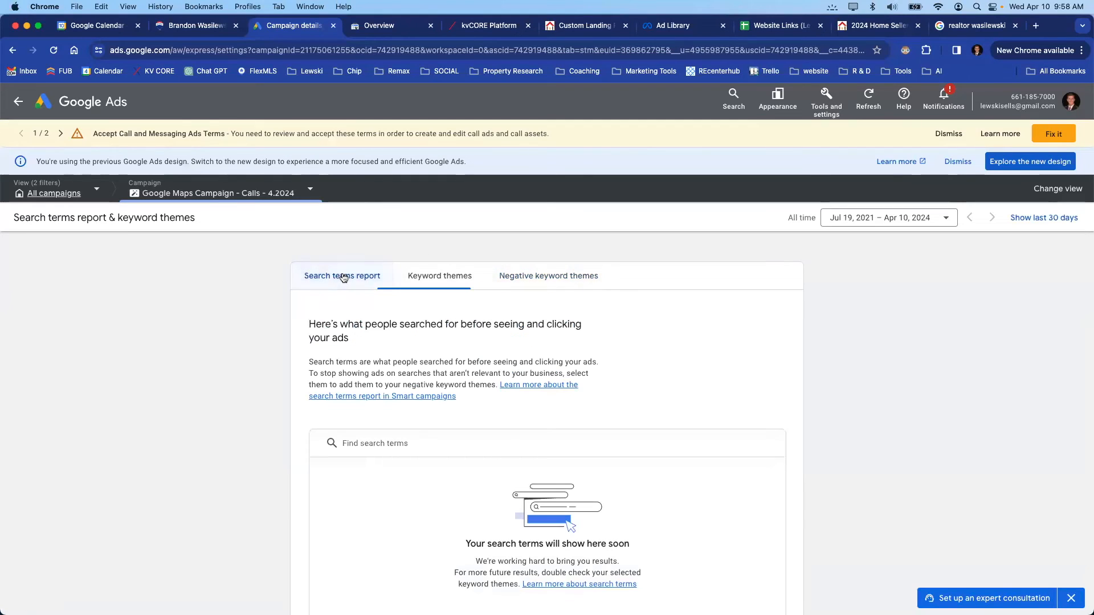
{"action": "scroll", "scroll_direction": "down", "scroll_amount": 3}
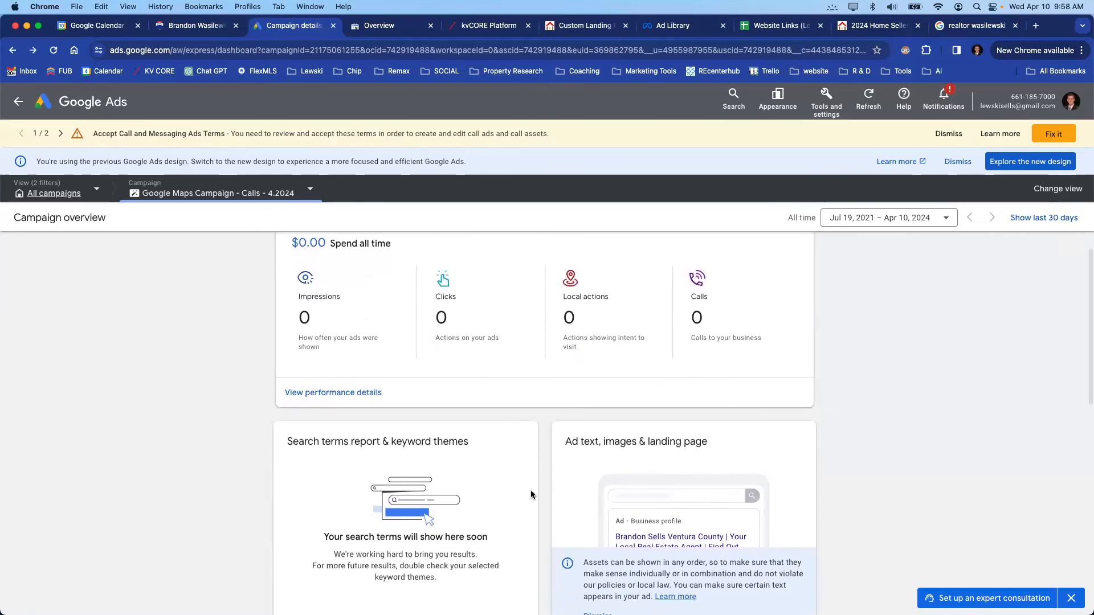
- Show the ad's images, cancel the rectangular image dialog, and begin adding a square image
{"action": "scroll", "scroll_direction": "down", "scroll_amount": 3}
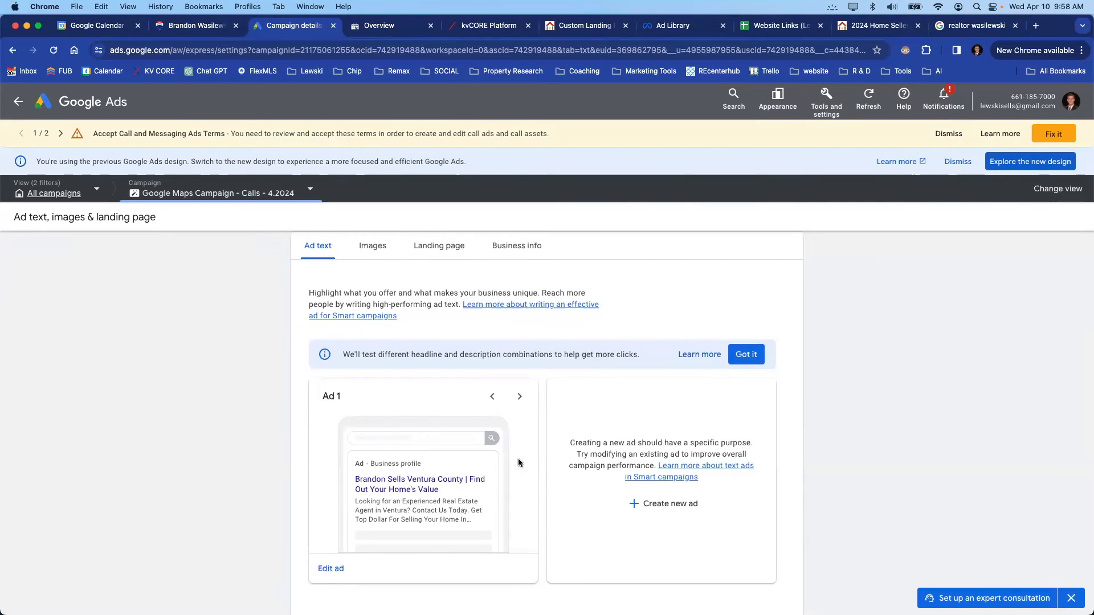
{"action": "left_click", "coordinate": [372, 246]}
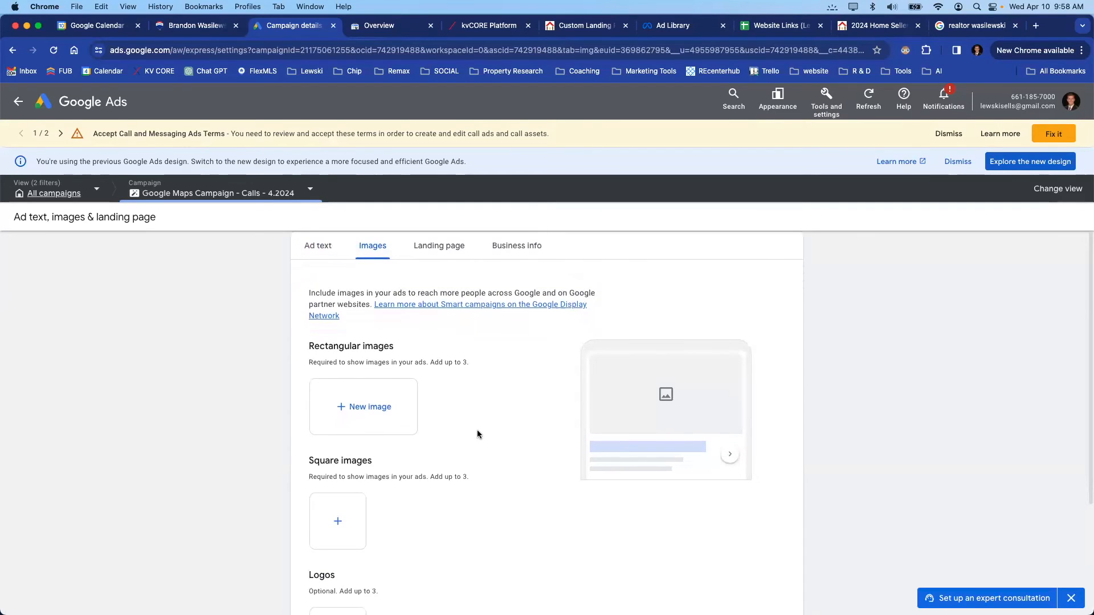
{"action": "left_click", "coordinate": [364, 407]}
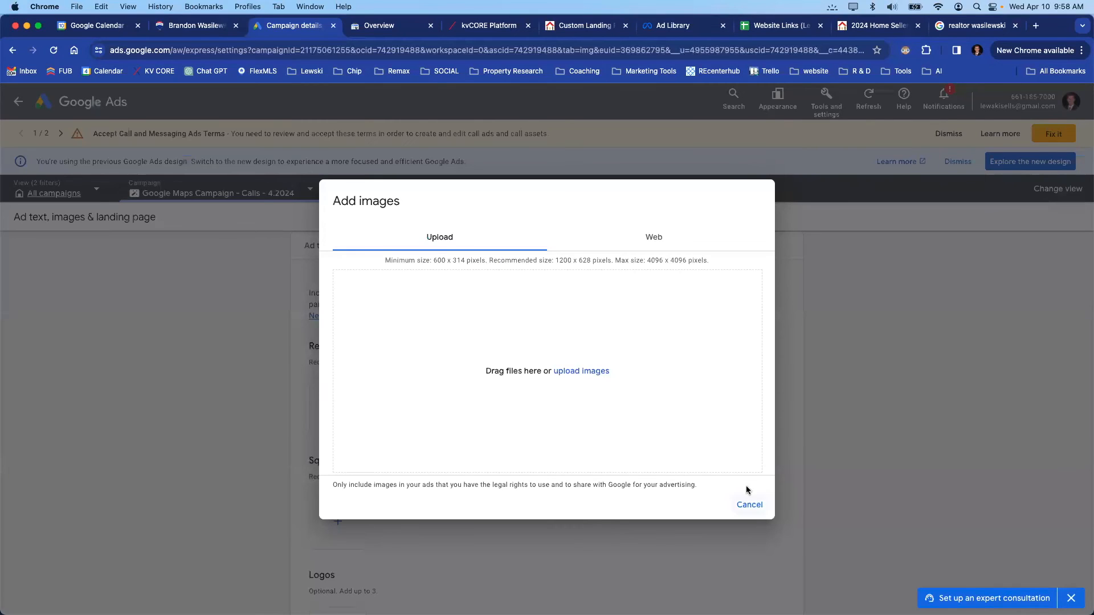
{"action": "left_click", "coordinate": [749, 504]}
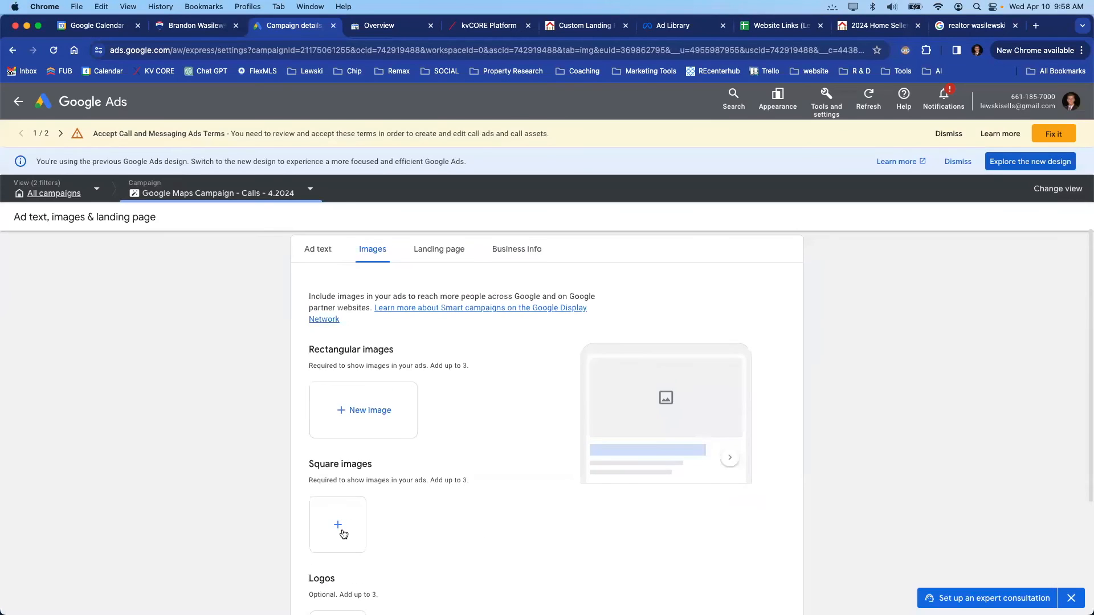
{"action": "left_click", "coordinate": [337, 524]}
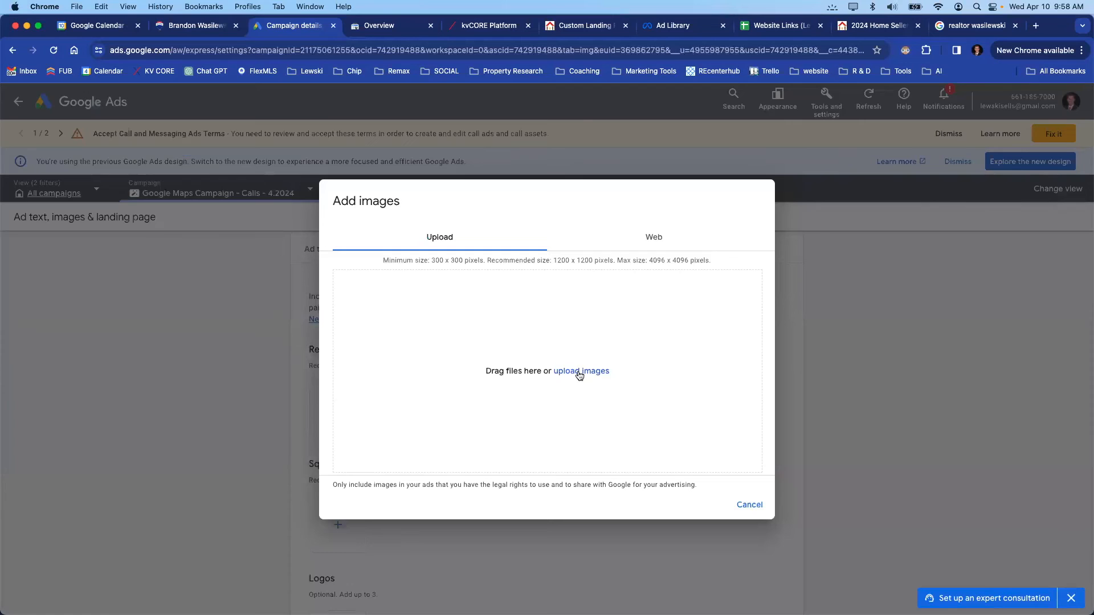
{"action": "mouse_move", "coordinate": [582, 395]}
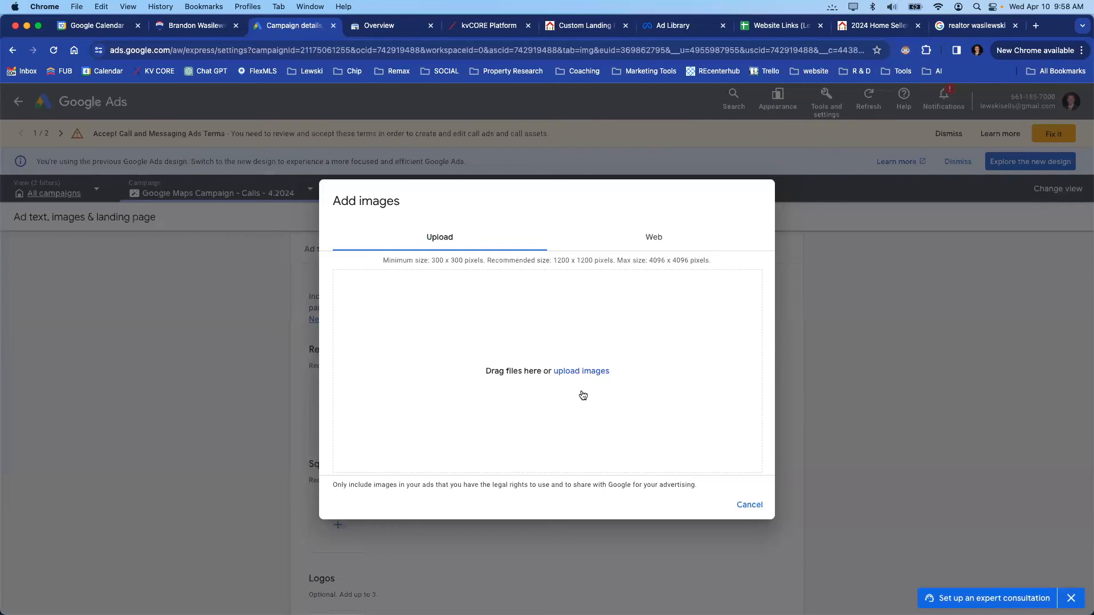
- Choose the kitchen JPG from the computer and upload it, hitting a size error
{"action": "left_click", "coordinate": [580, 370]}
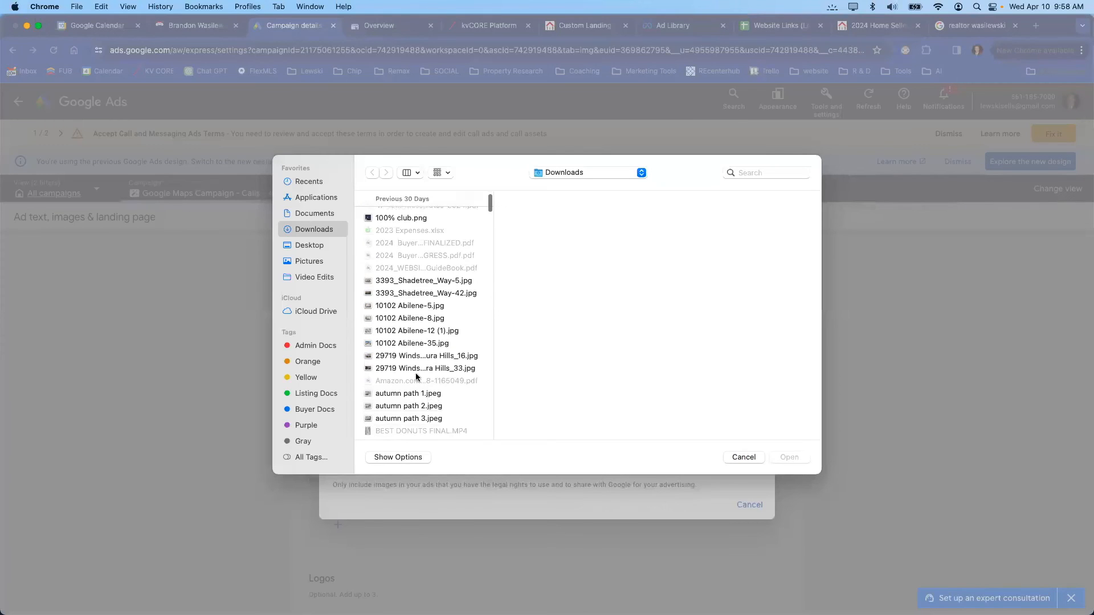
{"action": "left_click", "coordinate": [411, 343]}
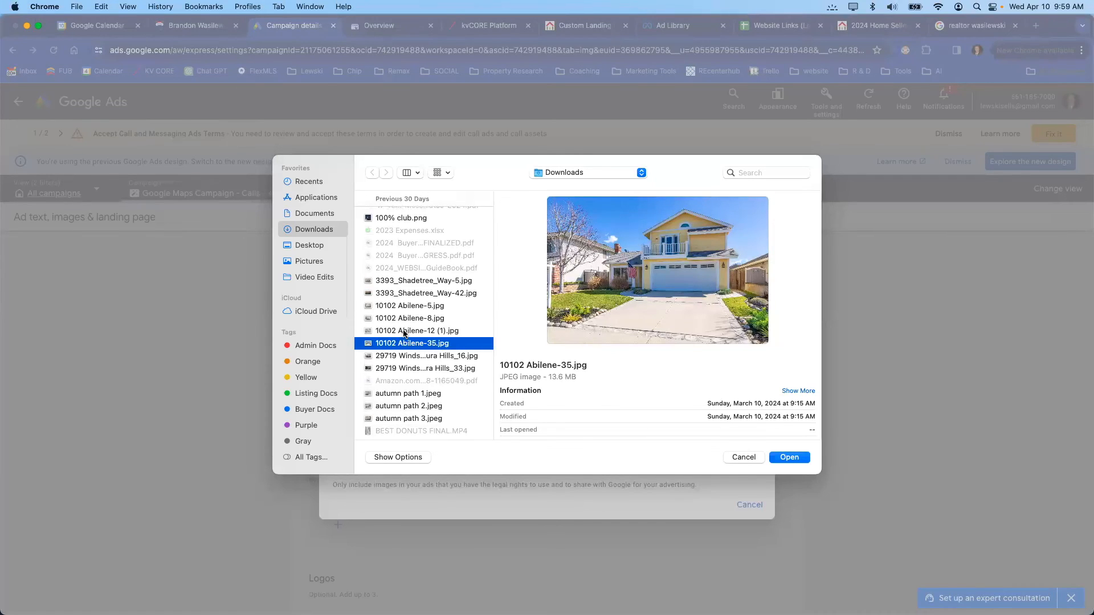
{"action": "left_click", "coordinate": [417, 331]}
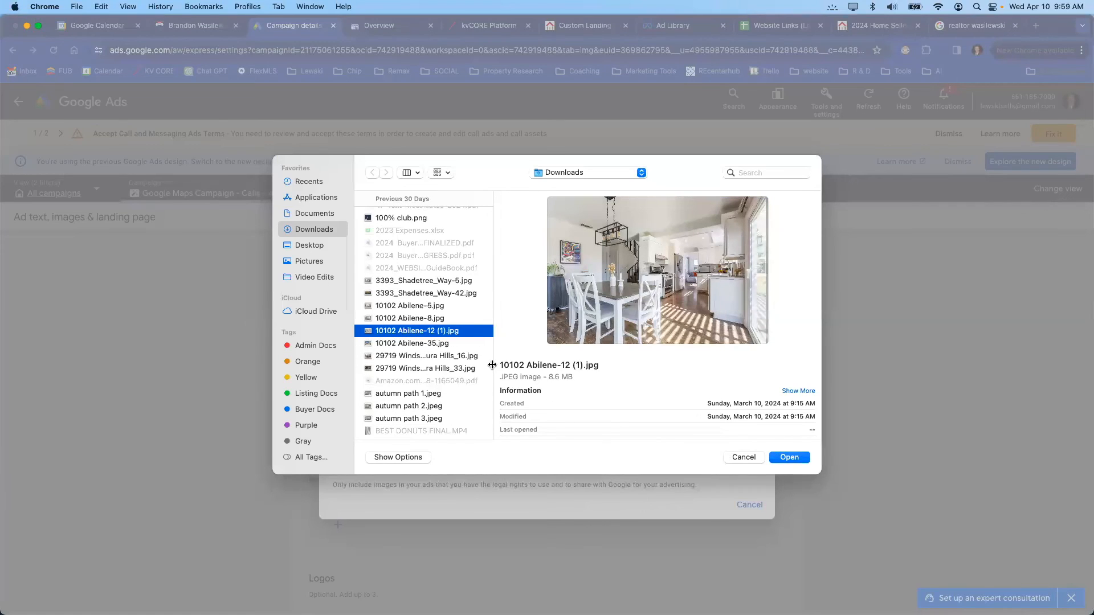
{"action": "mouse_move", "coordinate": [789, 457]}
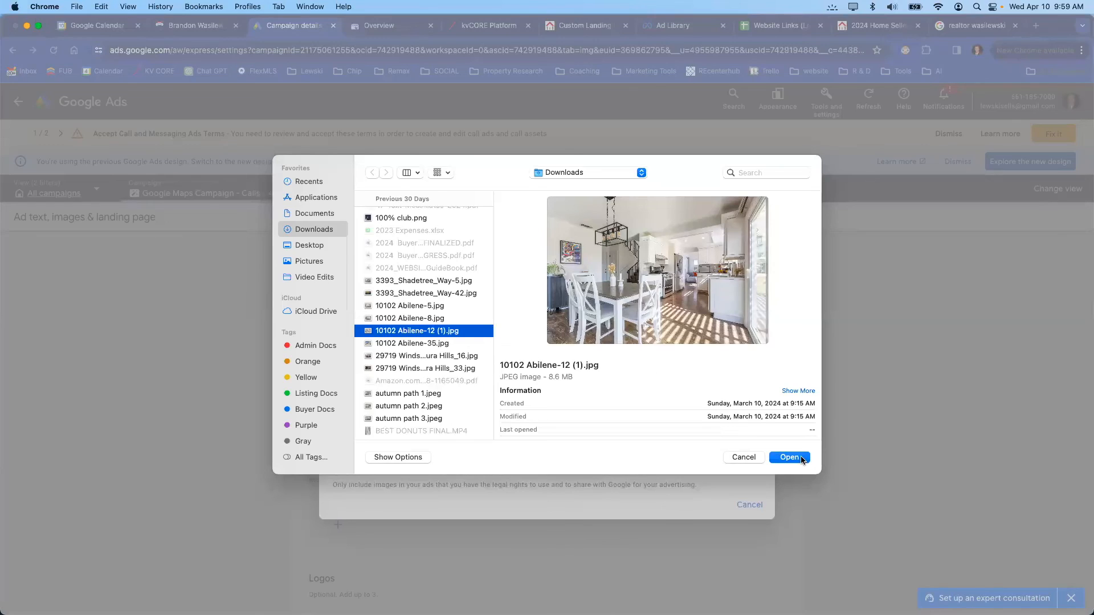
{"action": "left_click", "coordinate": [788, 457]}
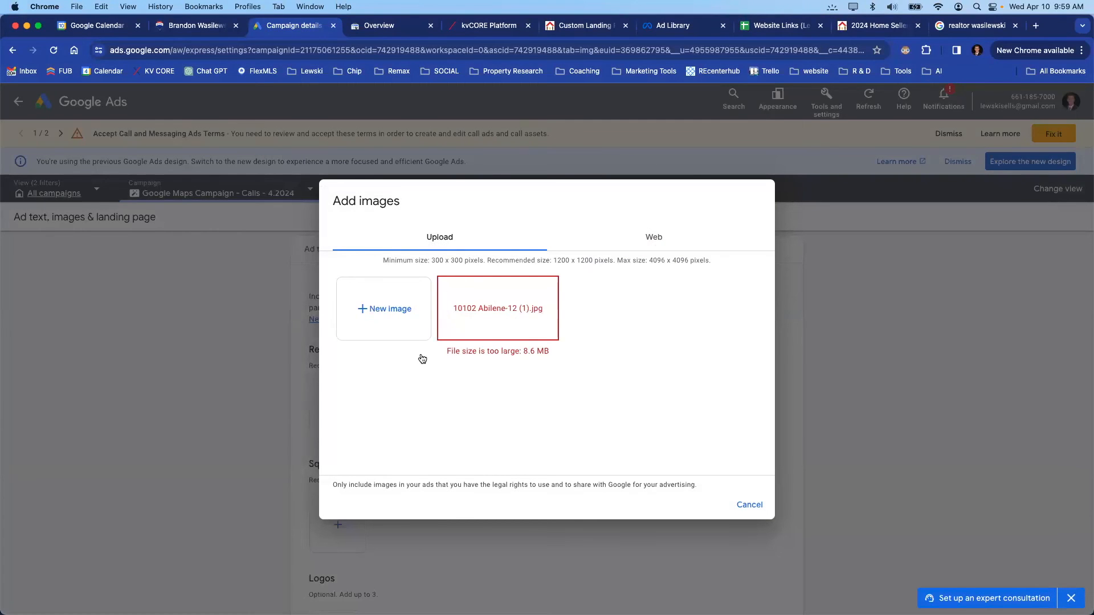
- Retry the upload with the kitchen photo and reach its square and landscape crop preview
{"action": "left_click", "coordinate": [384, 309]}
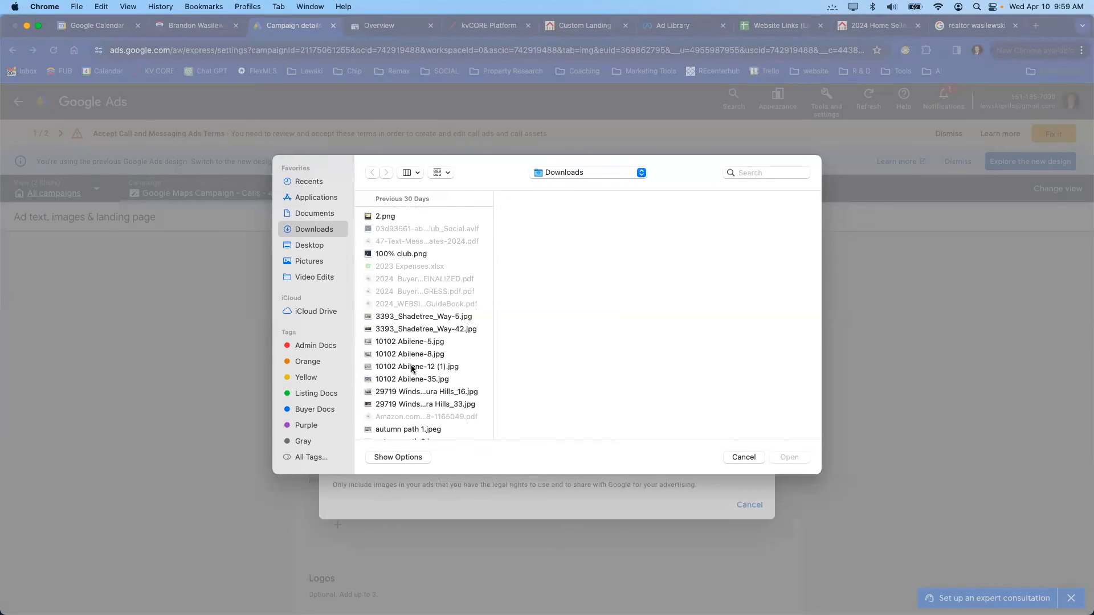
{"action": "mouse_move", "coordinate": [417, 342]}
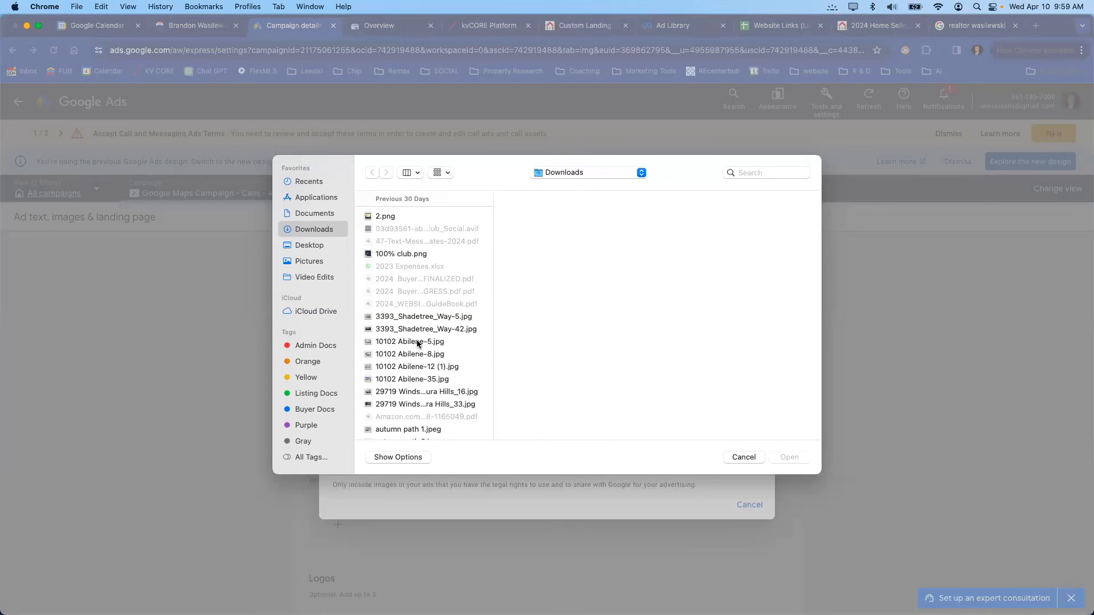
{"action": "left_click", "coordinate": [412, 379]}
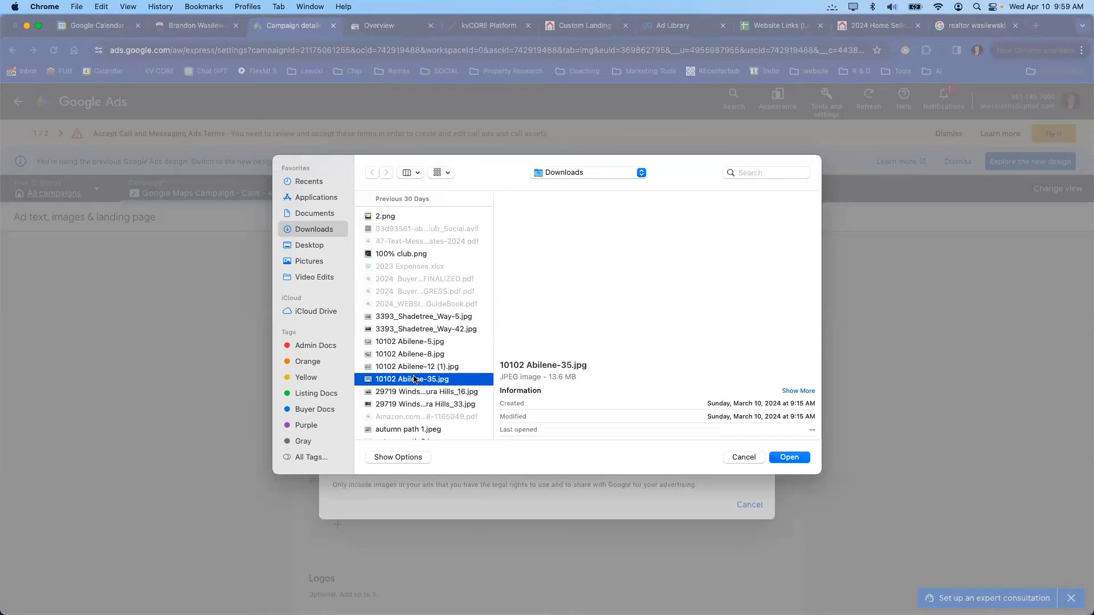
{"action": "left_click", "coordinate": [417, 365]}
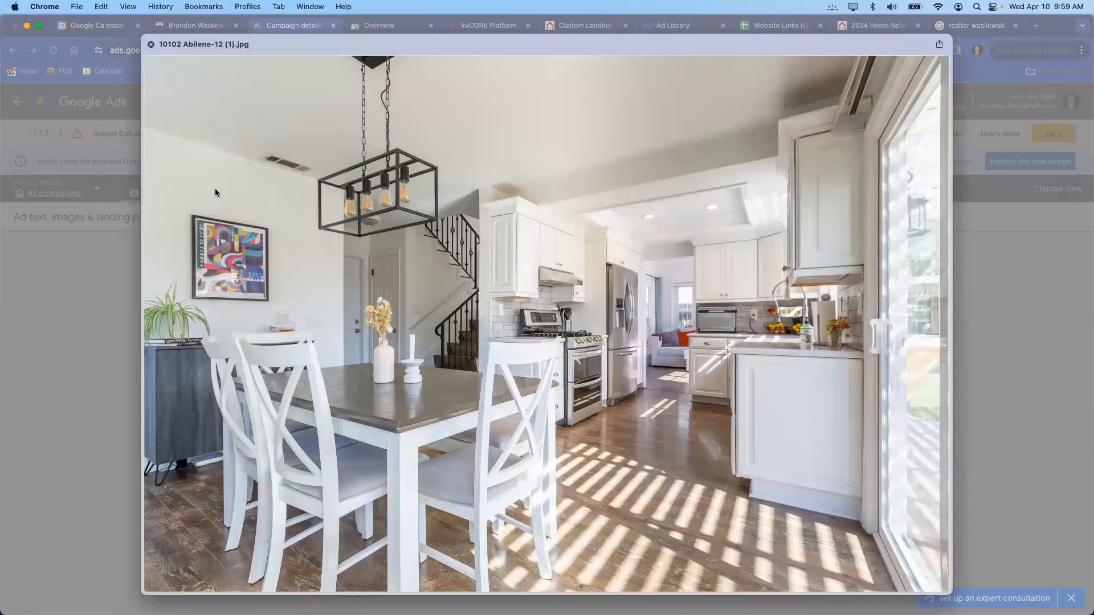
{"action": "mouse_move", "coordinate": [142, 56]}
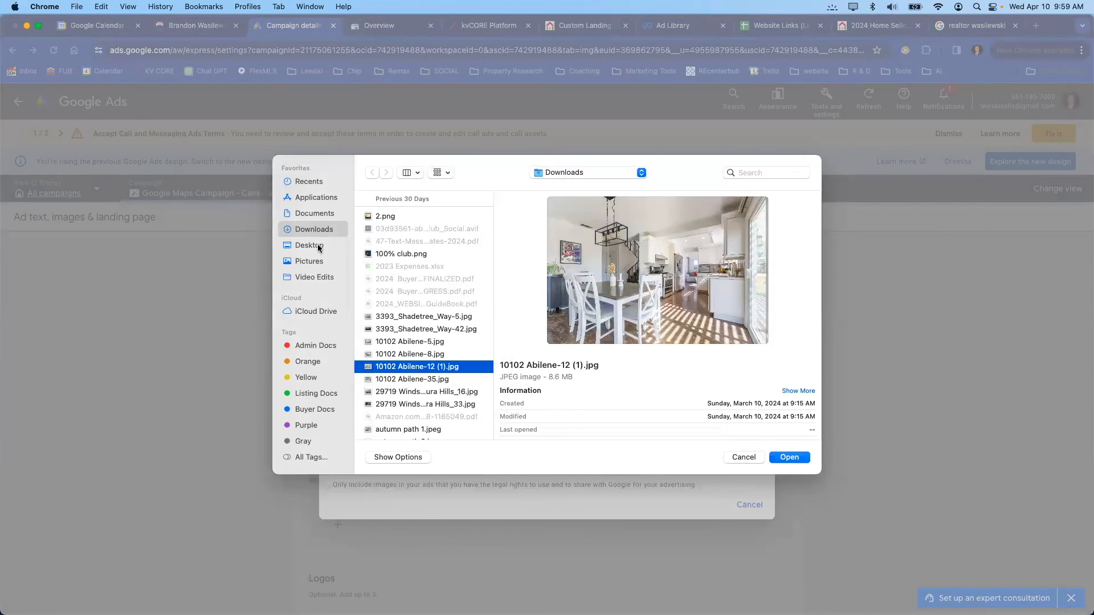
{"action": "left_click", "coordinate": [309, 245]}
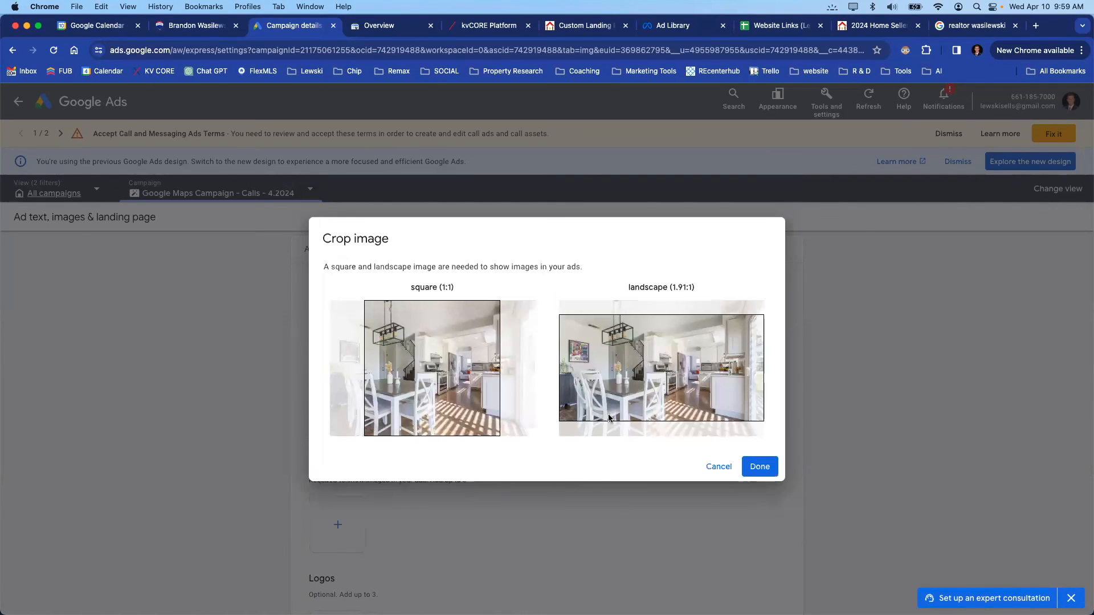
- Accept the square and landscape crops and confirm the kitchen photo as the ad images
{"action": "left_click", "coordinate": [432, 368]}
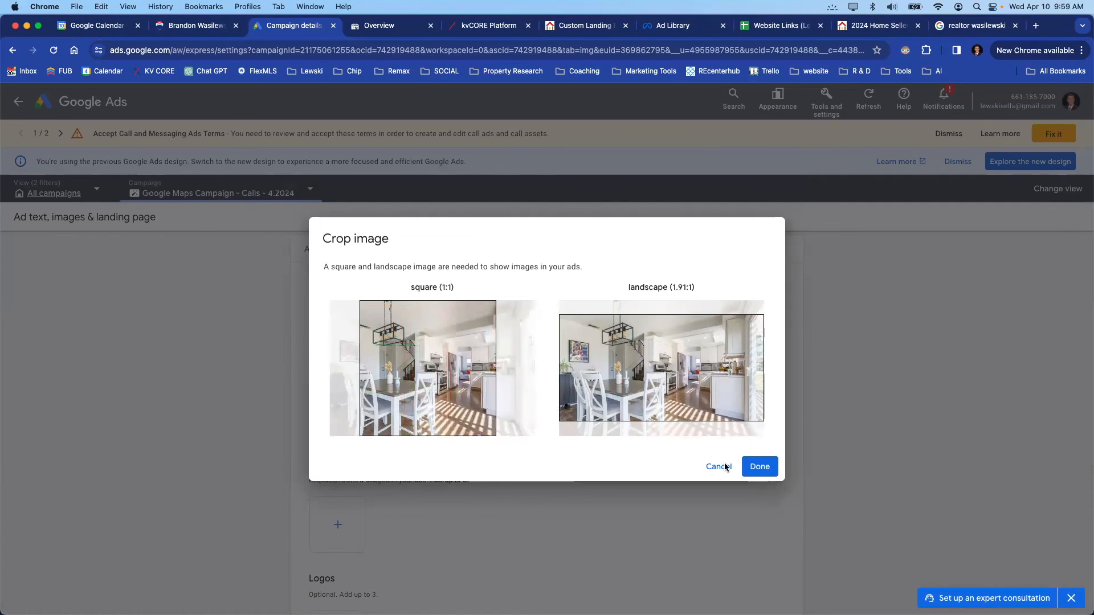
{"action": "left_click", "coordinate": [759, 466]}
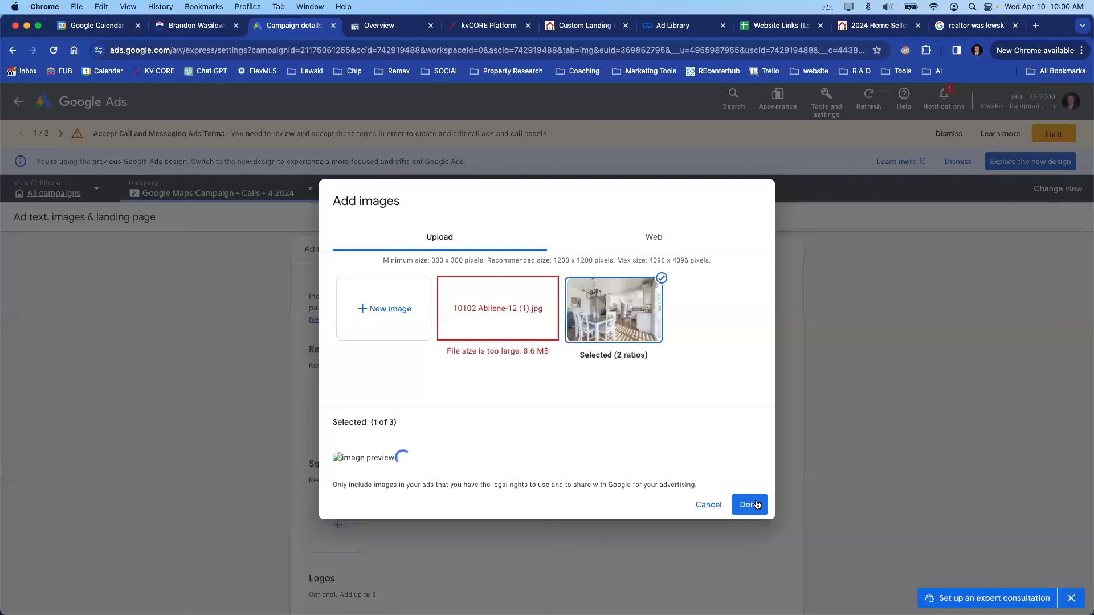
{"action": "left_click", "coordinate": [748, 504]}
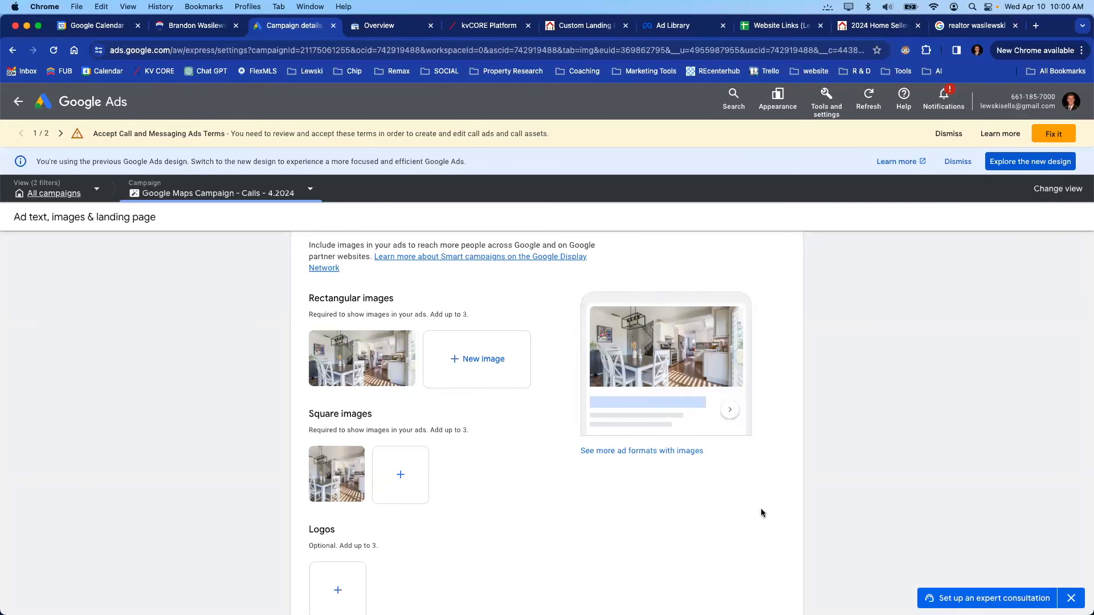
- Start adding a logo under Logos and browse the computer for a file
{"action": "scroll", "scroll_direction": "down", "scroll_amount": 3}
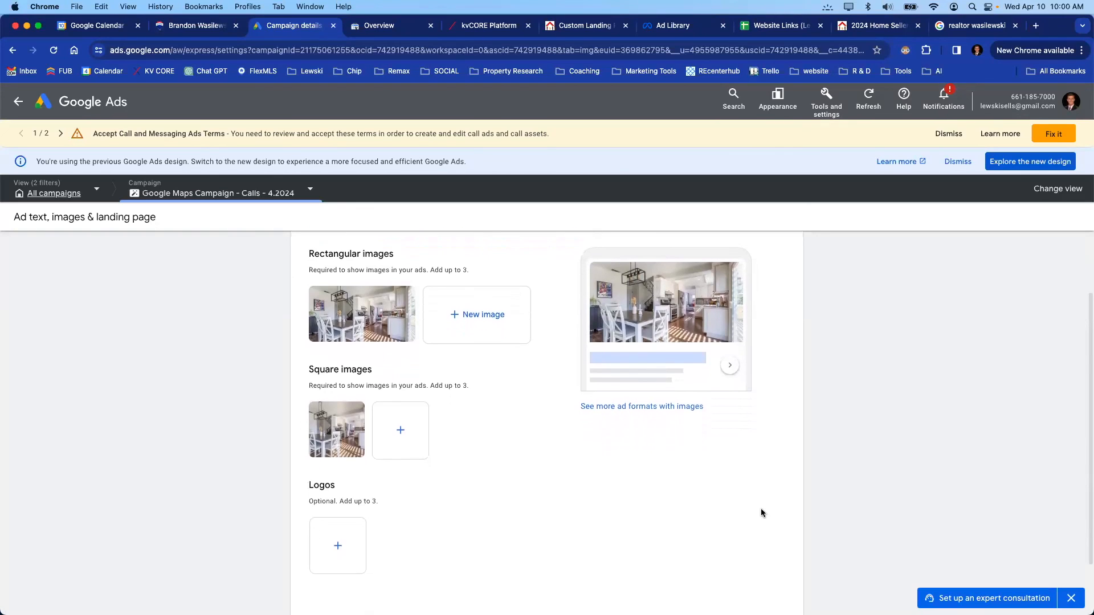
{"action": "scroll", "scroll_direction": "down", "scroll_amount": 3}
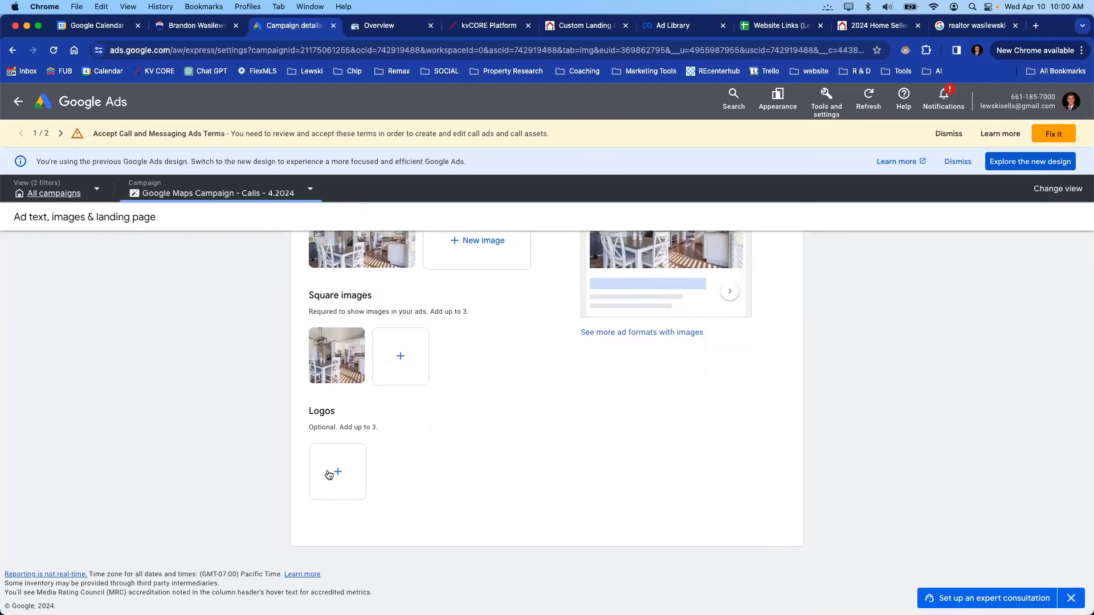
{"action": "left_click", "coordinate": [337, 472]}
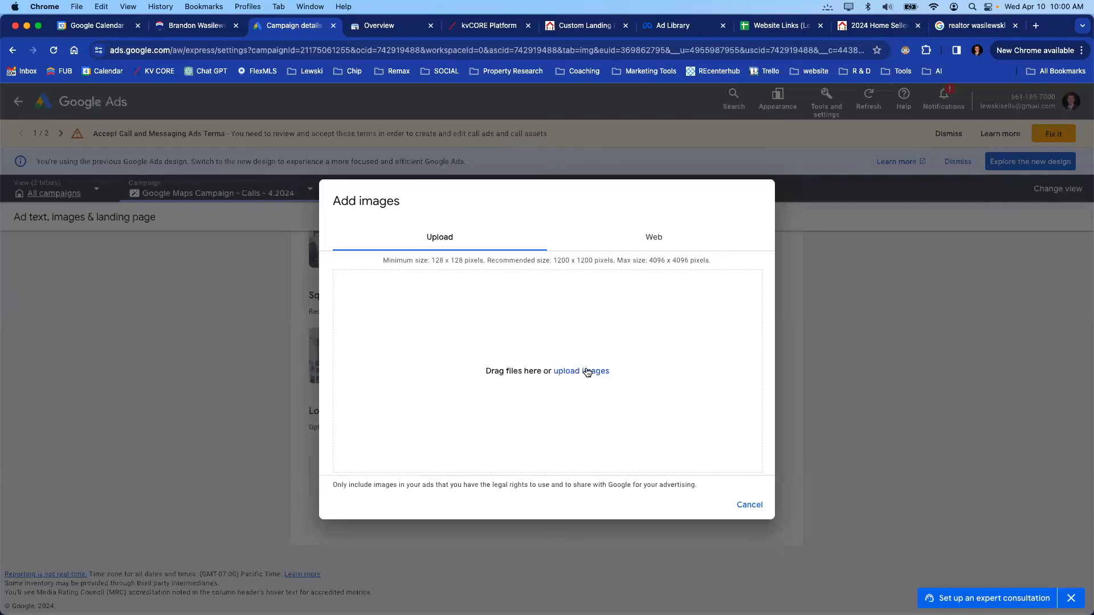
{"action": "left_click", "coordinate": [580, 370]}
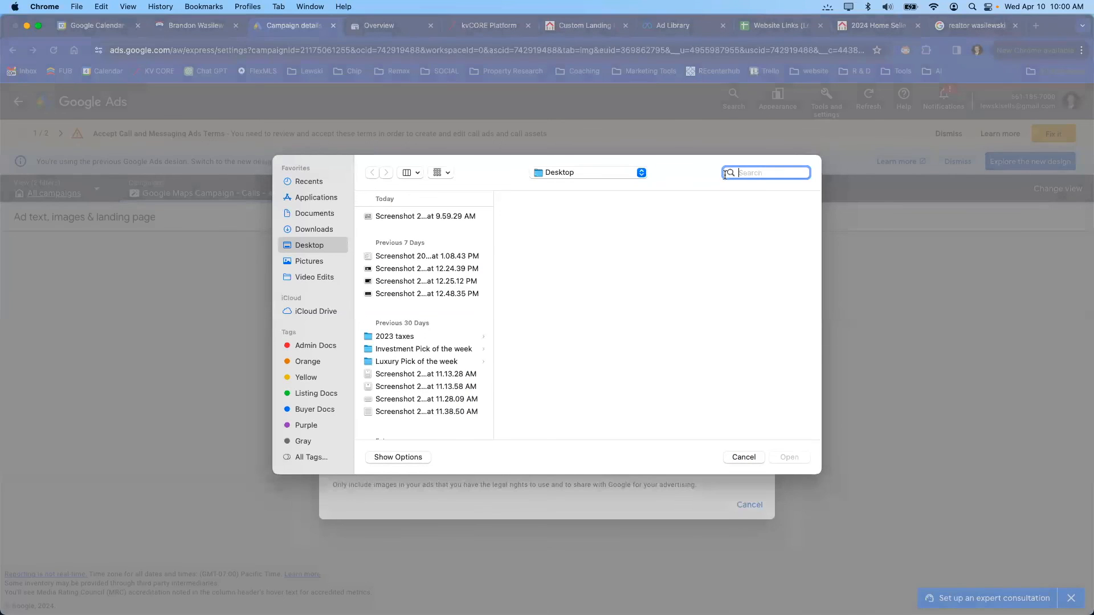
- Search the file picker for 'was', find no logo, and close the picker without choosing one
{"action": "left_click", "coordinate": [314, 213]}
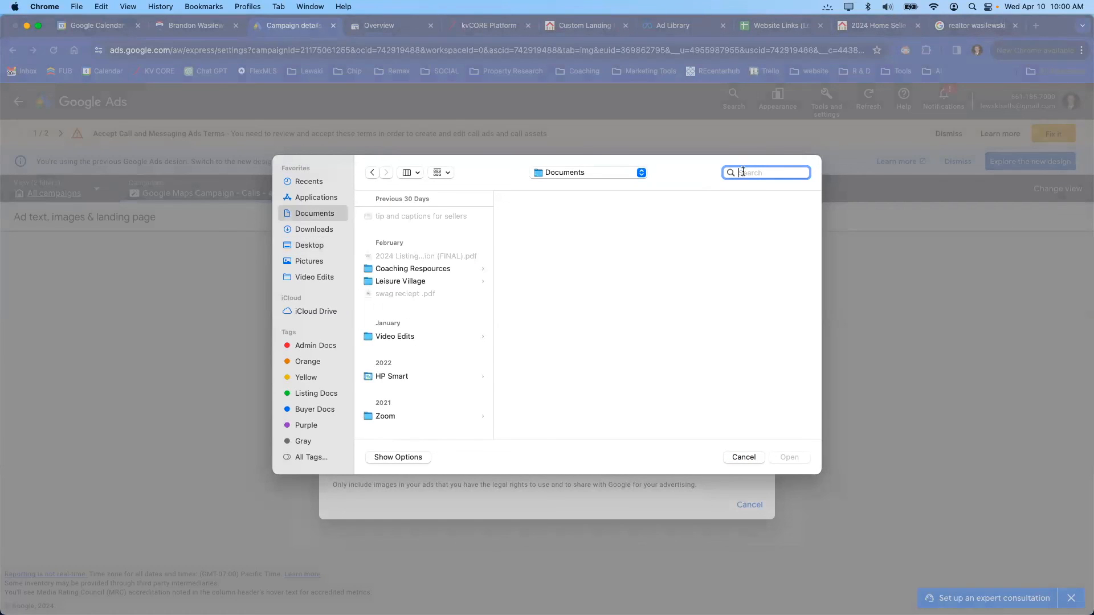
{"action": "type", "text": "was"}
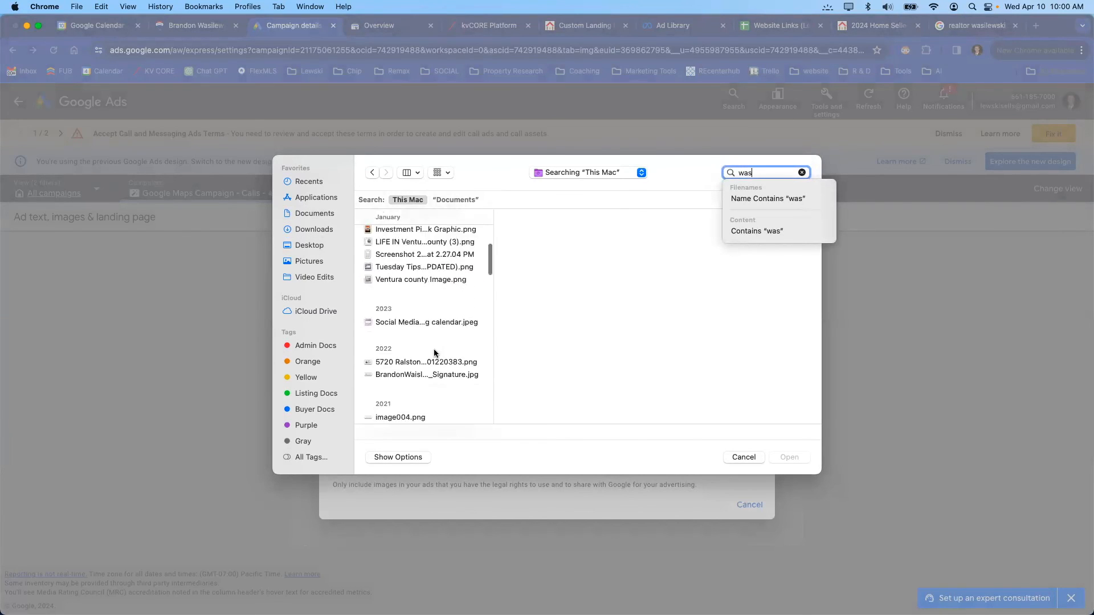
{"action": "scroll", "scroll_direction": "down", "scroll_amount": 3}
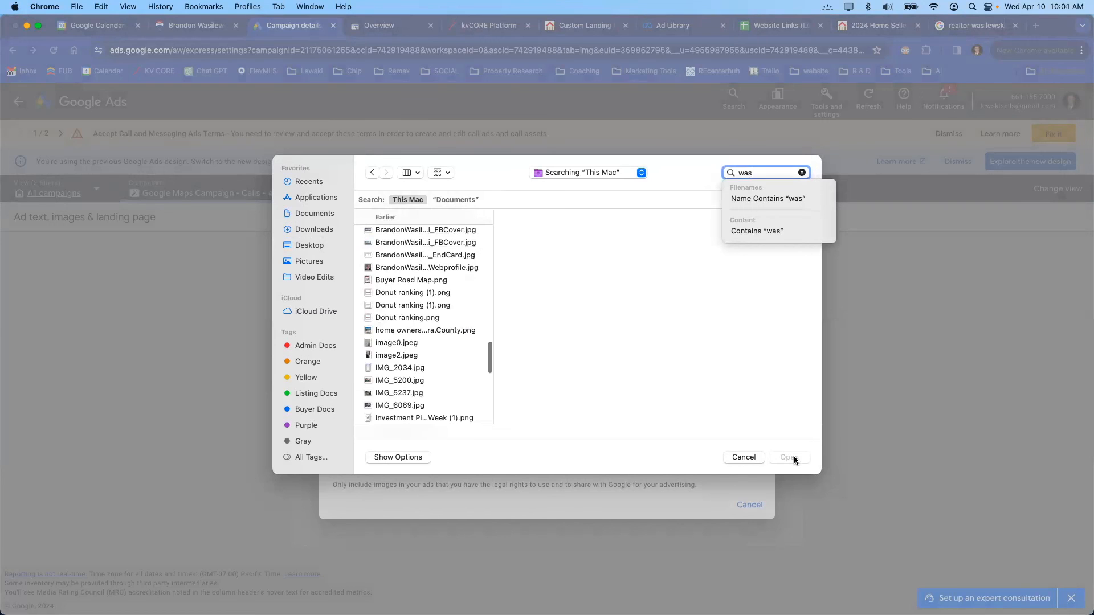
{"action": "left_click", "coordinate": [743, 457]}
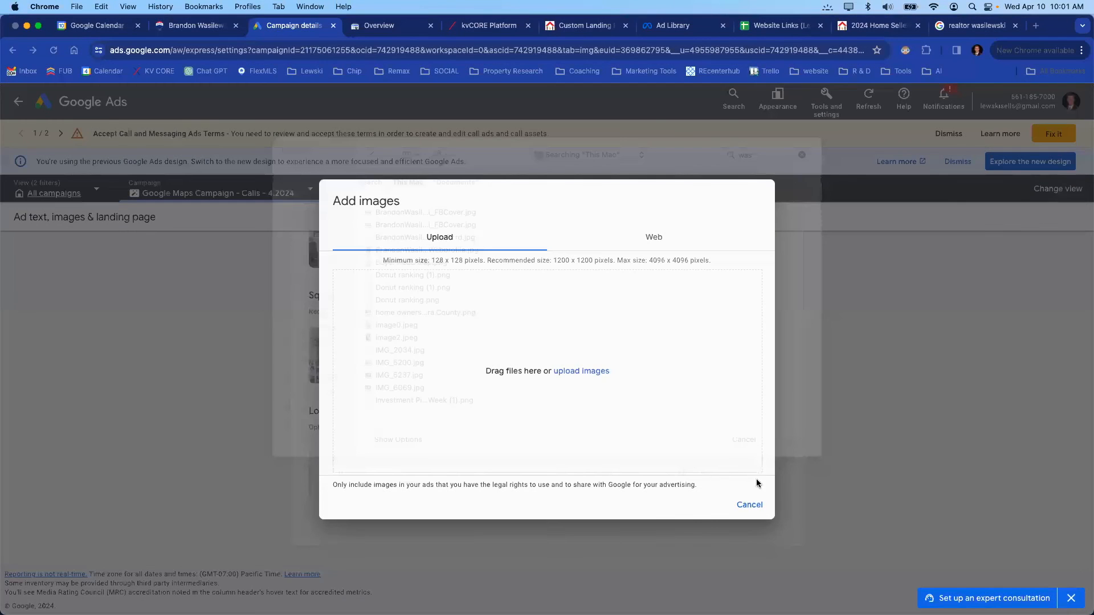
- Cancel the logo Add images dialog, leaving the Logos section empty
{"action": "left_click", "coordinate": [748, 505]}
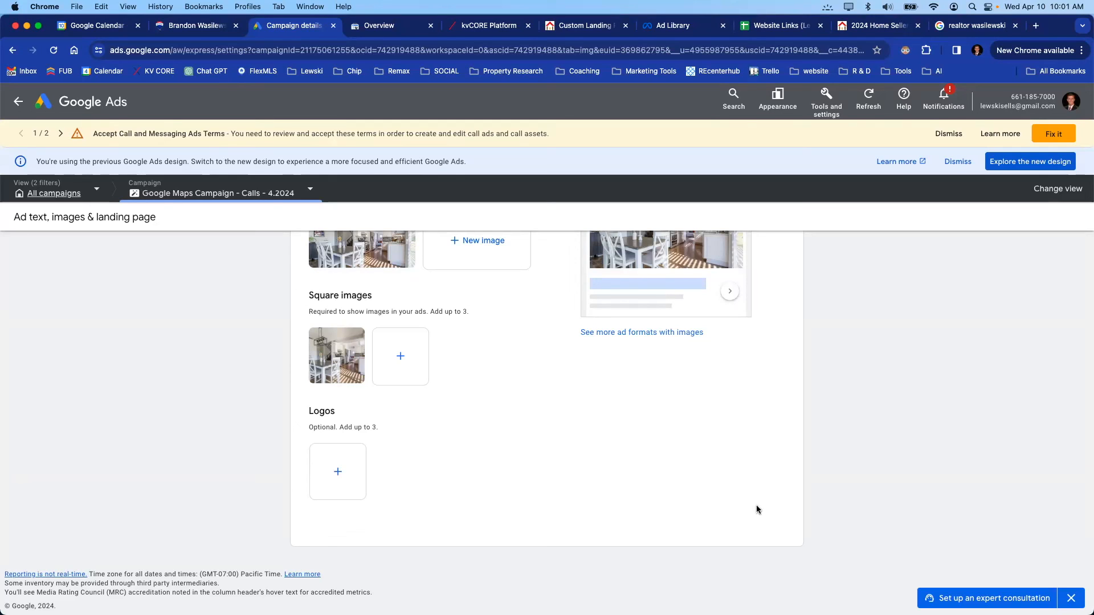
{"action": "mouse_move", "coordinate": [746, 562]}
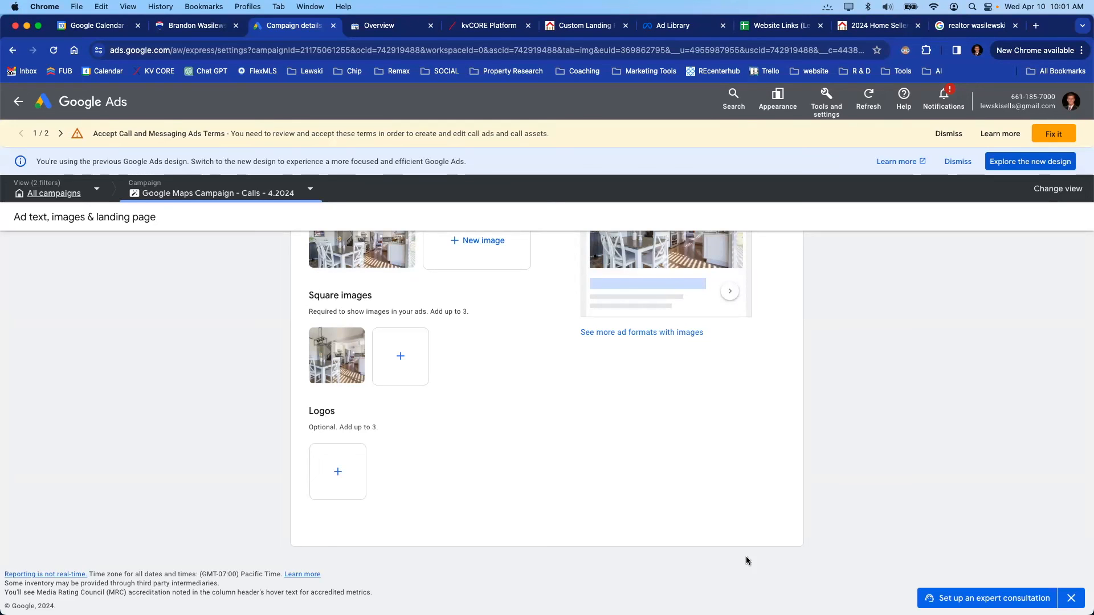